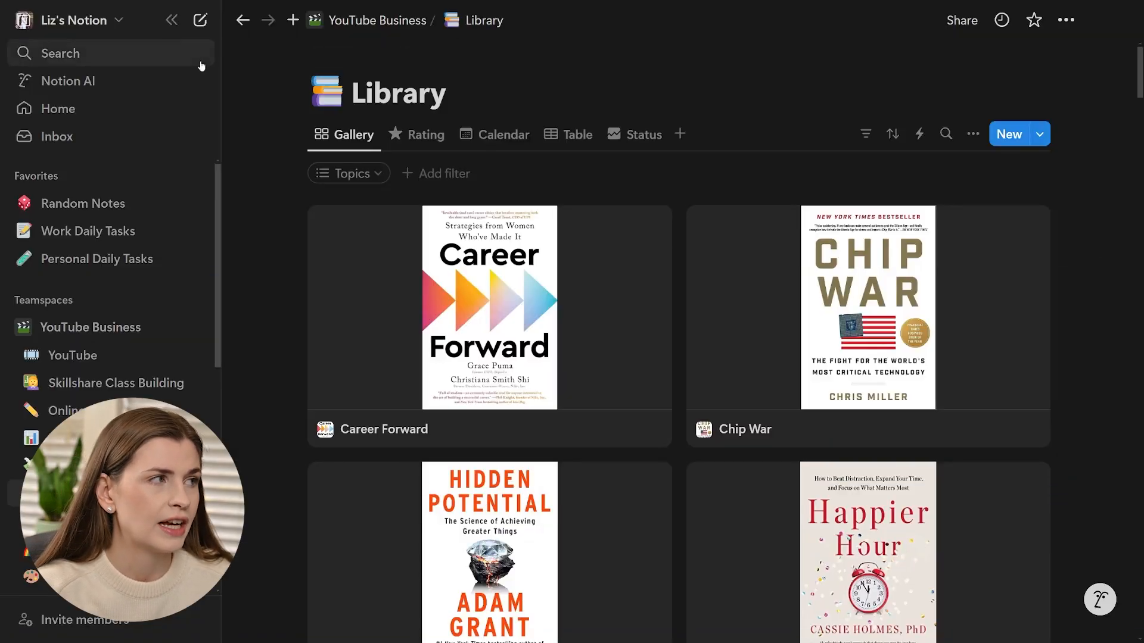
mouse_move(200, 19)
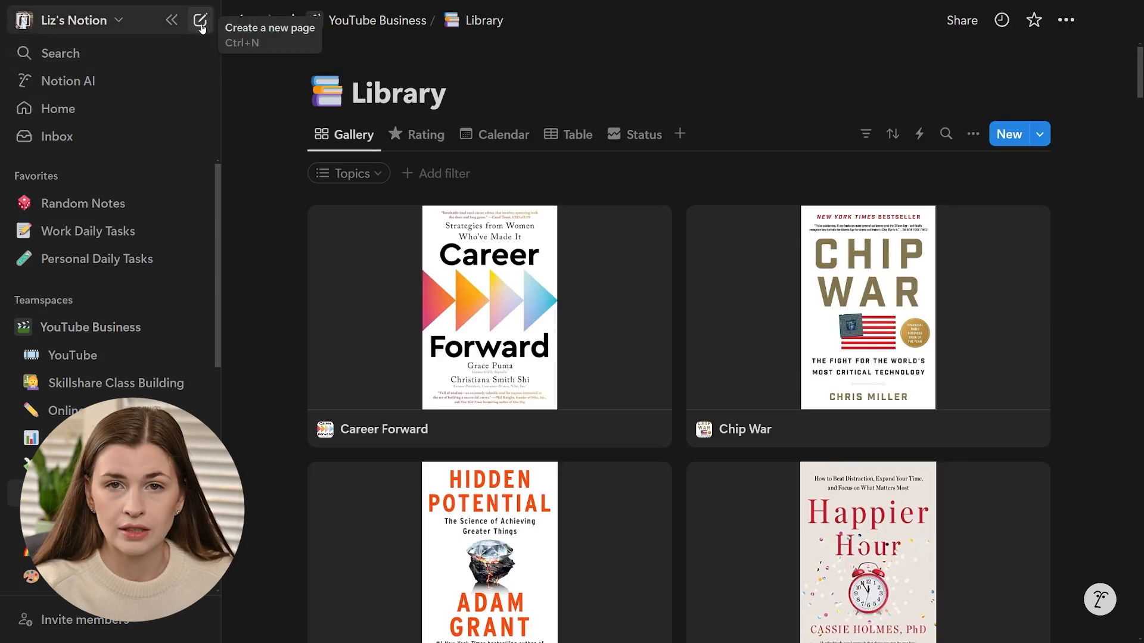
Create a new untitled private page from the sidebar's compose icon.
click(200, 20)
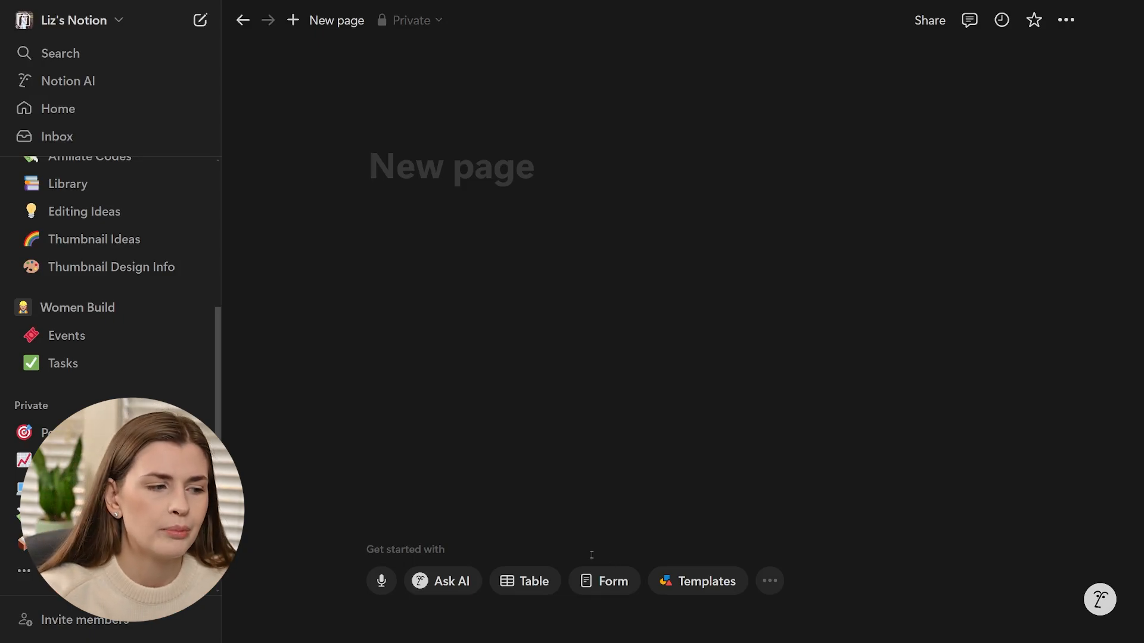
Make the page a table titled 'YouTube Packages' with a package icon, and collapse the sidebar.
click(534, 581)
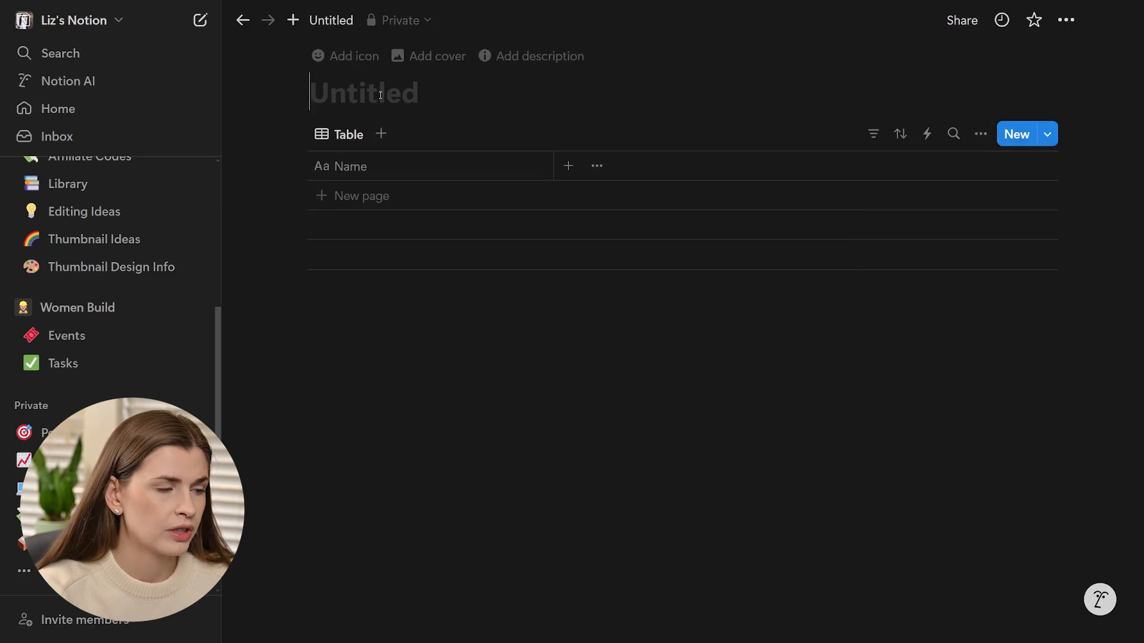
text(Yp)
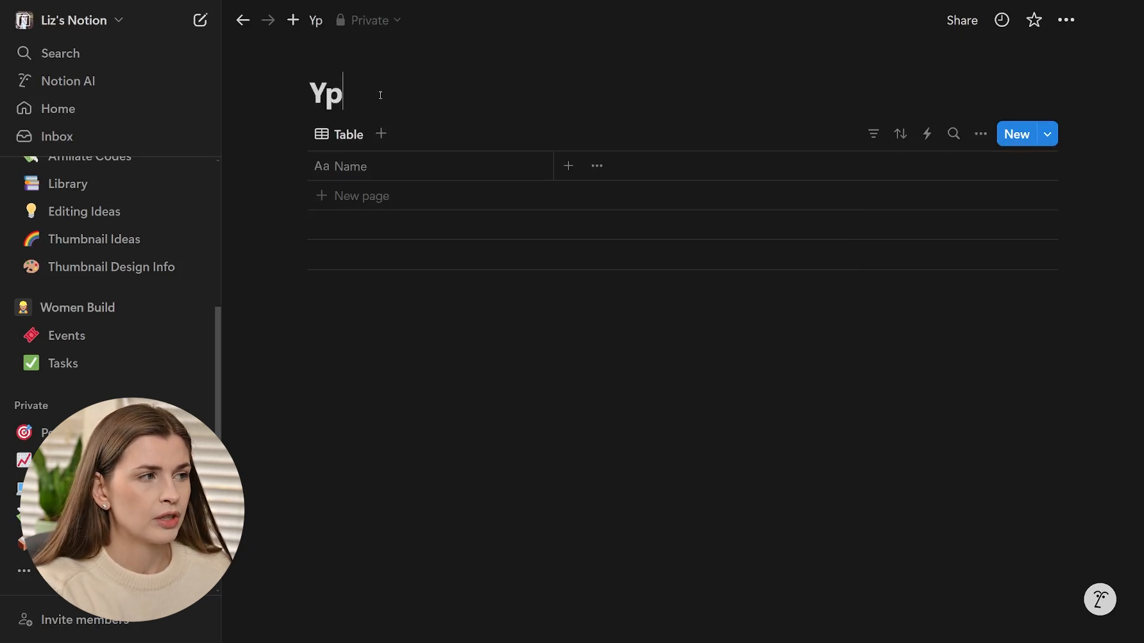
text(YouTube)
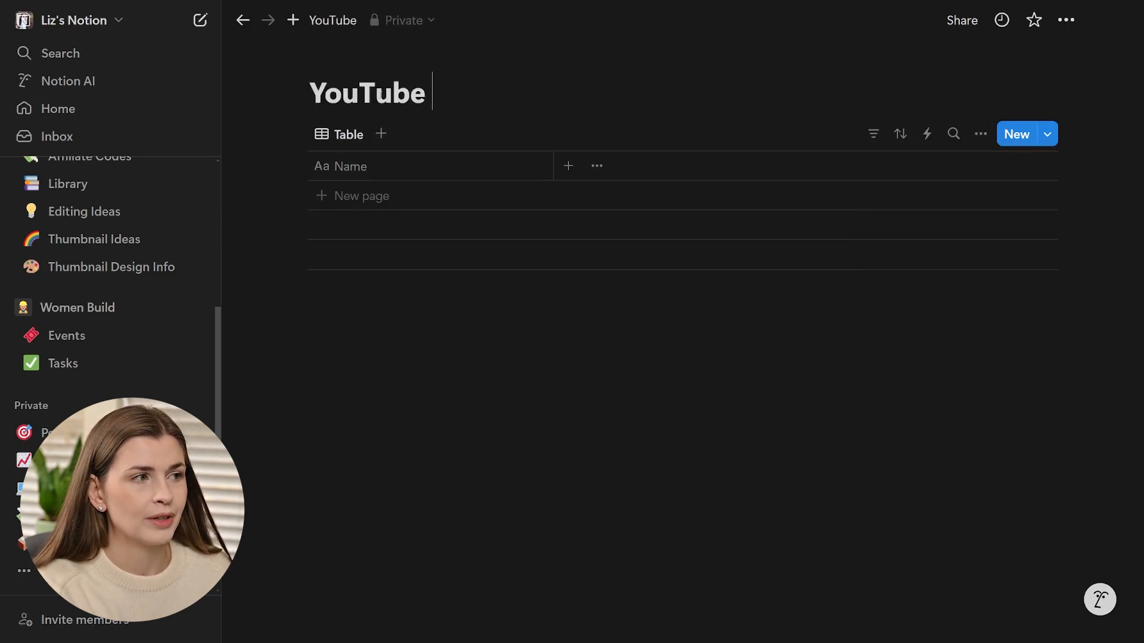
text(Packages)
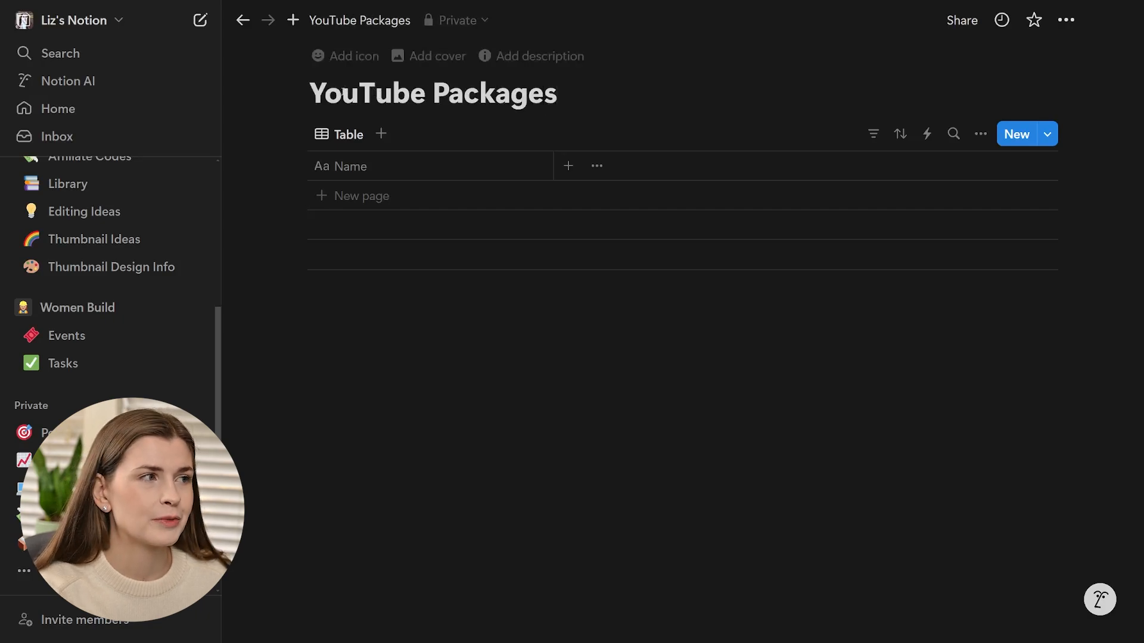
click(352, 55)
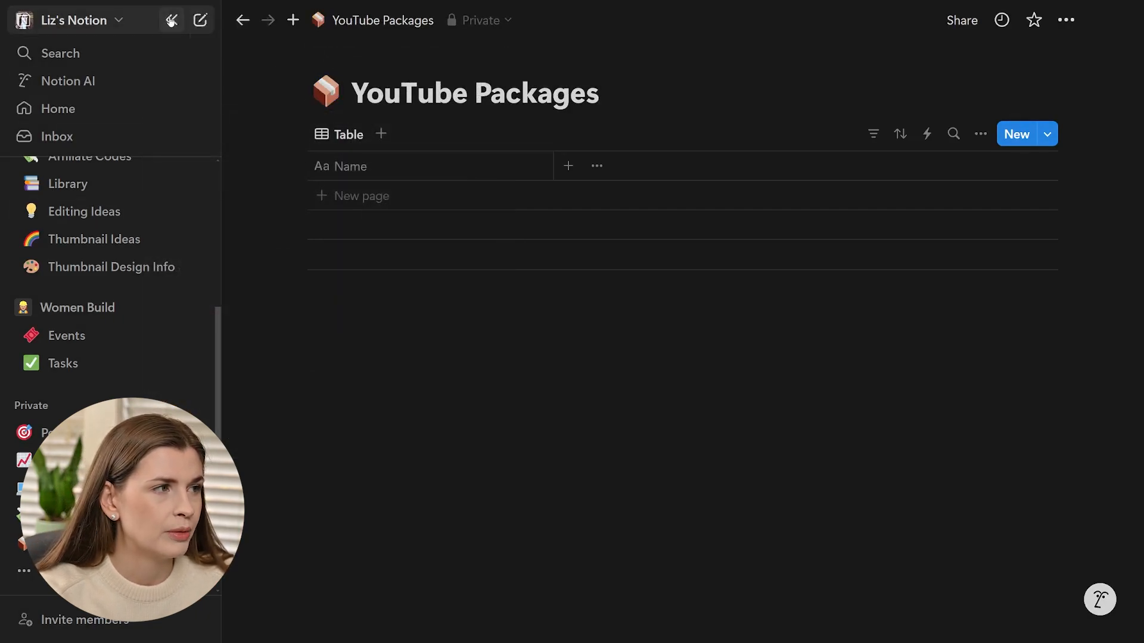
click(171, 20)
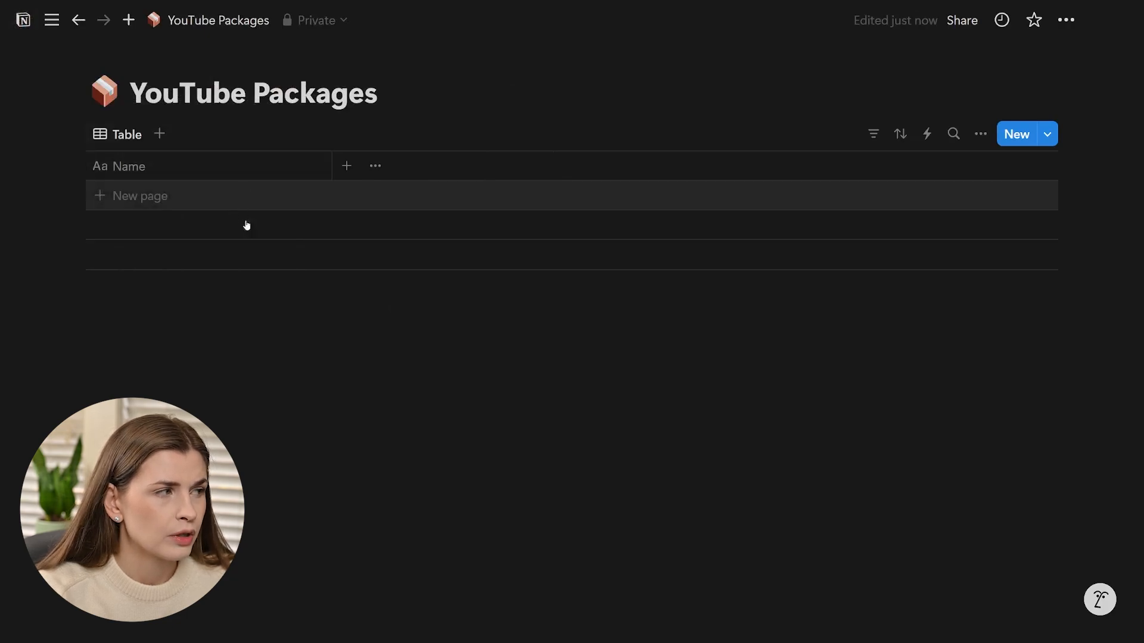
Add a third blank row to the YouTube Packages table.
click(139, 195)
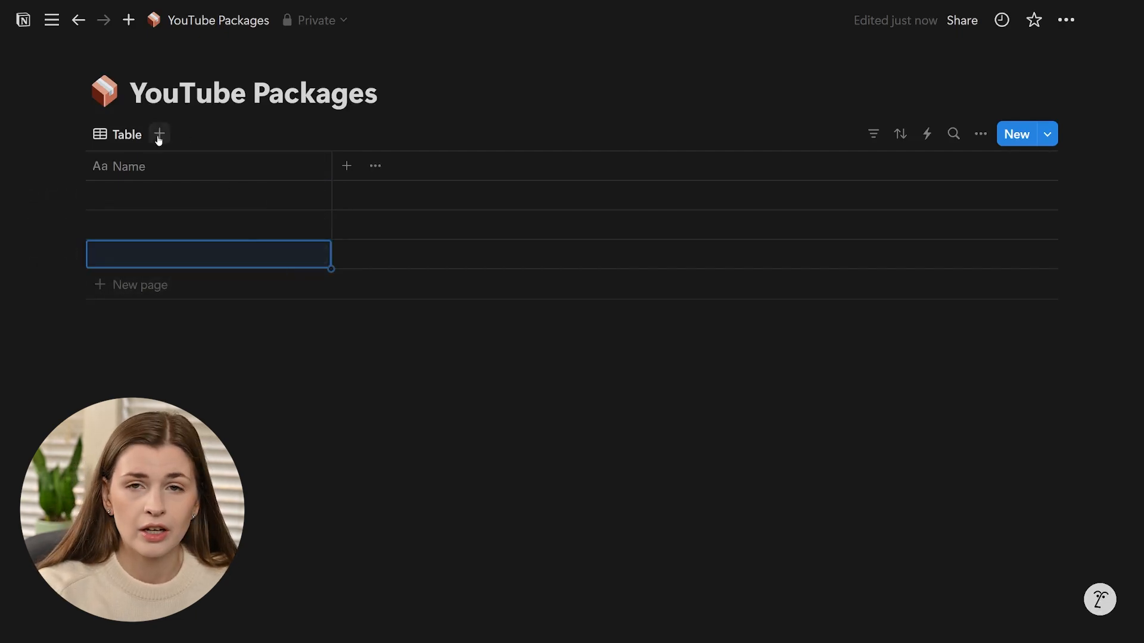
mouse_move(516, 373)
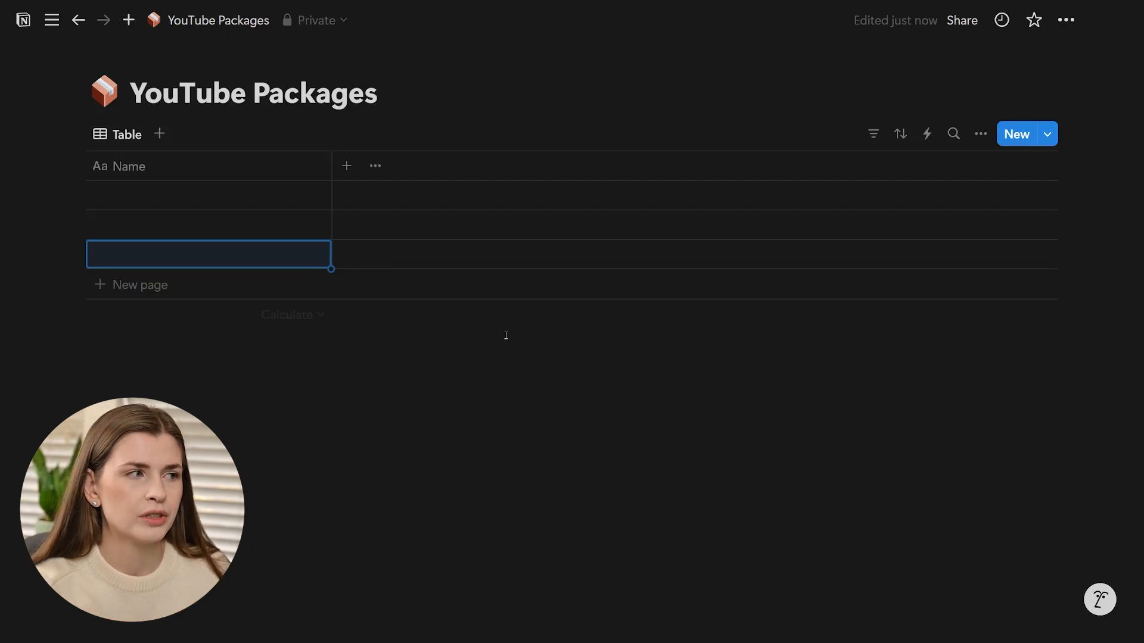
mouse_move(305, 195)
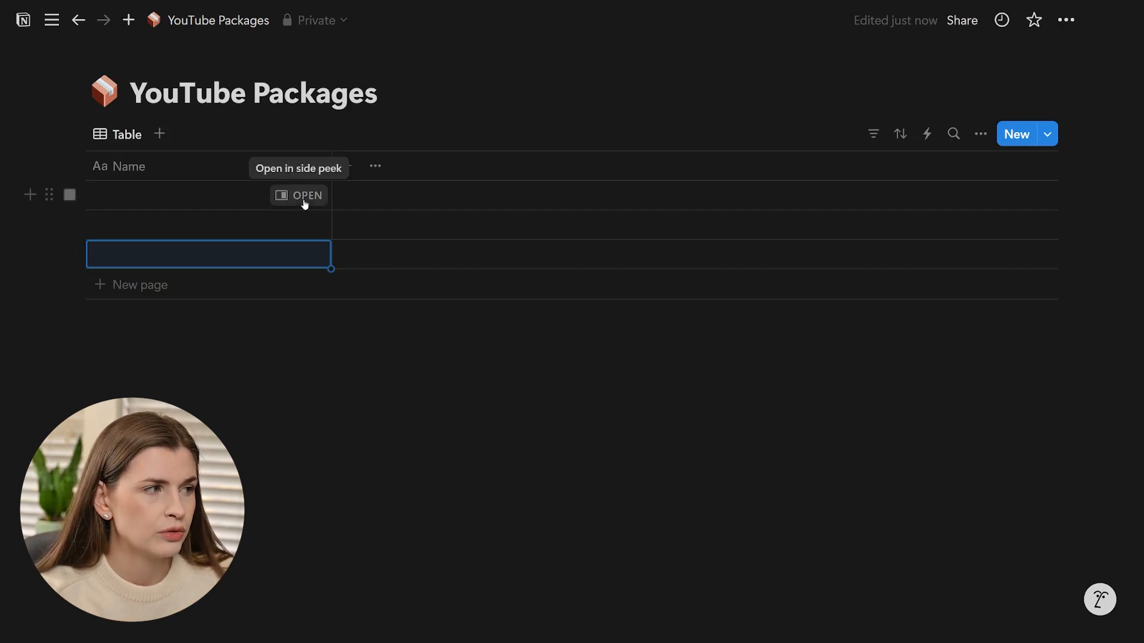
Open the first row in side peek, title it 'Lululemon Bag', and add a purple handbag icon.
click(299, 195)
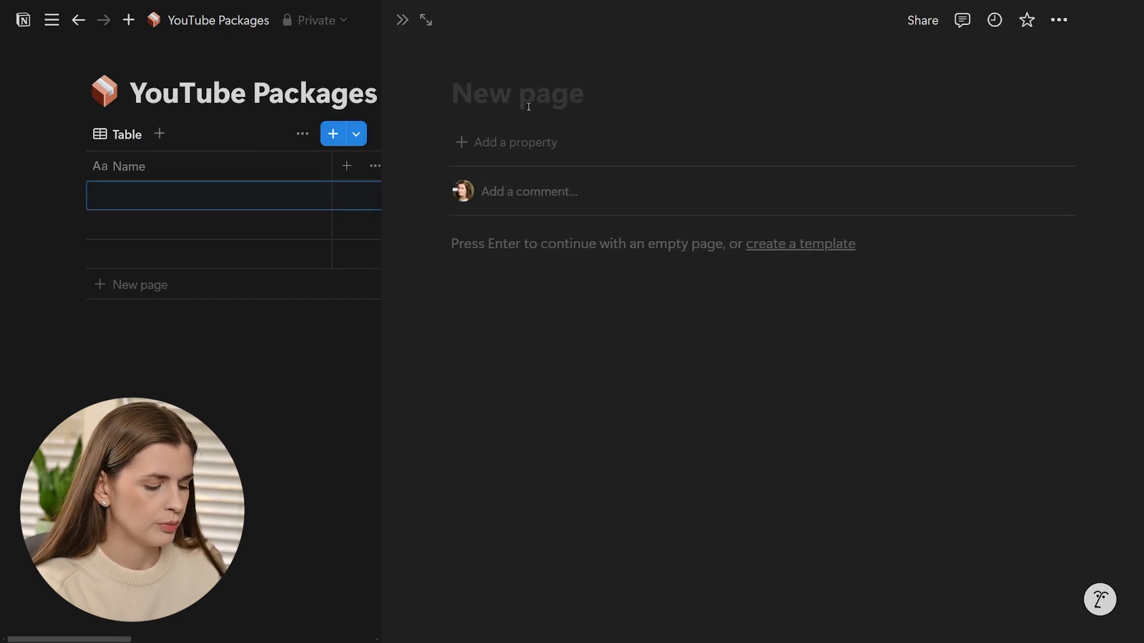
text(Lululemon Bag)
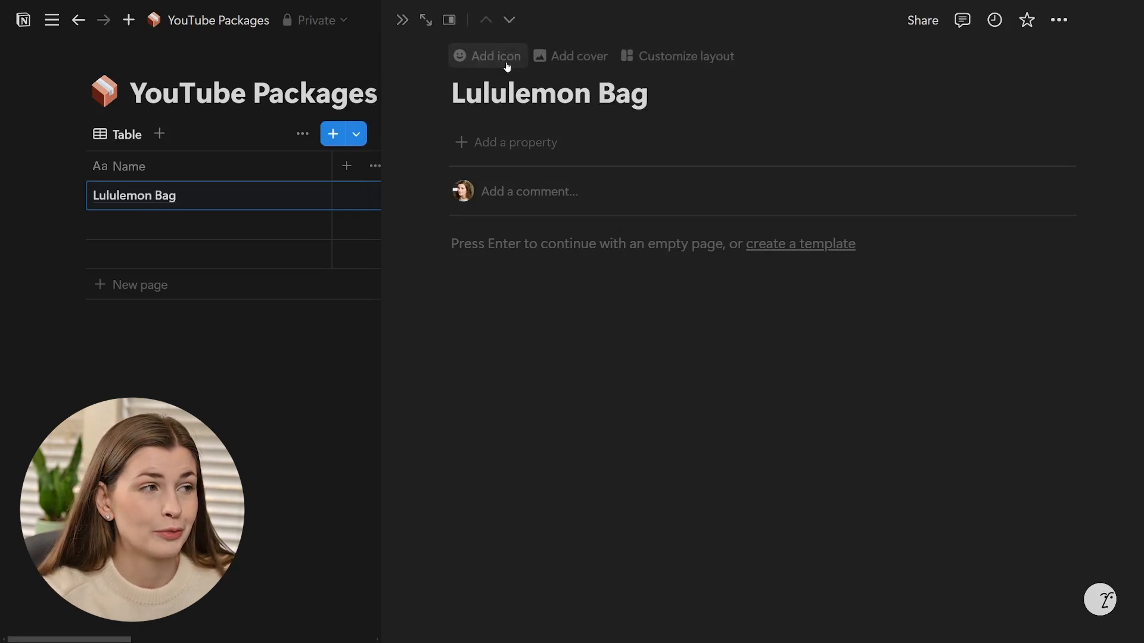
click(488, 55)
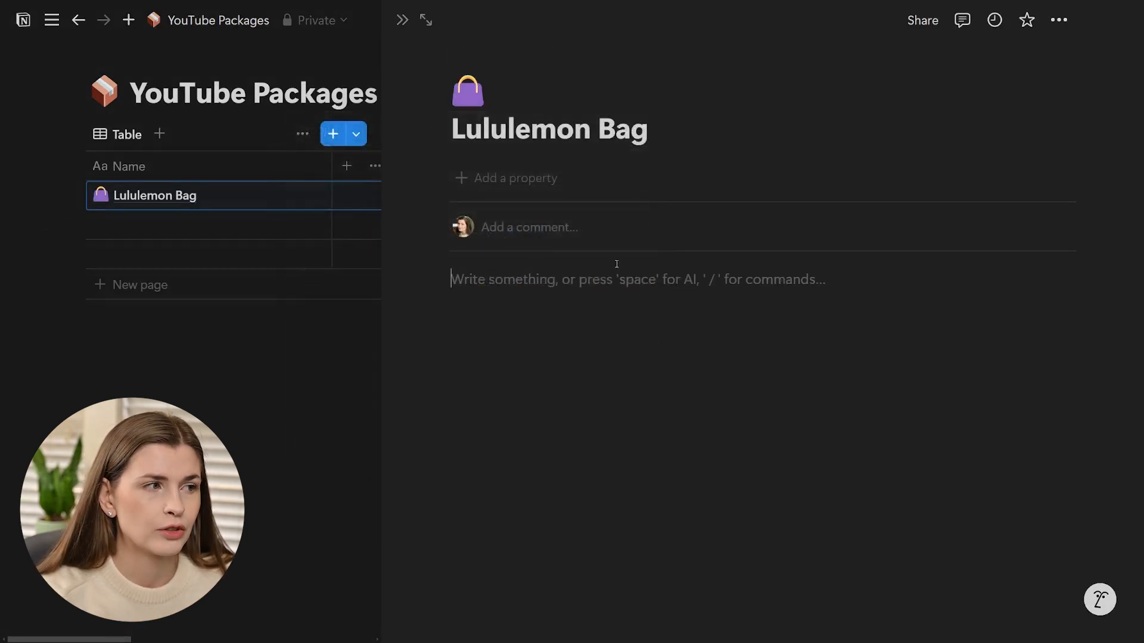
mouse_move(518, 178)
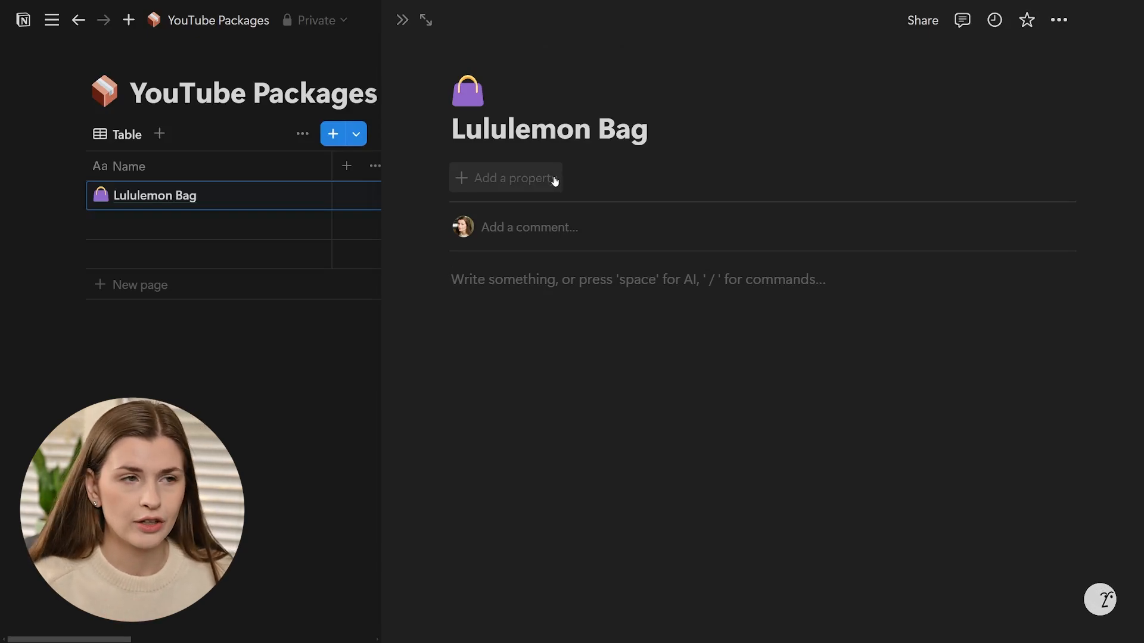
Add a Number property 'Cost' in US Dollar format, with the value 128.
click(505, 178)
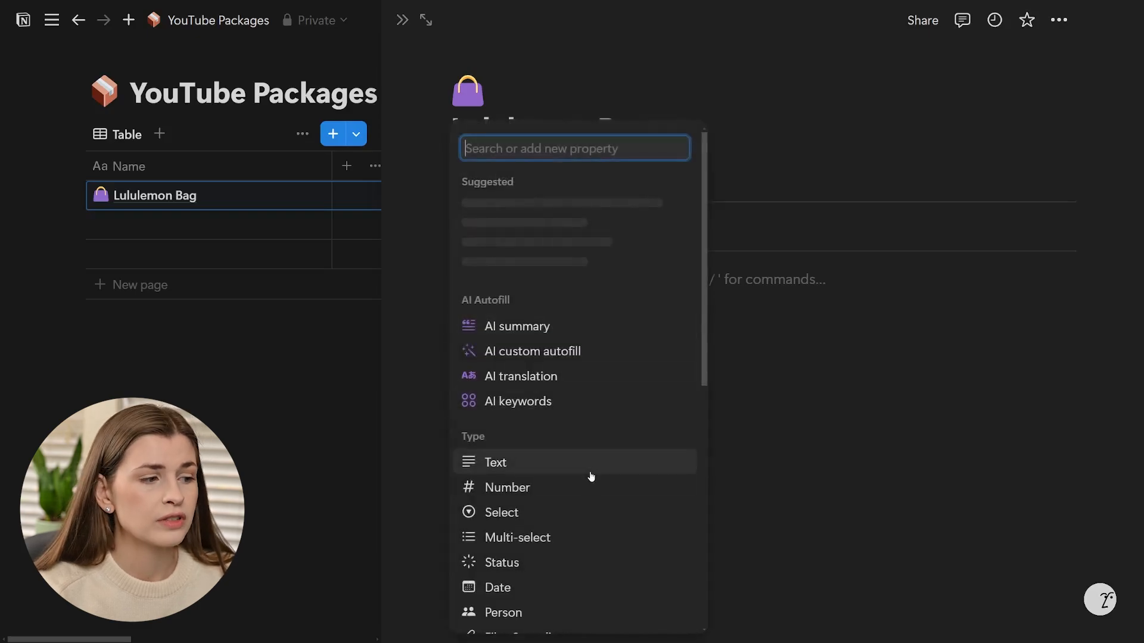
text(nu)
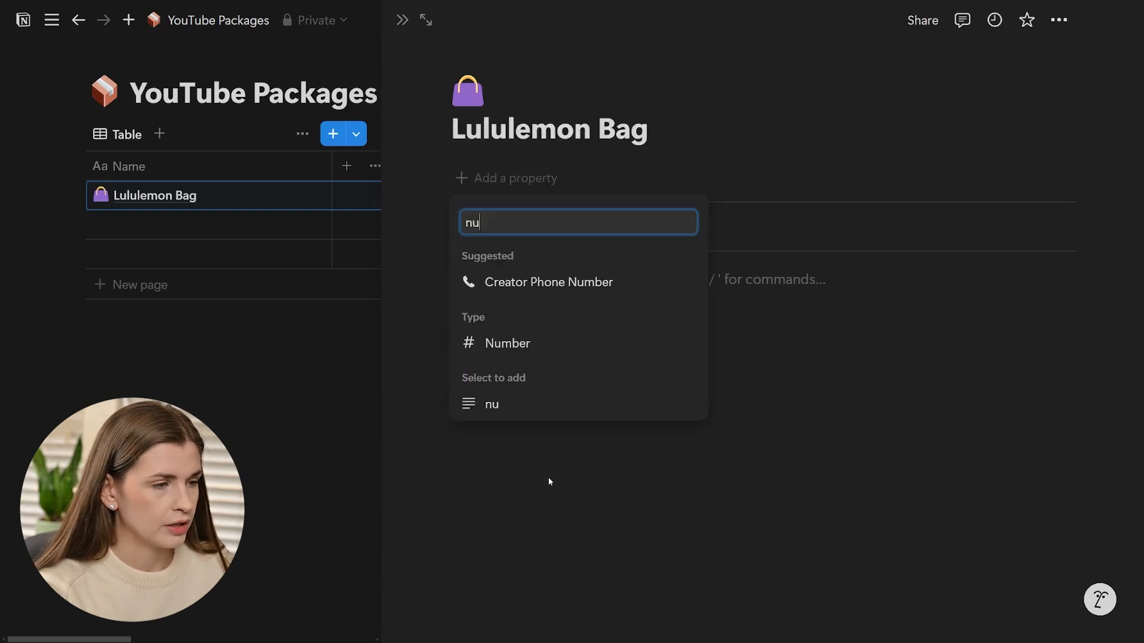
click(508, 343)
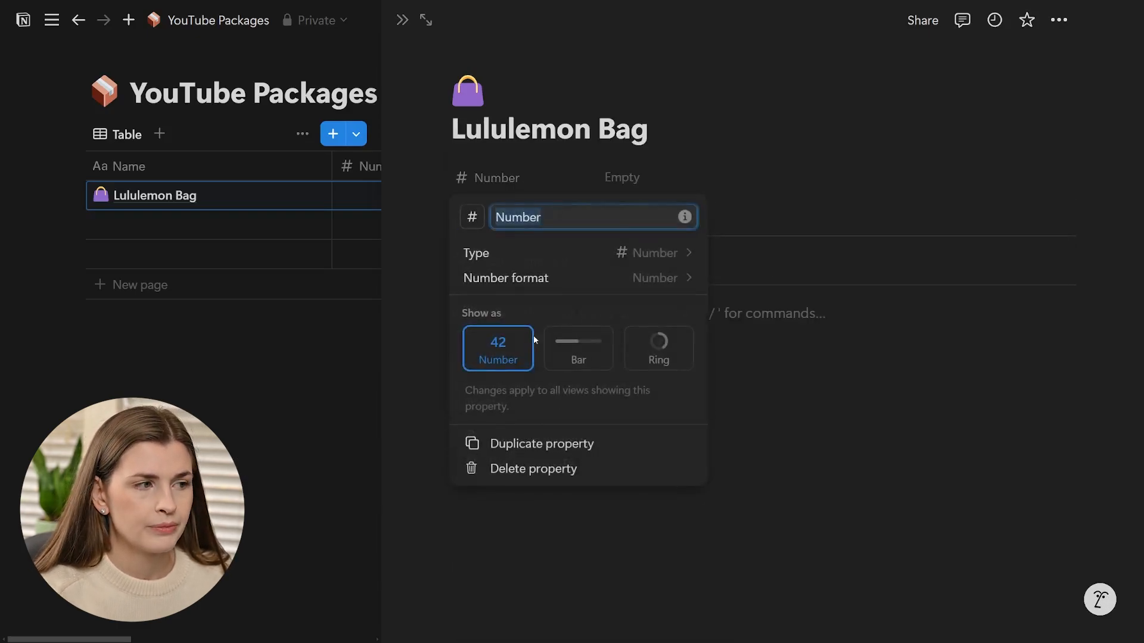
click(653, 277)
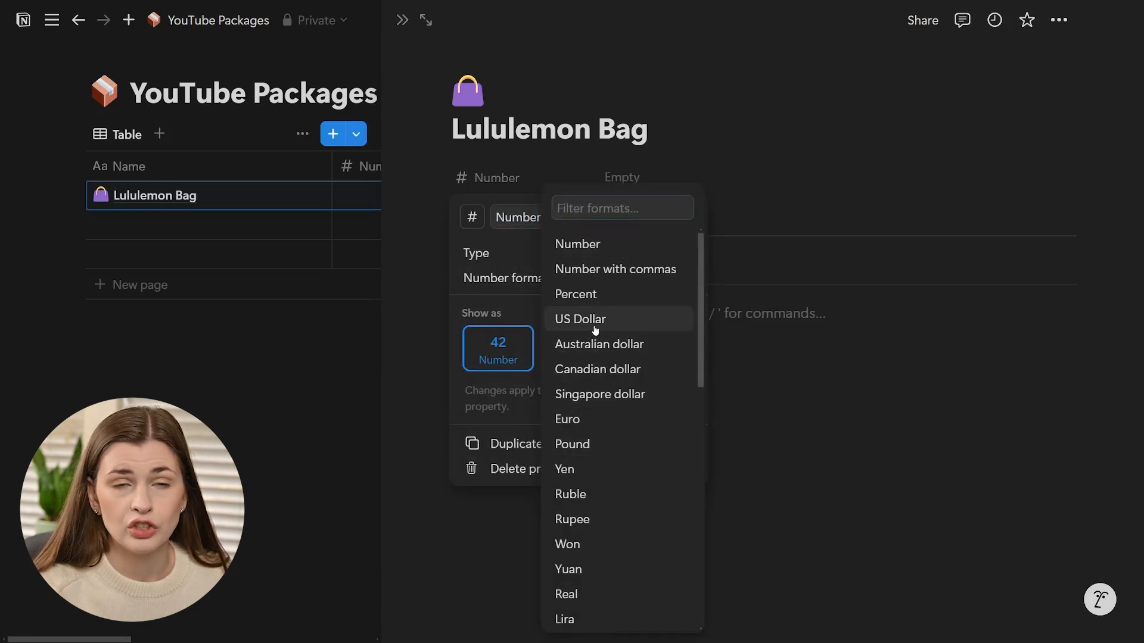
click(579, 319)
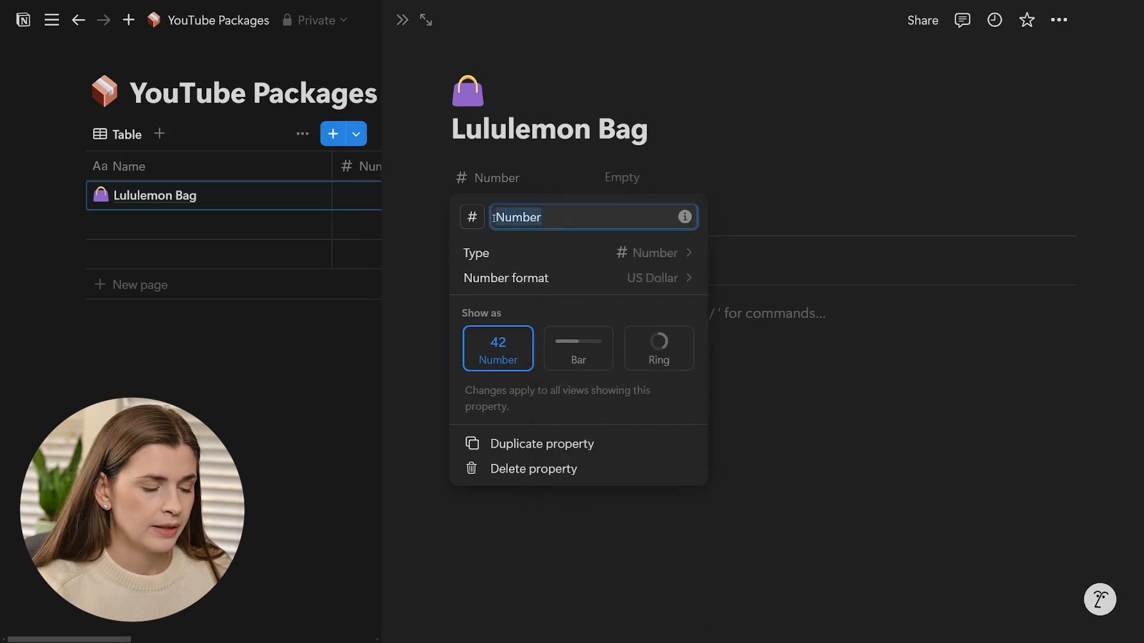
text(Cost)
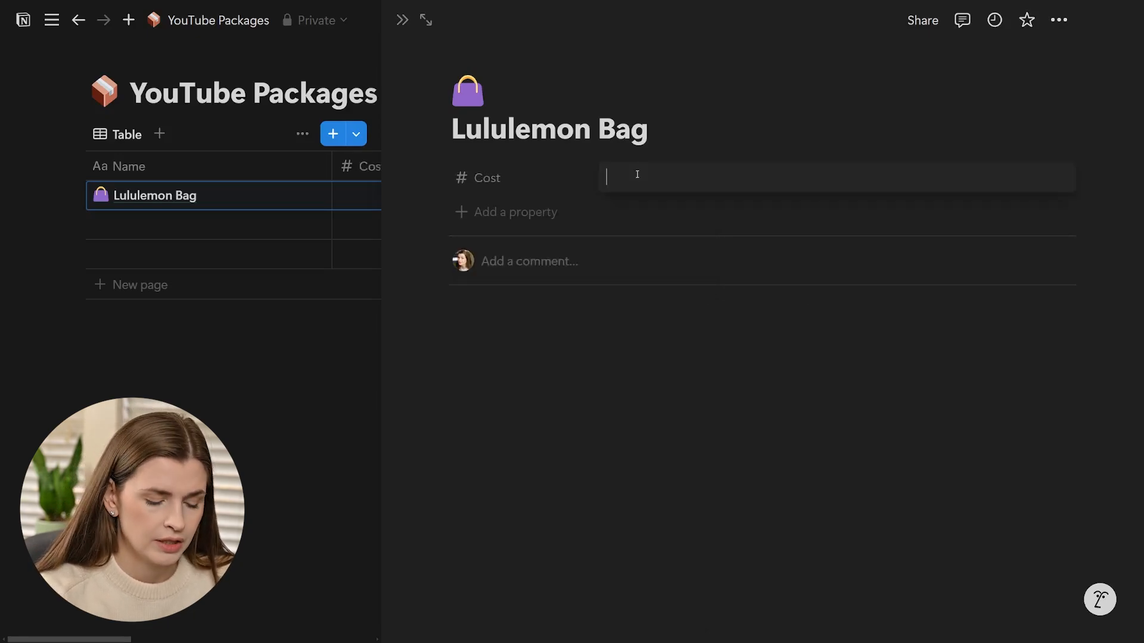
text(128.00)
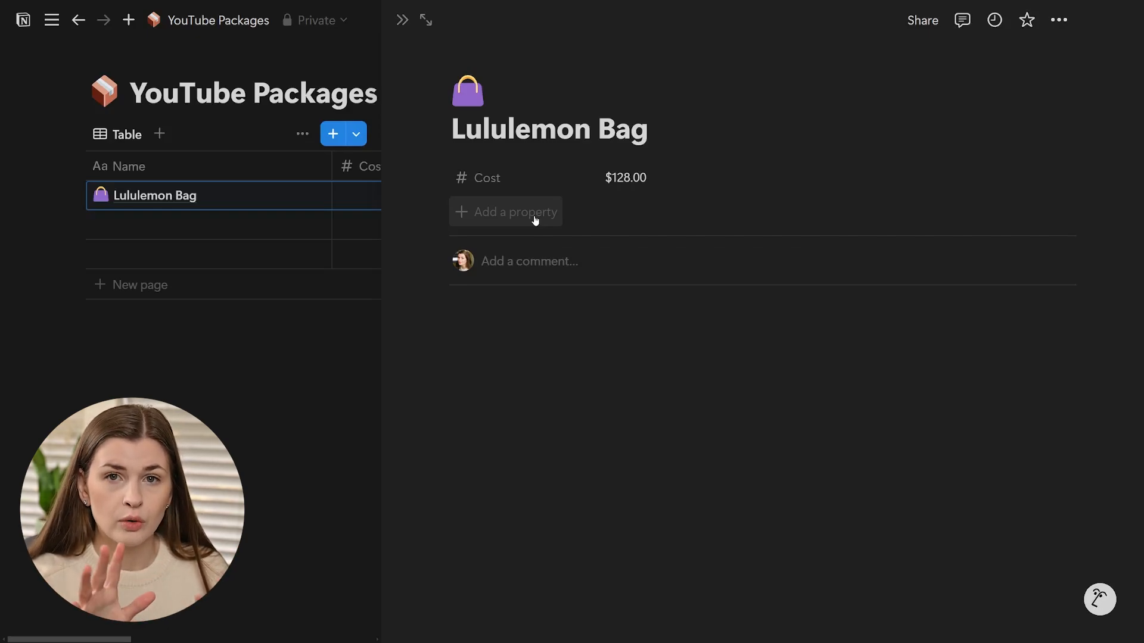
Add a 'Gift?' select property with Yes and No options, and set it to No.
click(505, 212)
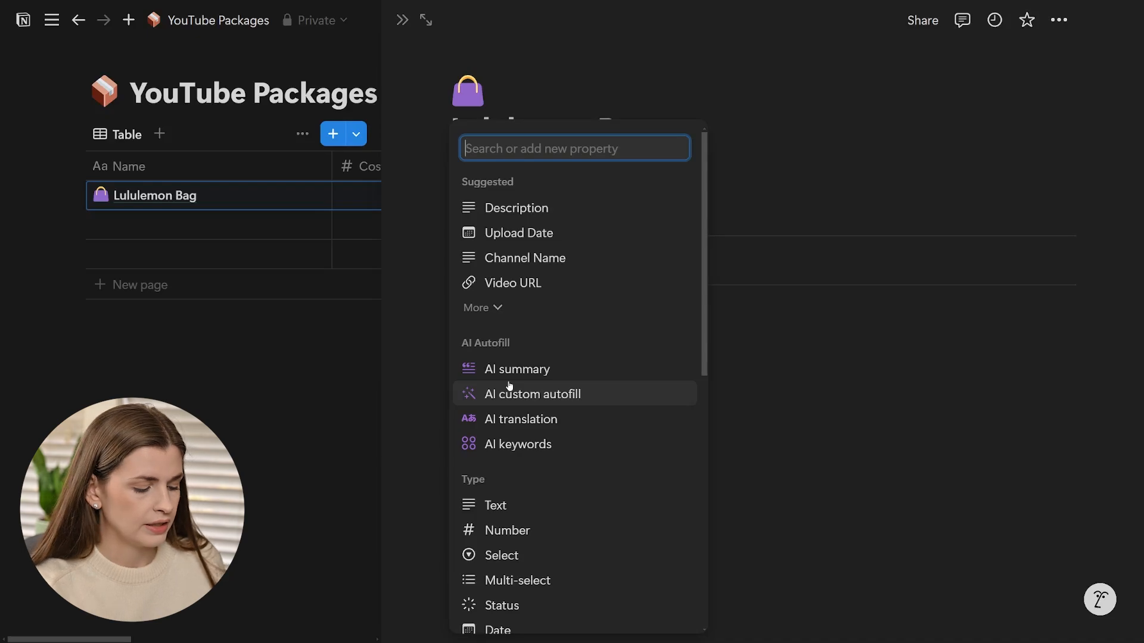
text(sel)
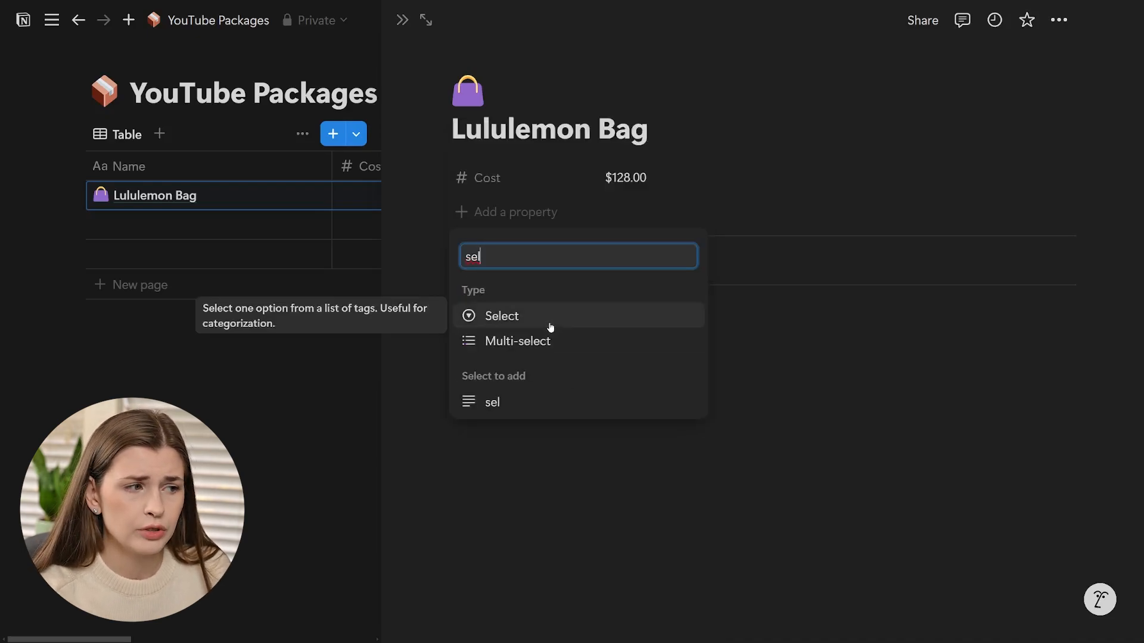
click(501, 316)
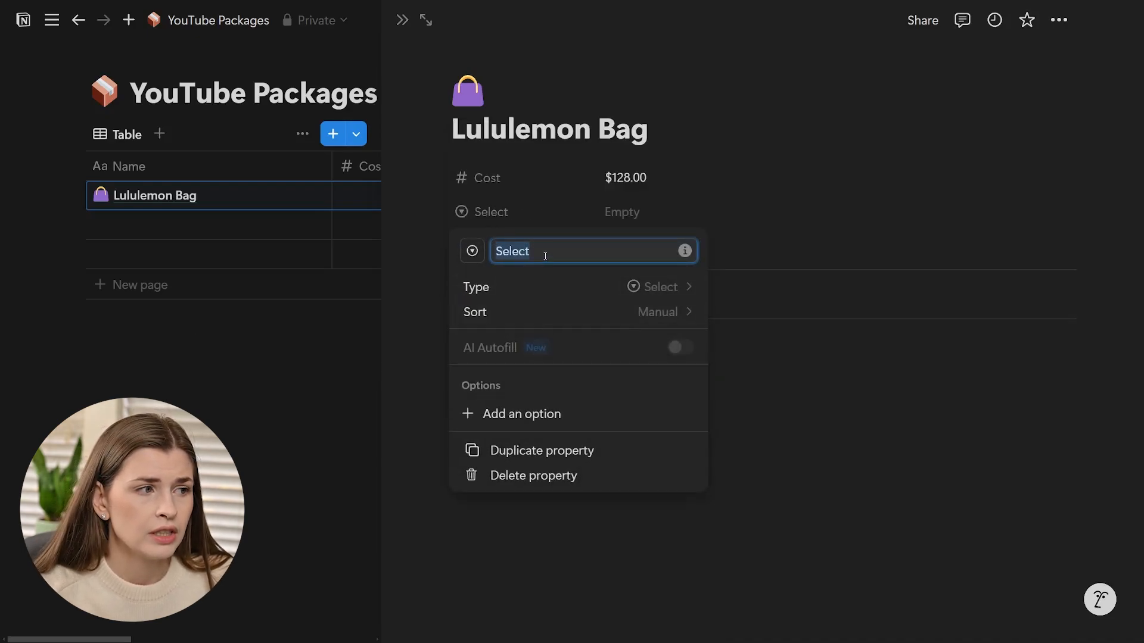
text(ds)
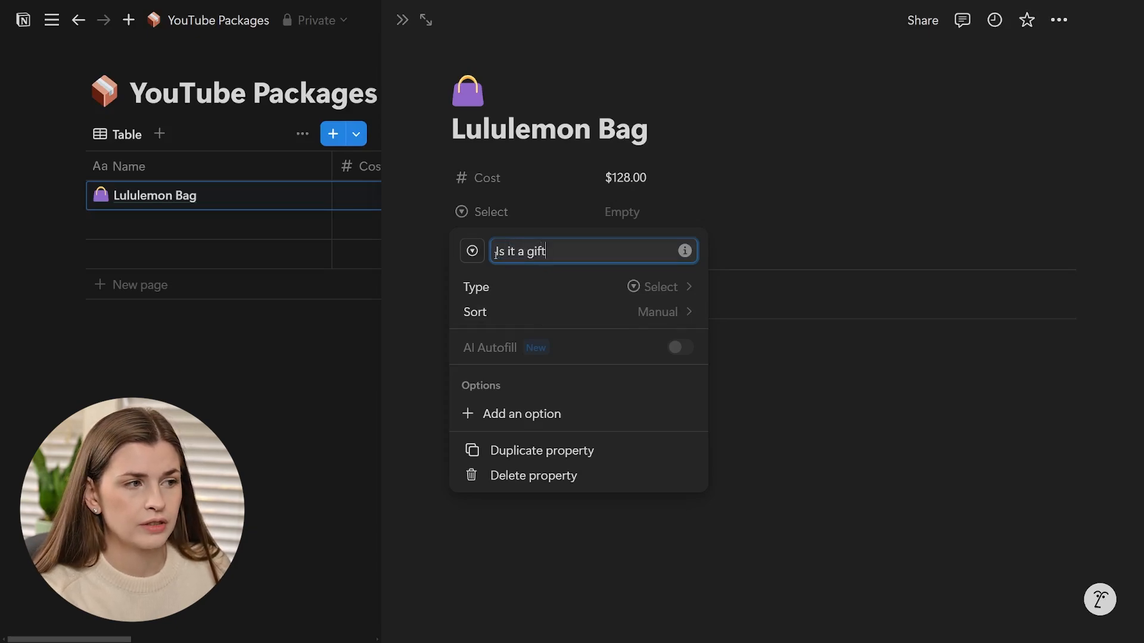
text(Gift?)
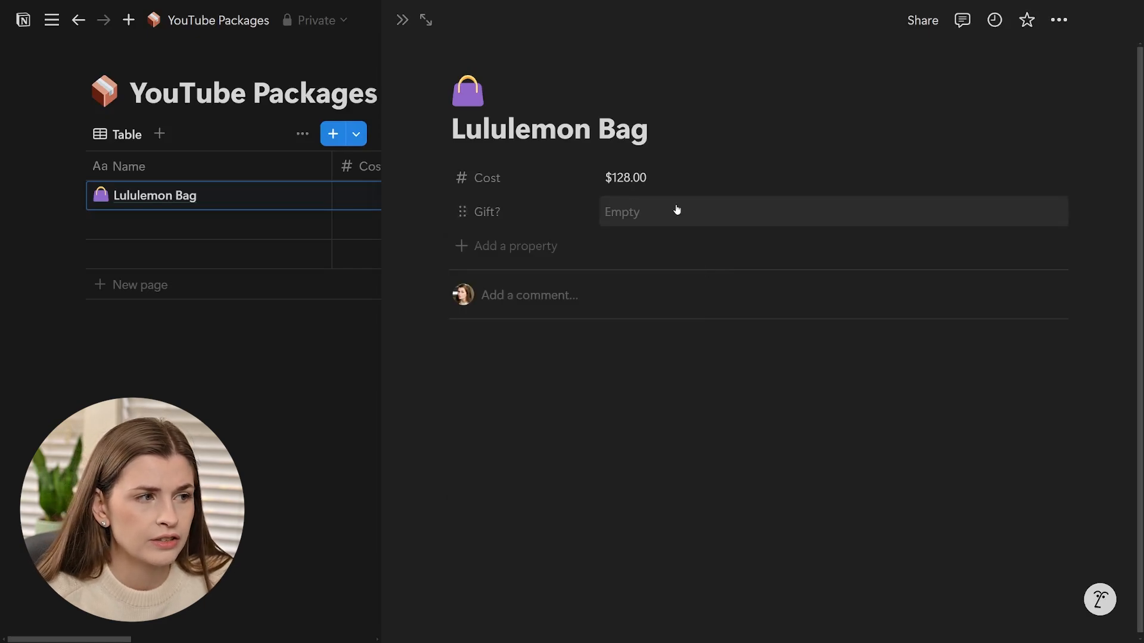
click(621, 212)
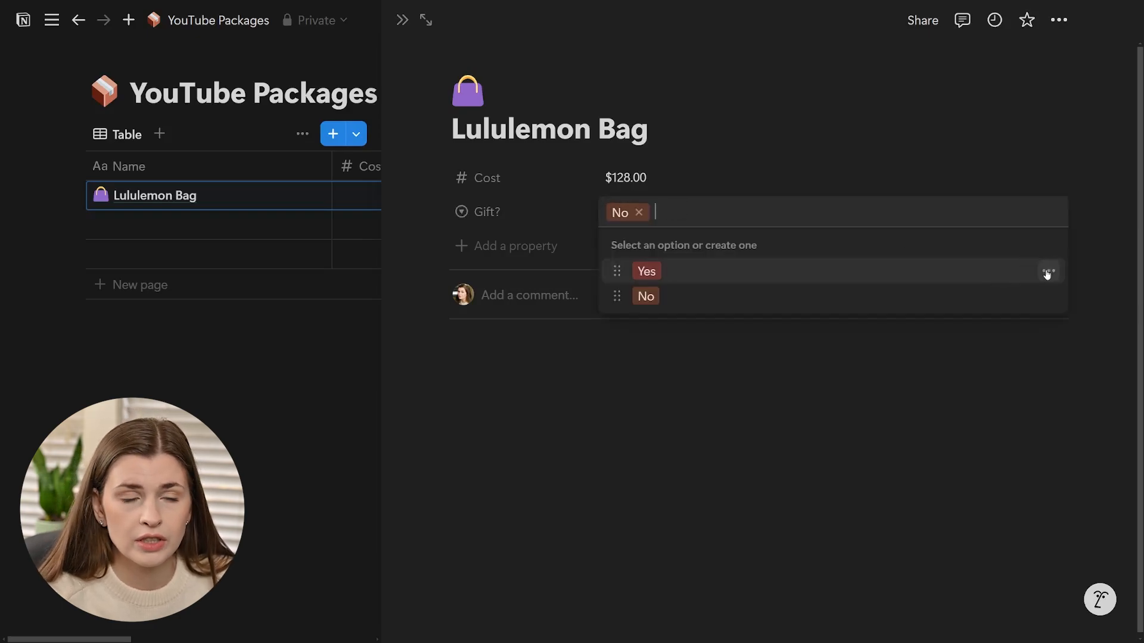
click(1046, 270)
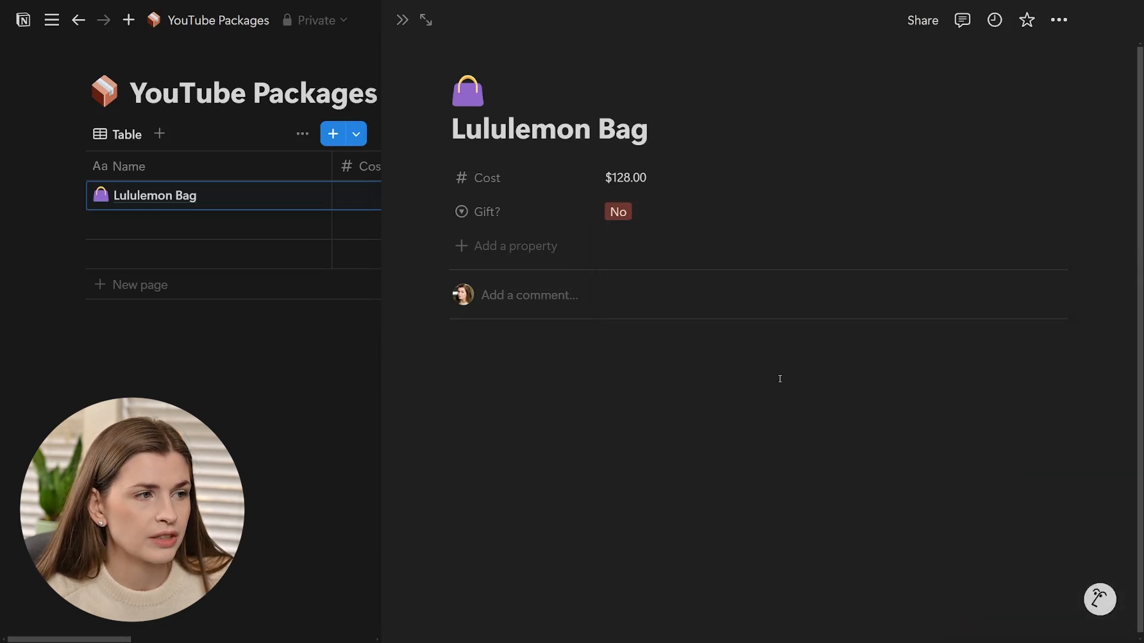
Set Gift? to Yes, and add a Person select (Me, Mom, Sister, Brother) set to Mom.
click(617, 211)
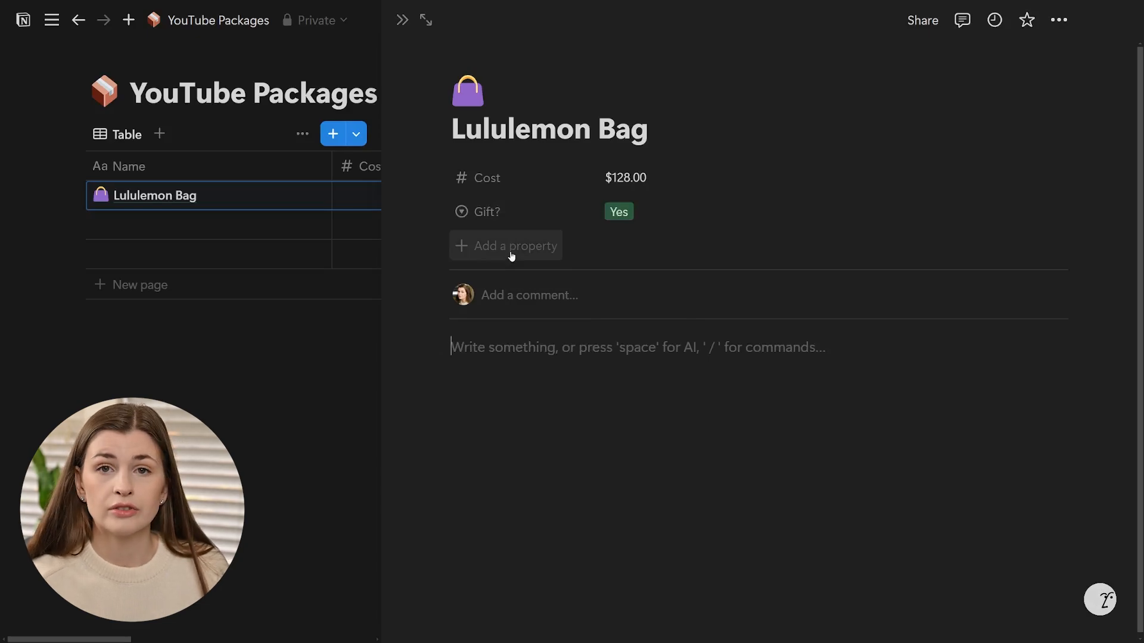
click(509, 245)
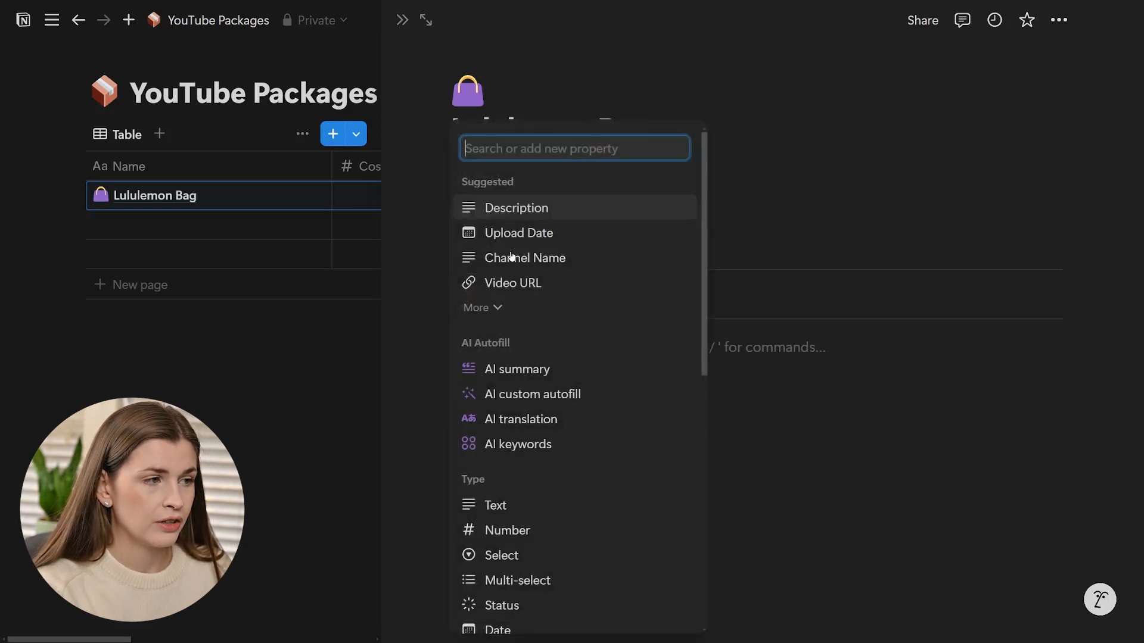
text(selec)
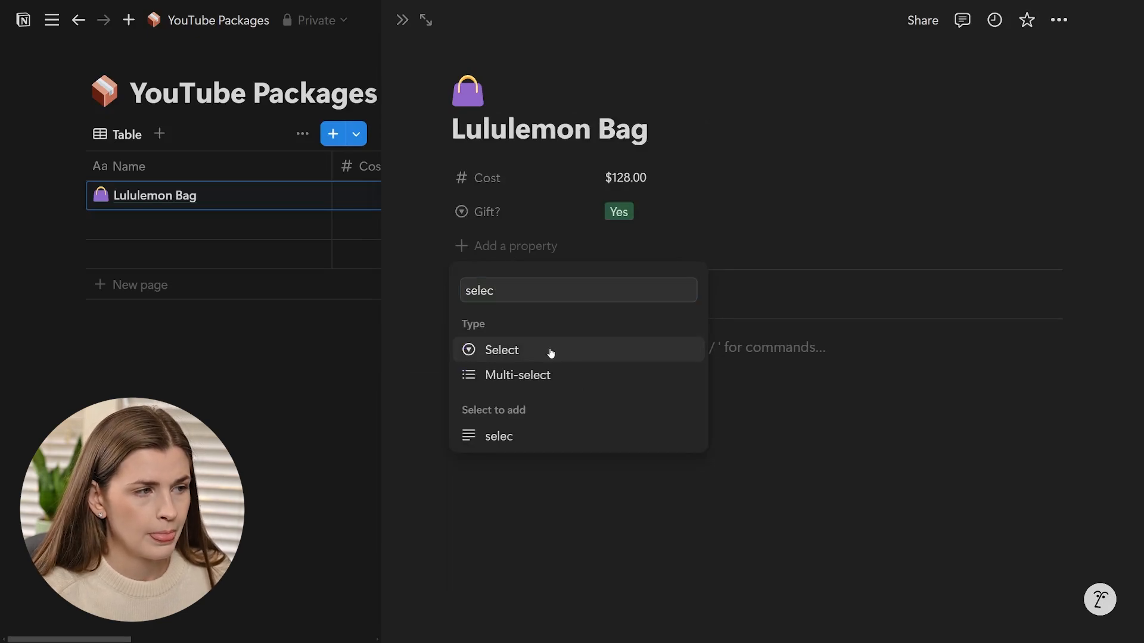
click(502, 350)
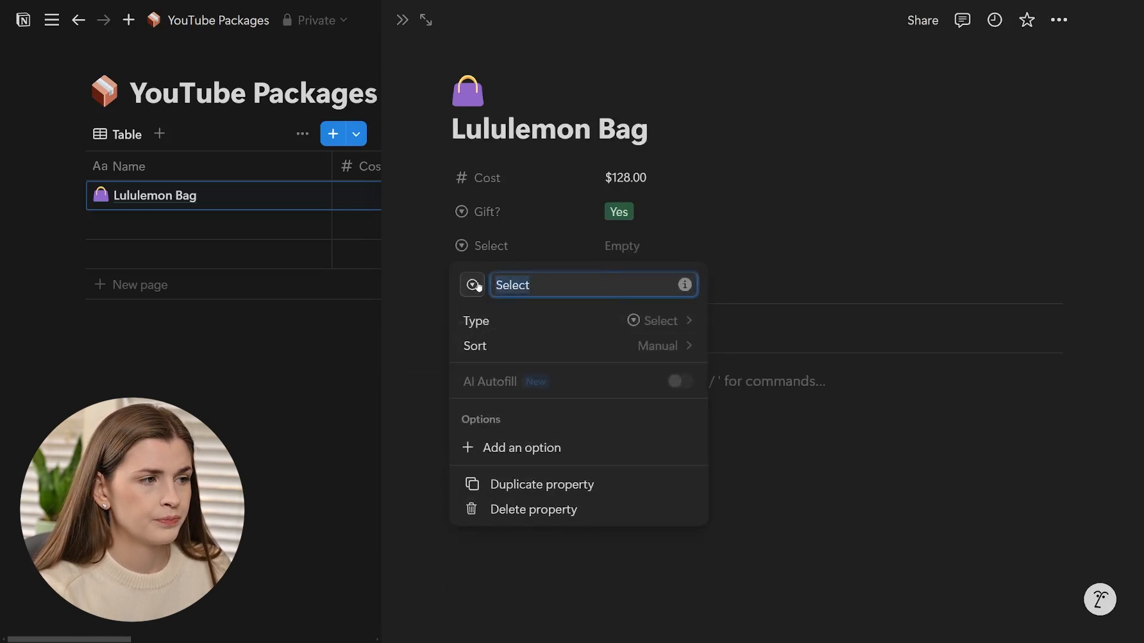
text(Person)
click(831, 245)
text(Mom)
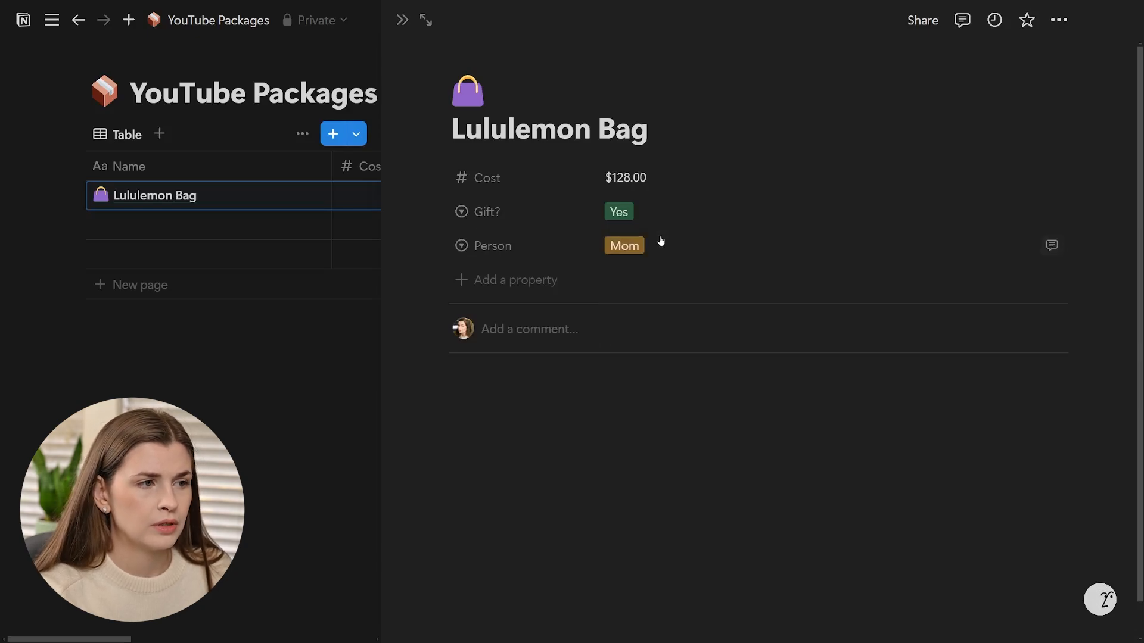
text(Sister)
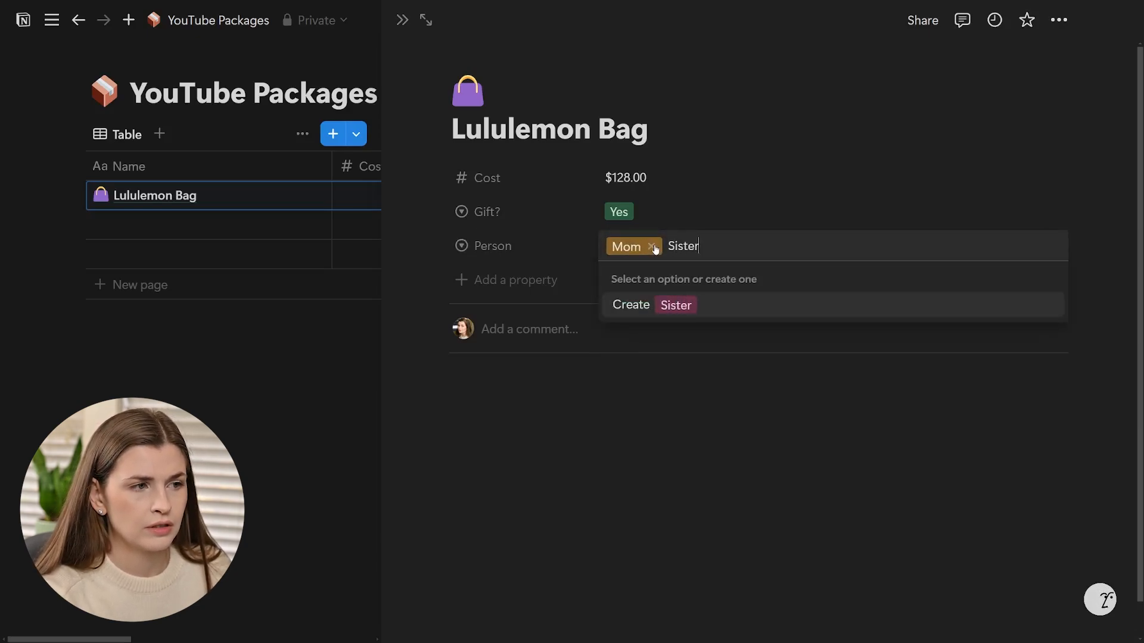
click(649, 304)
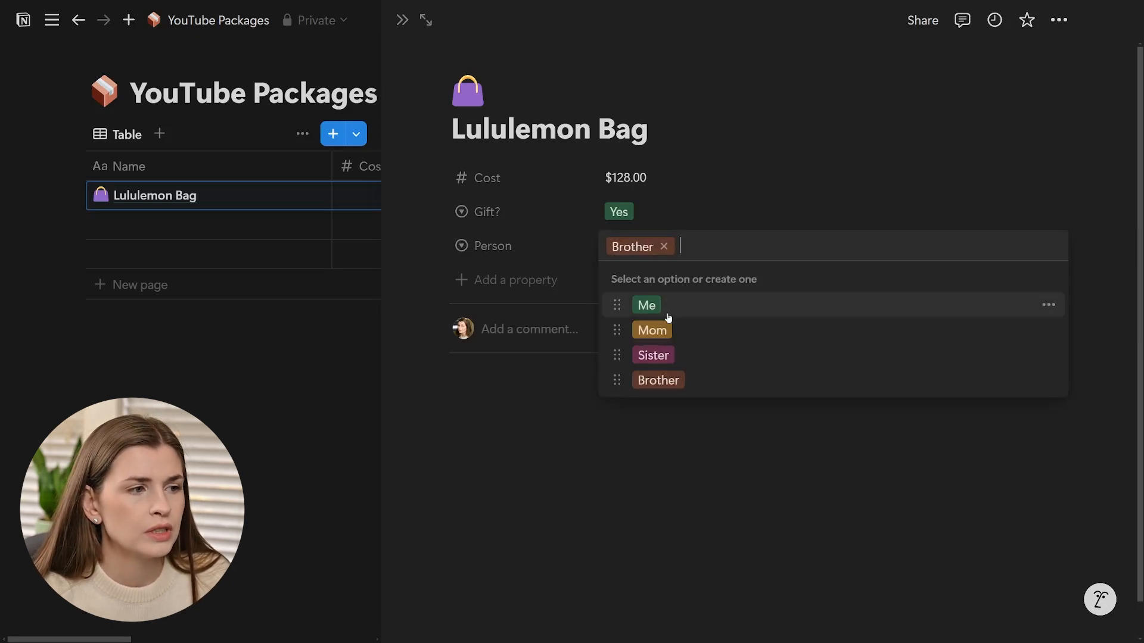
click(651, 330)
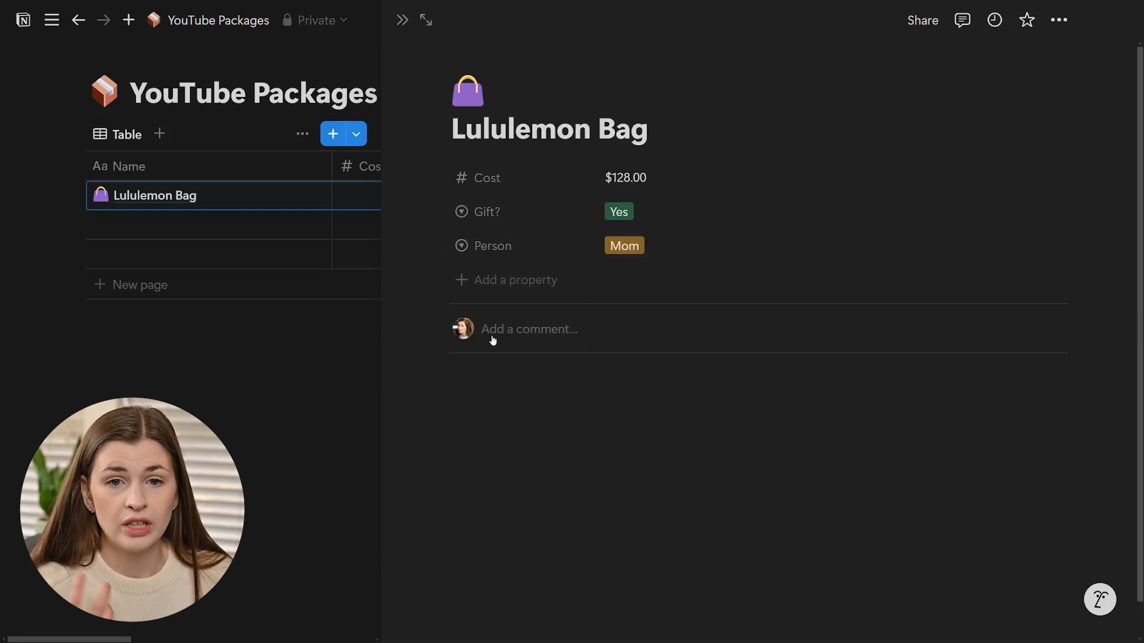
Add an 'Expected Delivery' date property set to November 27, 2024.
click(514, 280)
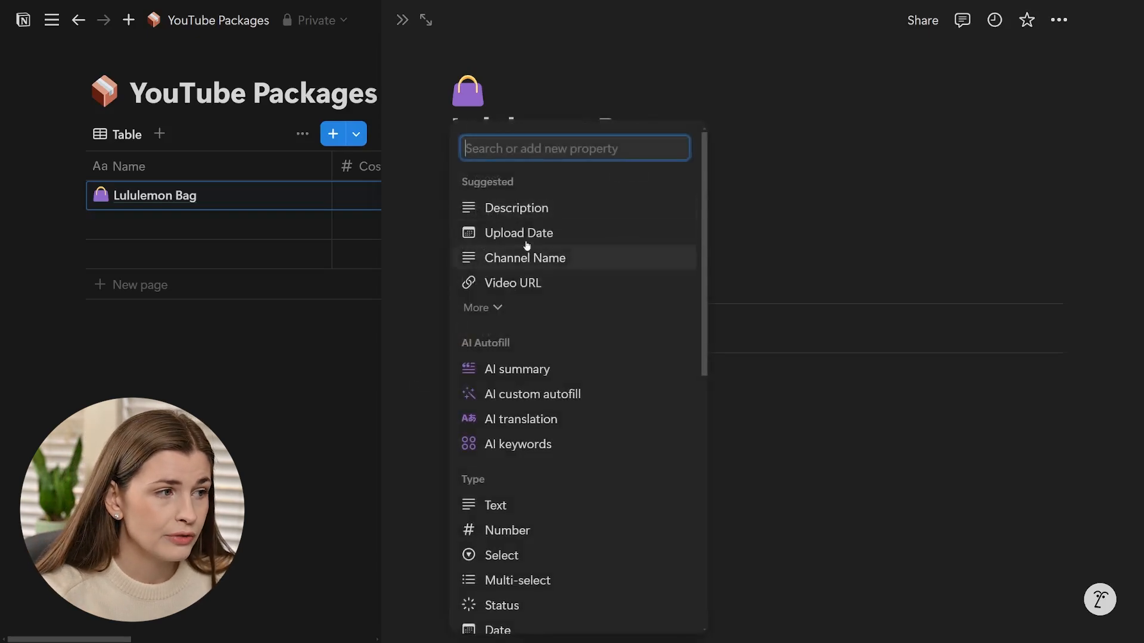
text(date)
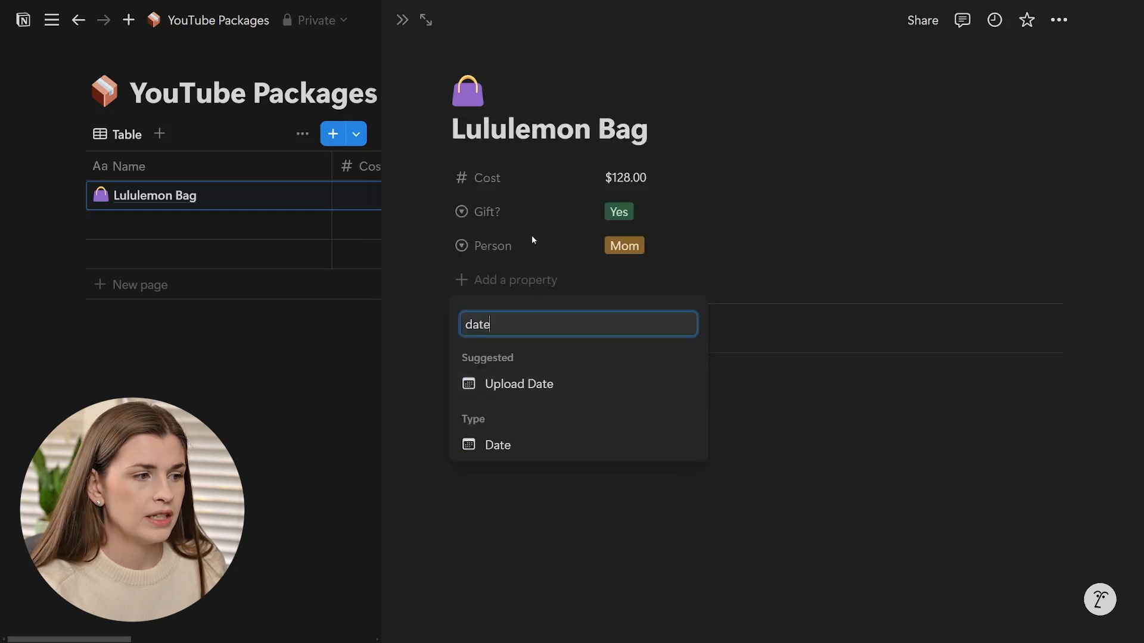
click(497, 445)
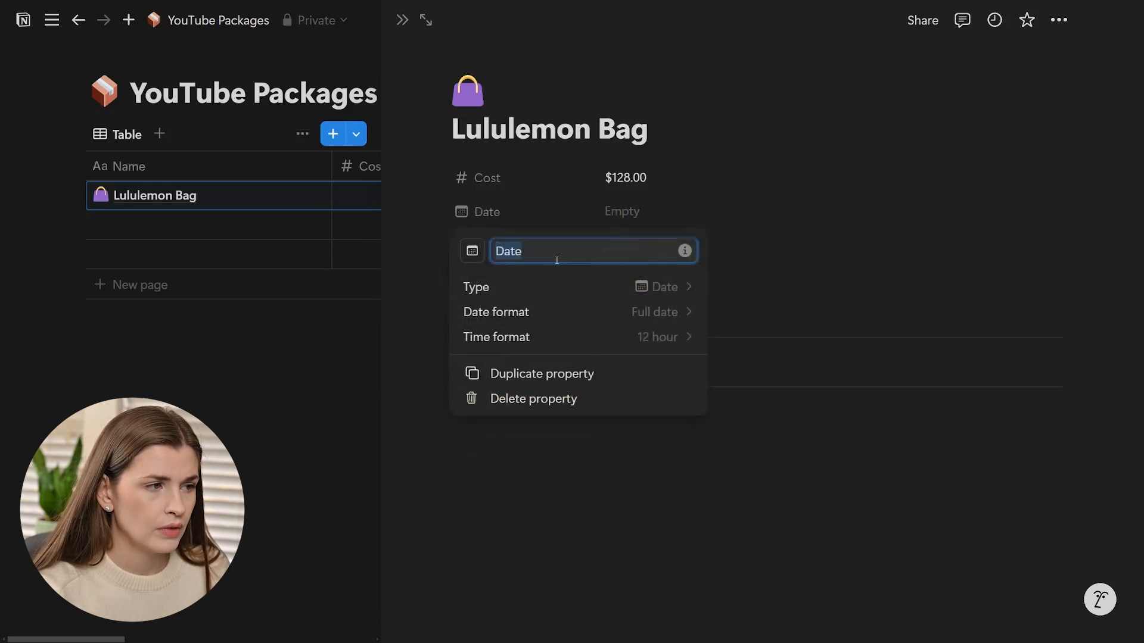
text(D)
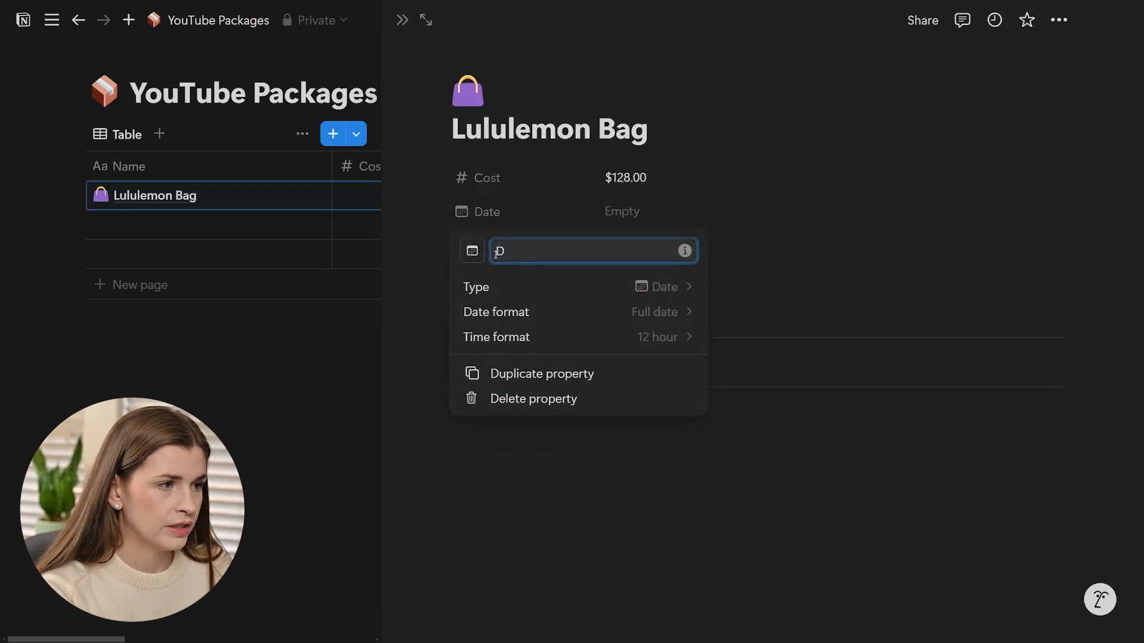
text(Expected Delivery)
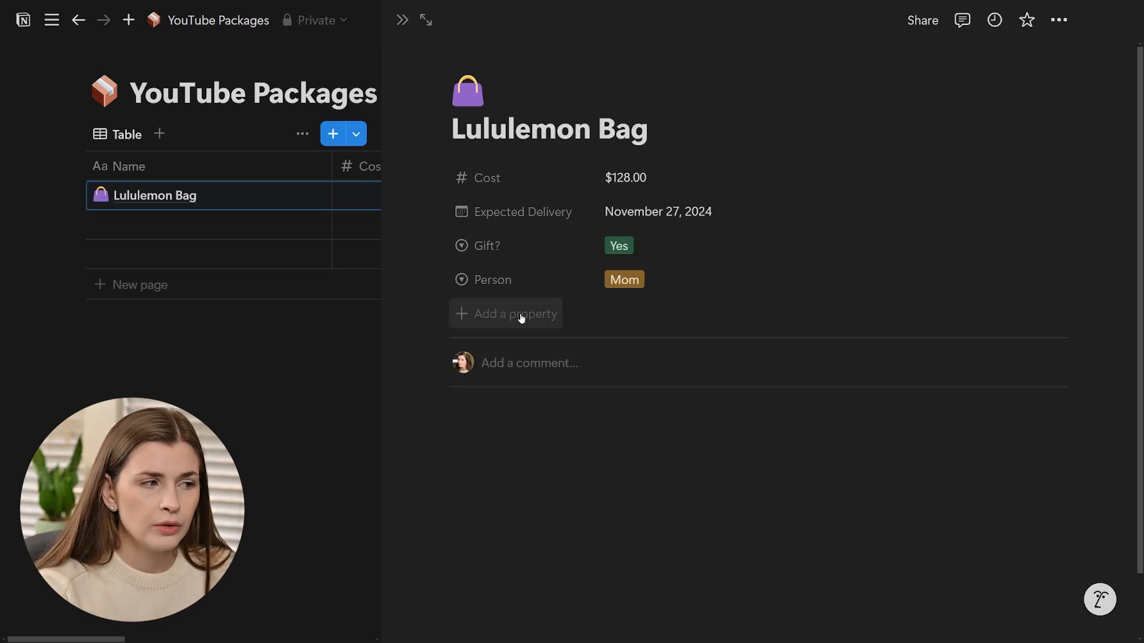
Add a Status select with To Buy, Processing and Out for Delivery options.
click(514, 314)
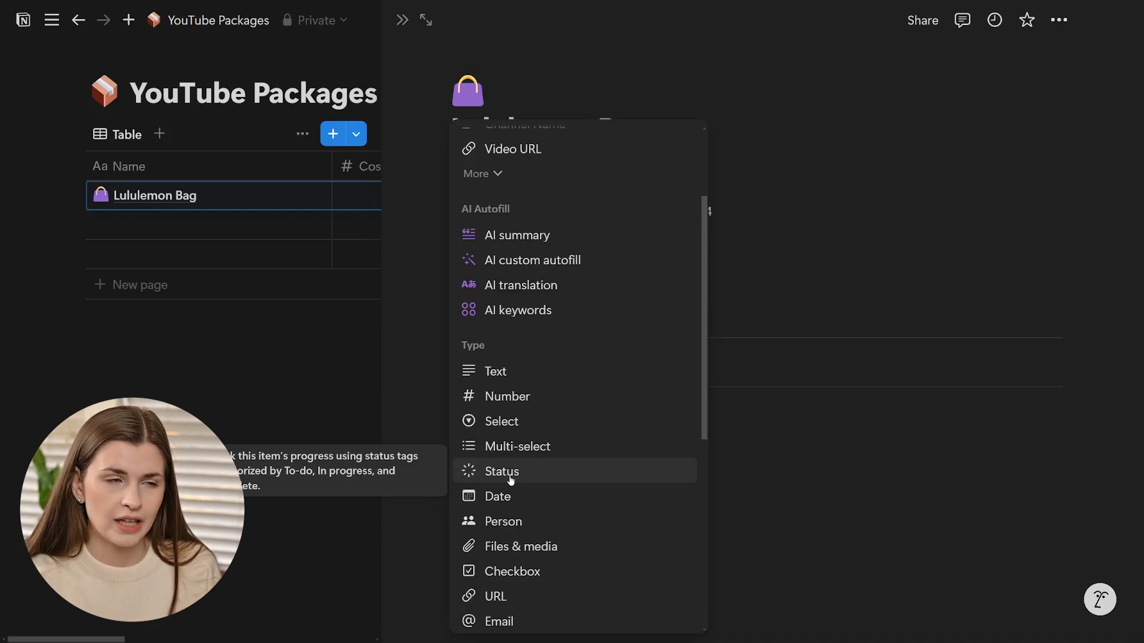
mouse_move(535, 427)
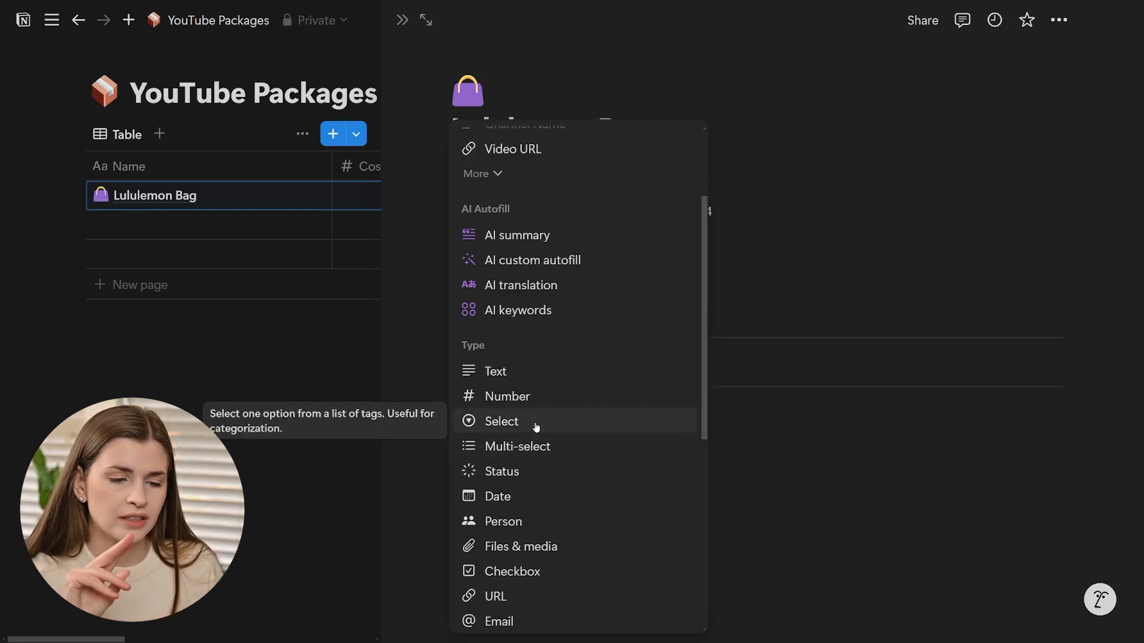
mouse_move(550, 456)
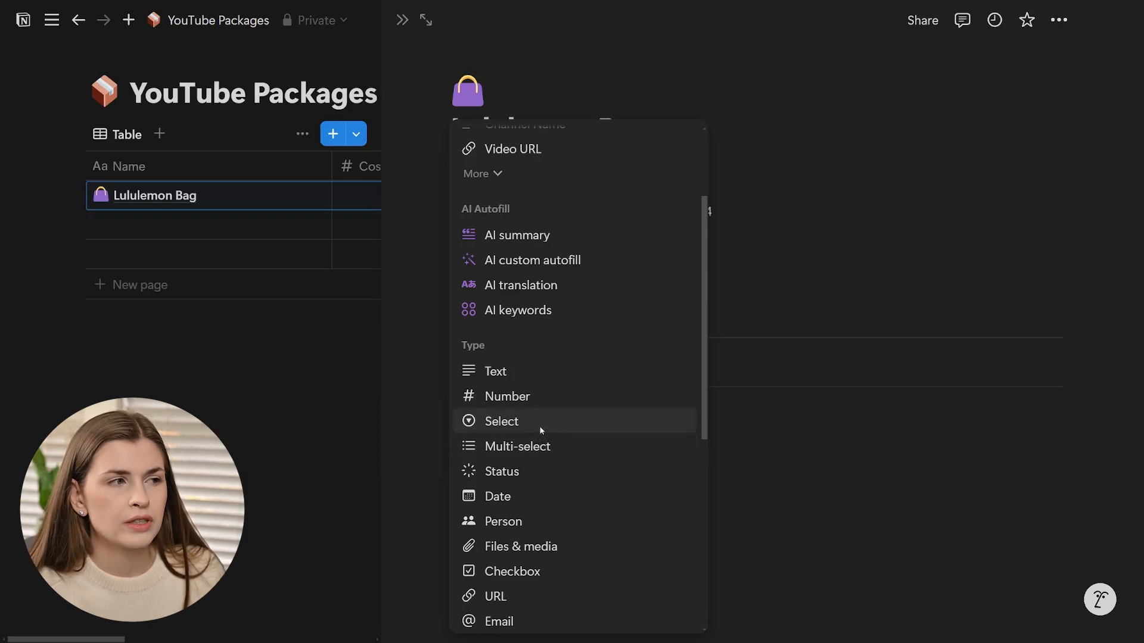
click(500, 421)
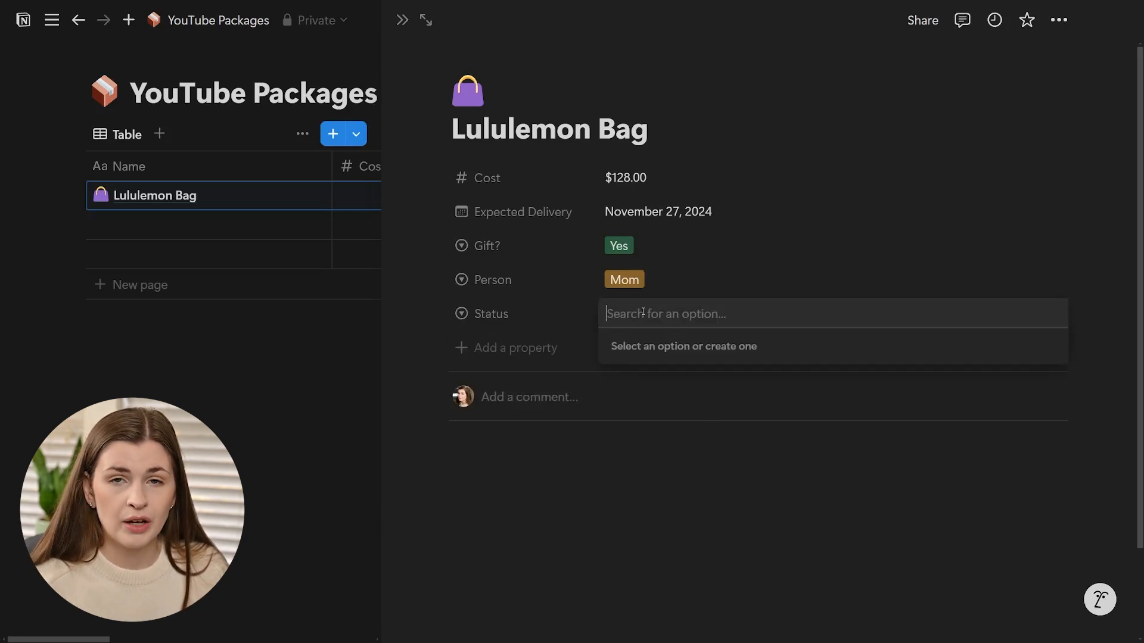
text(To Buy)
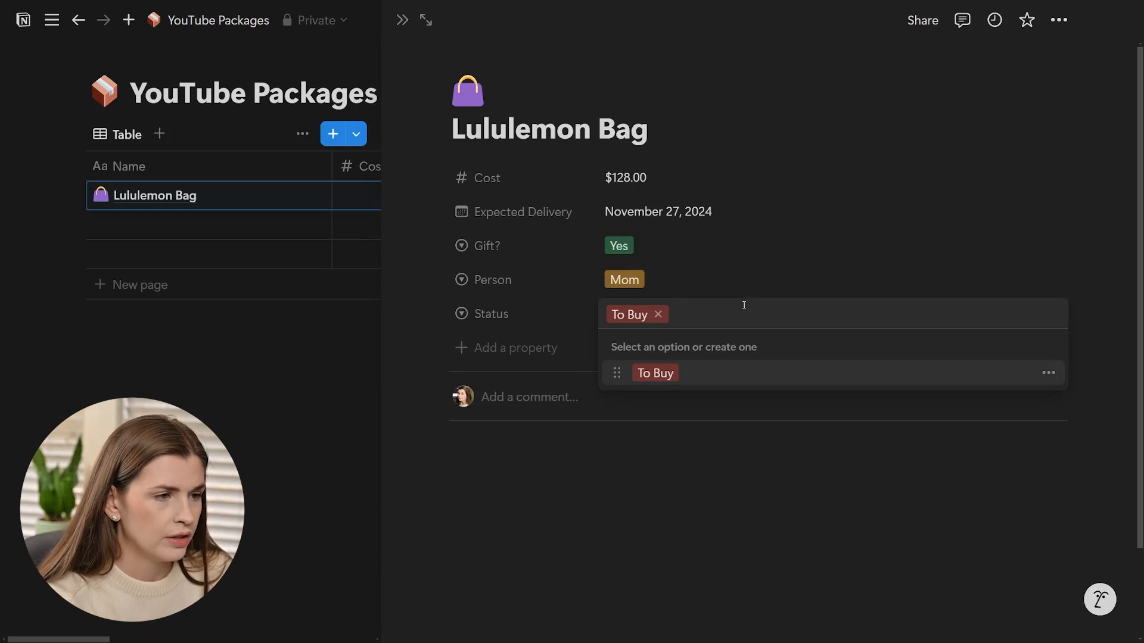
text(Process)
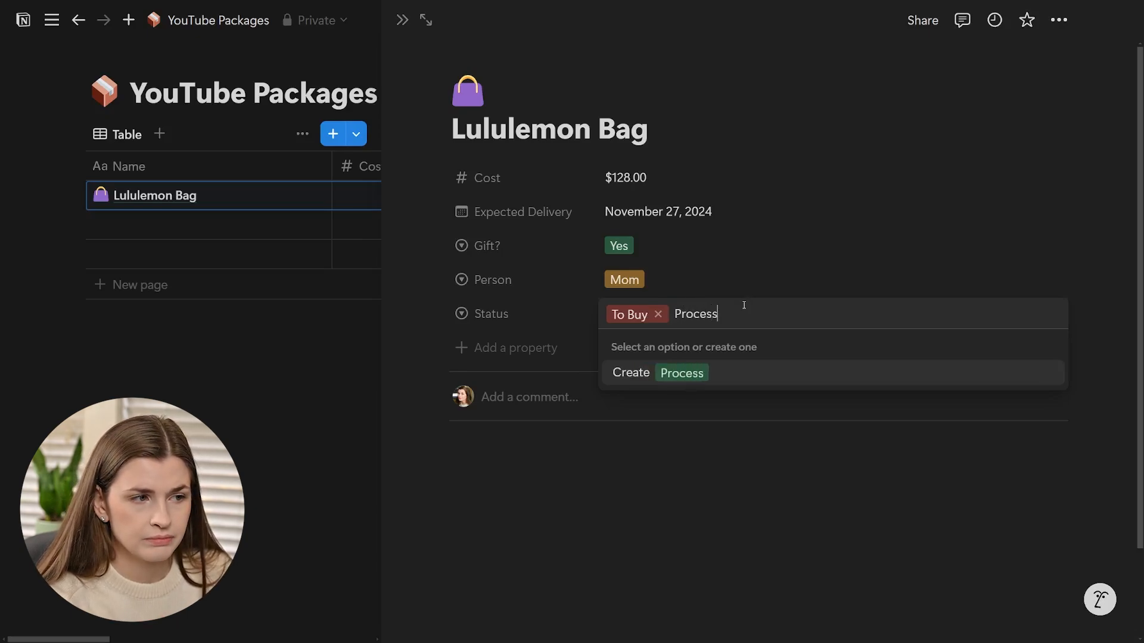
text(ing)
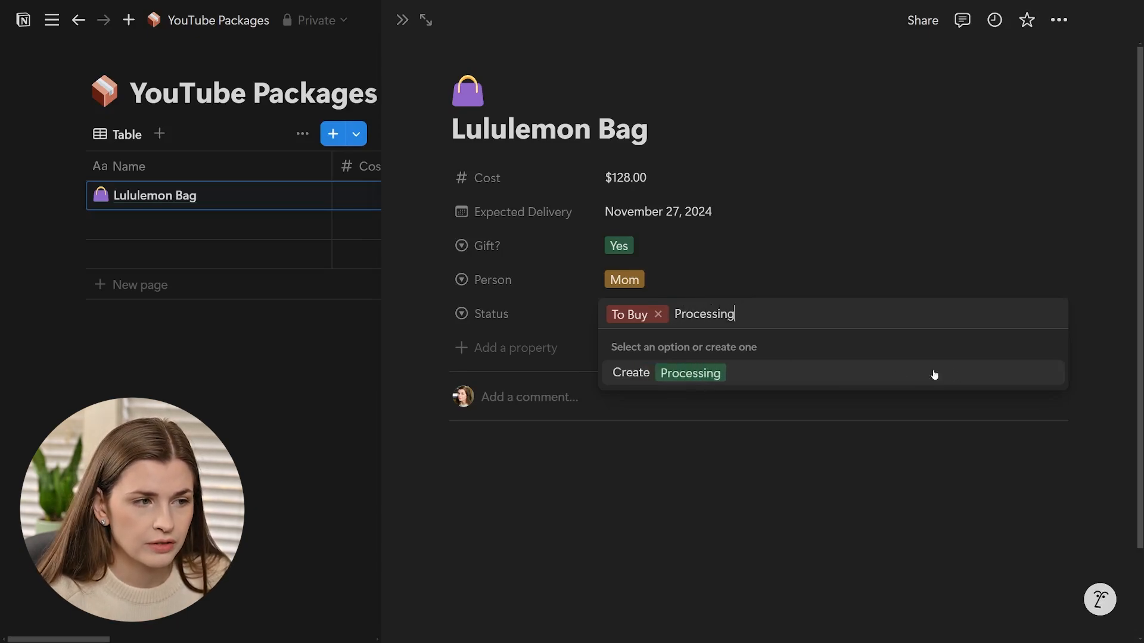
click(665, 373)
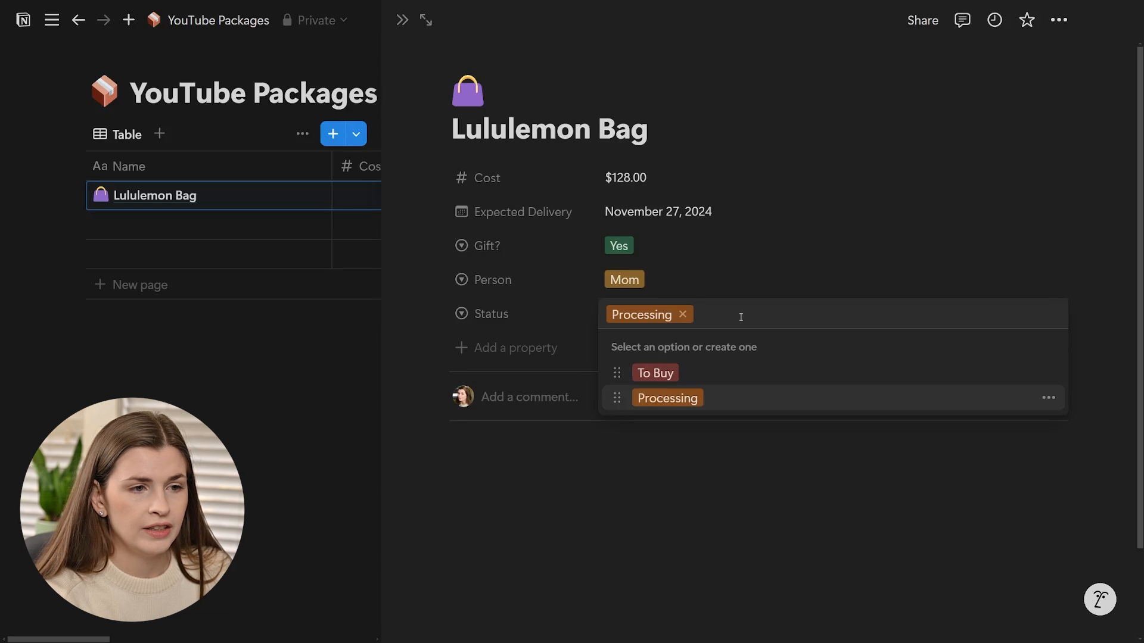
text(Out fo)
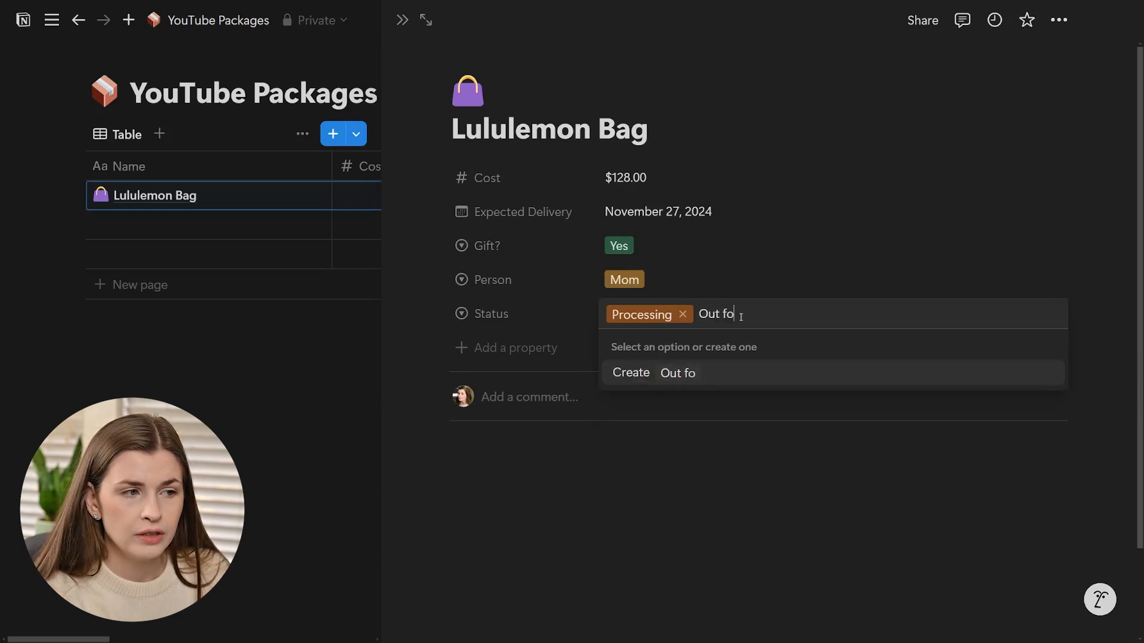
click(675, 373)
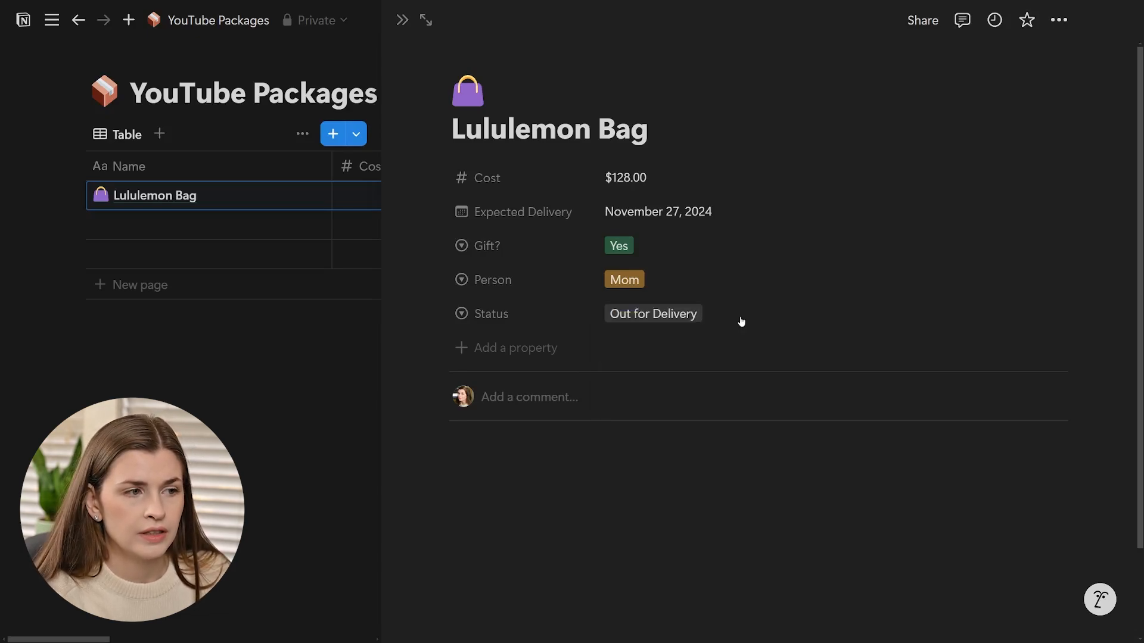
Add a Delivered status option, select it, and color it green.
click(652, 314)
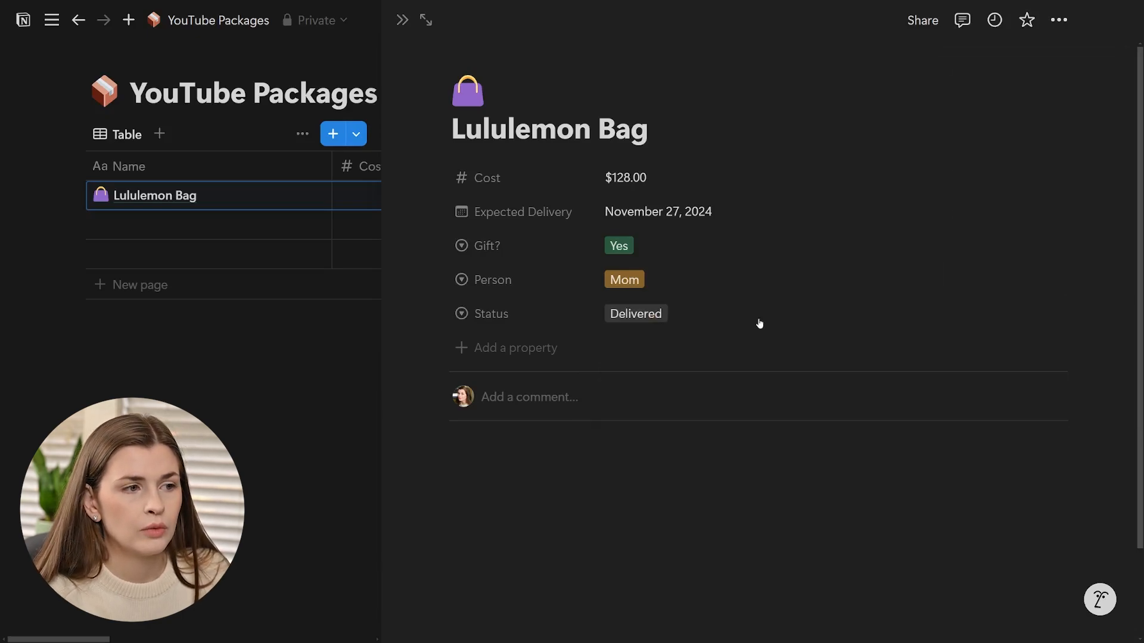
click(635, 314)
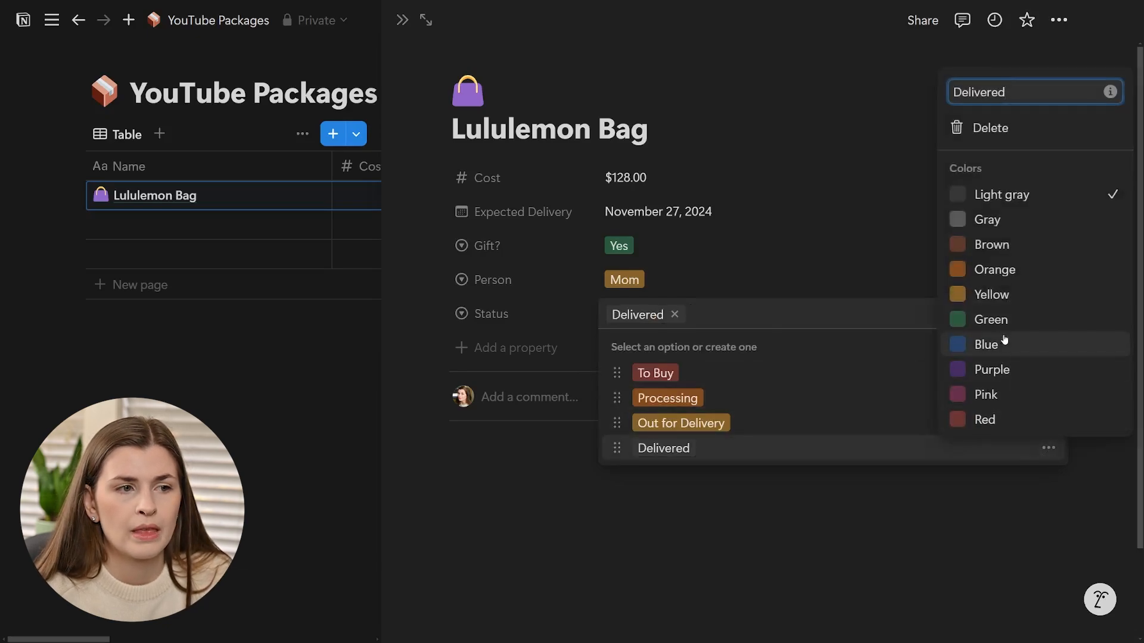
click(989, 318)
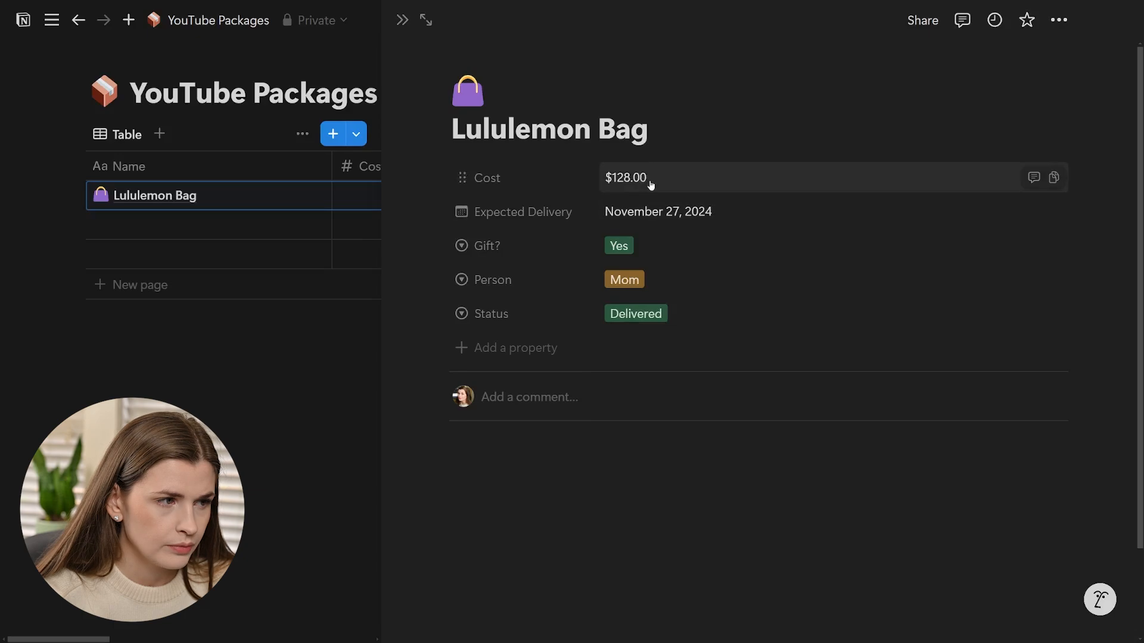
Pick Processing in the Lululemon Bag's Status dropdown, replacing Delivered.
click(634, 314)
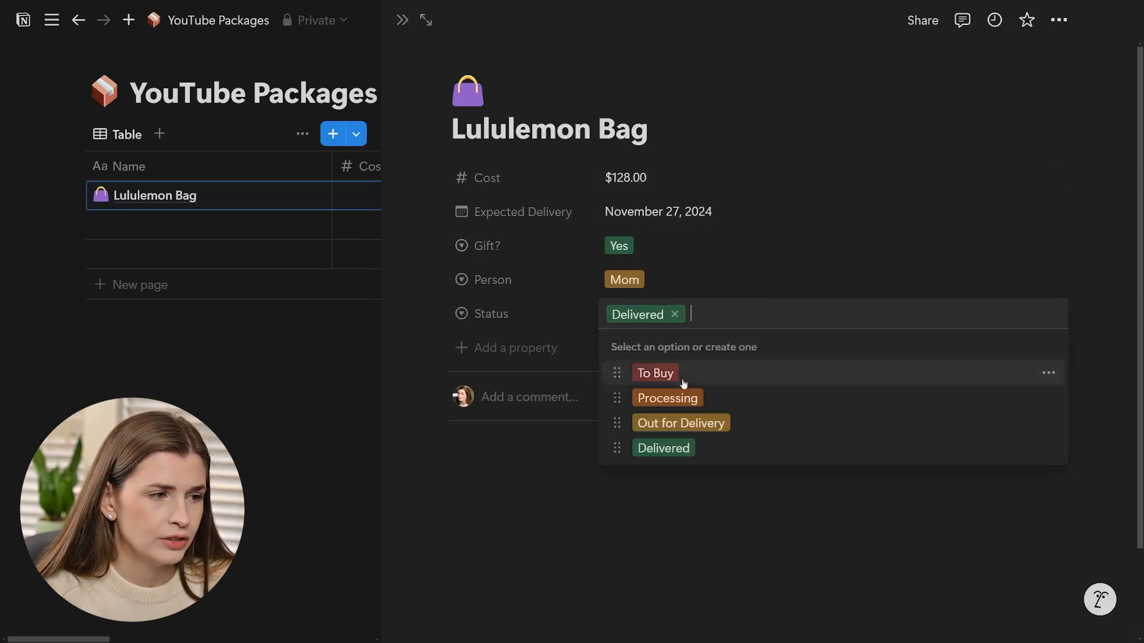
click(665, 398)
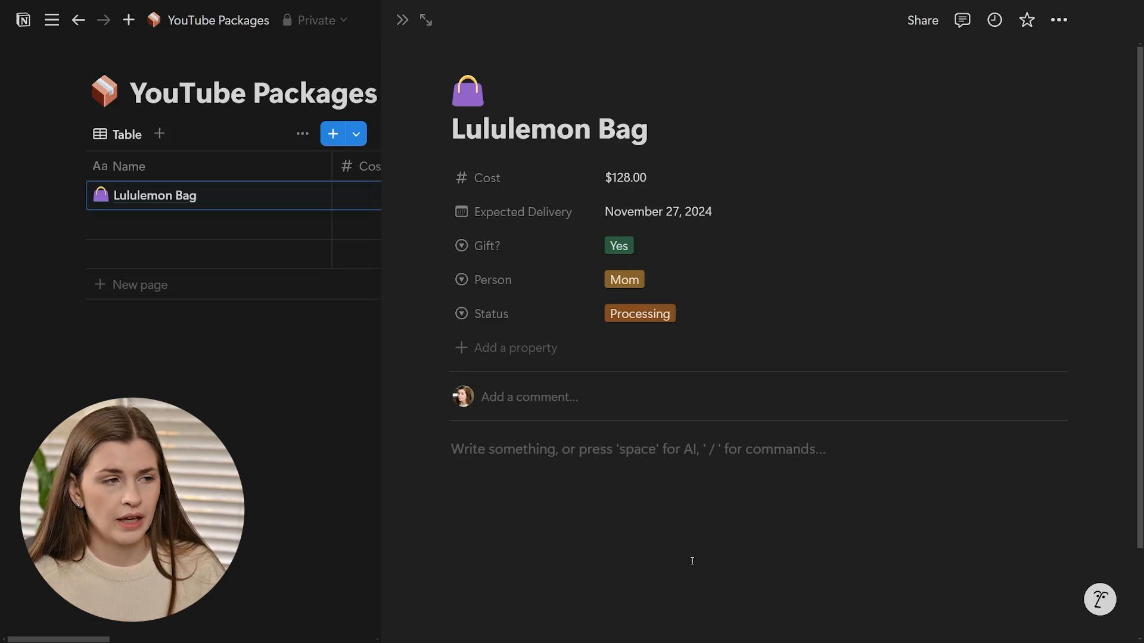
mouse_move(620, 491)
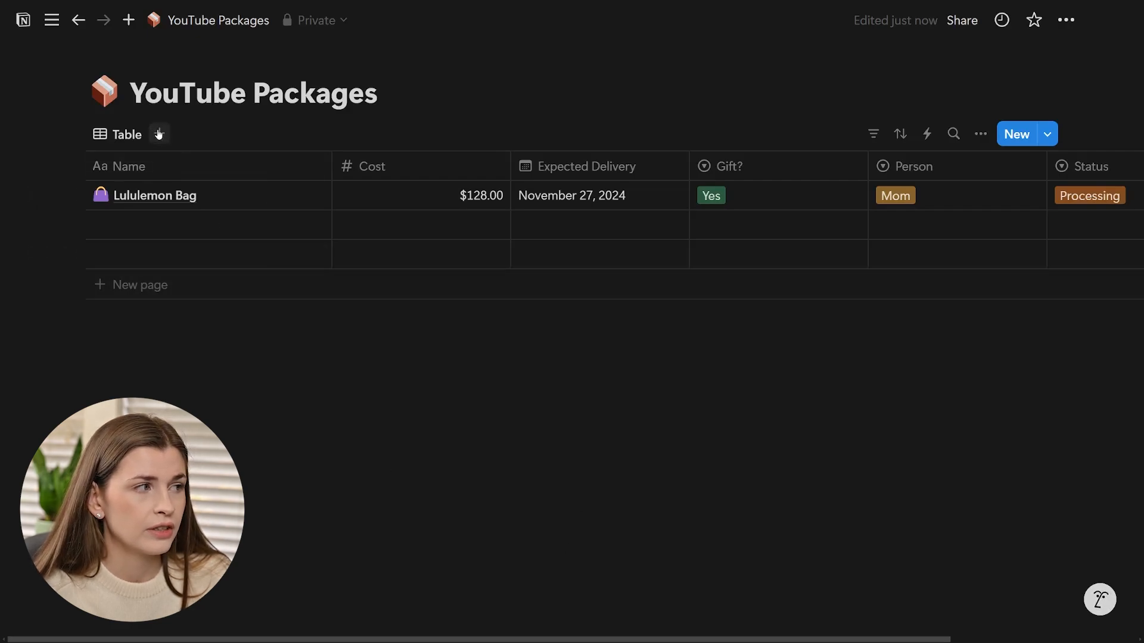
Add a Board view grouped by Status with To Buy, Processing, Out for Delivery, Delivered columns.
click(159, 133)
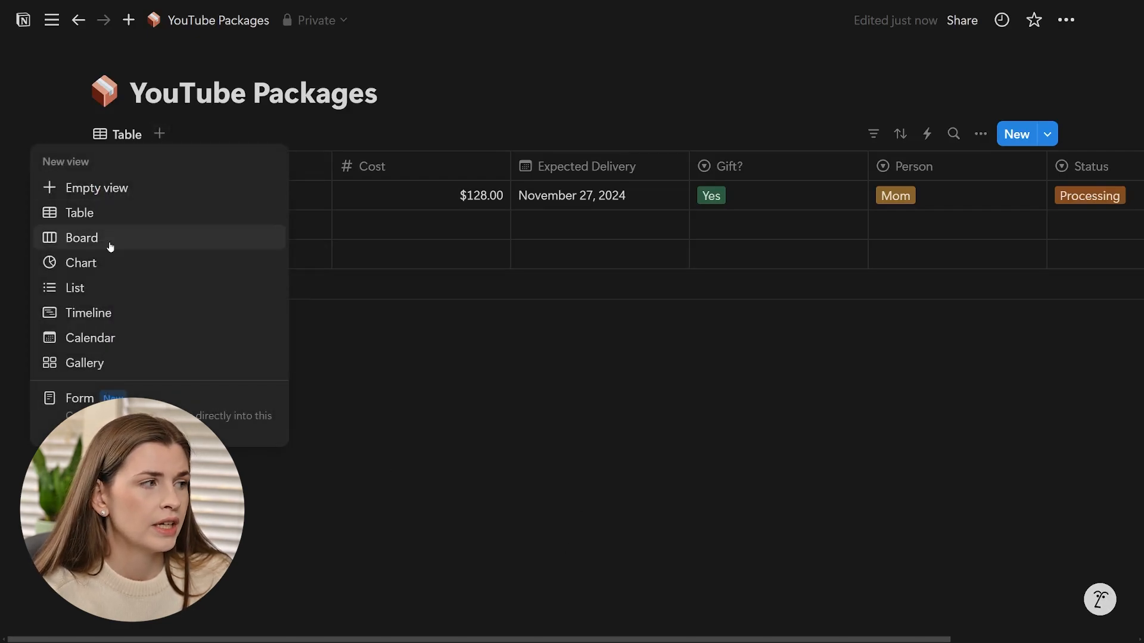
click(81, 238)
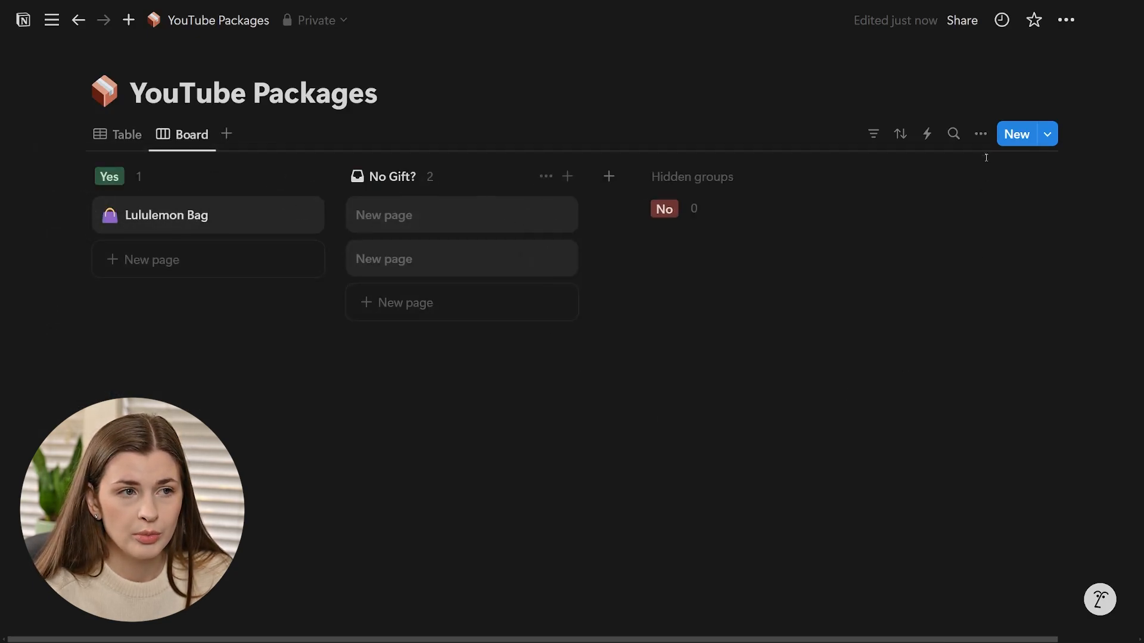
click(966, 134)
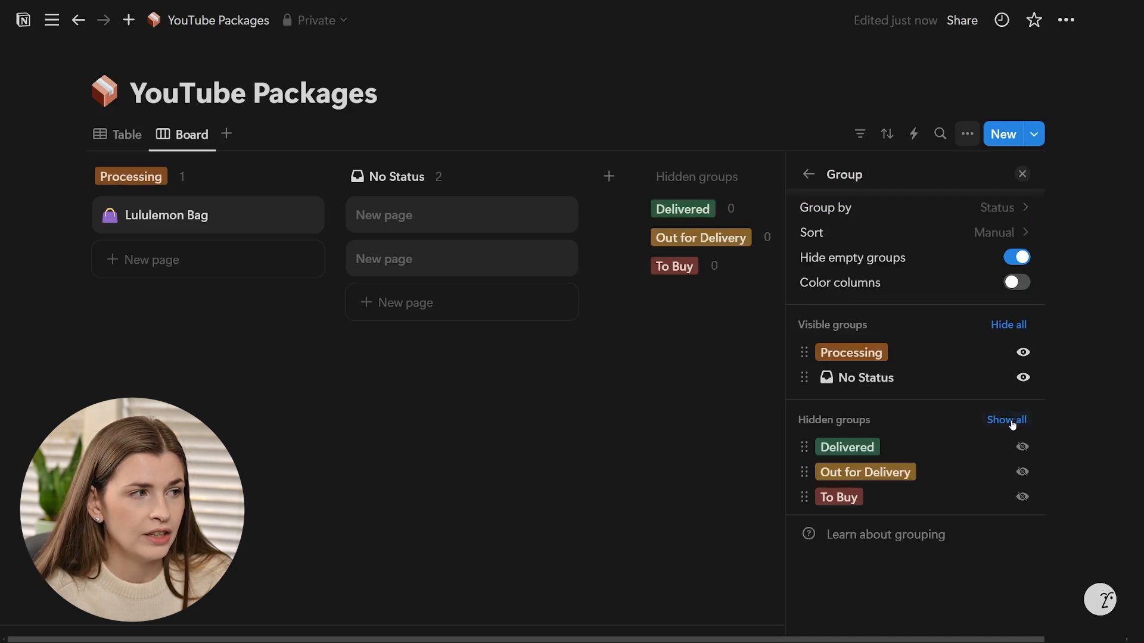
click(1006, 420)
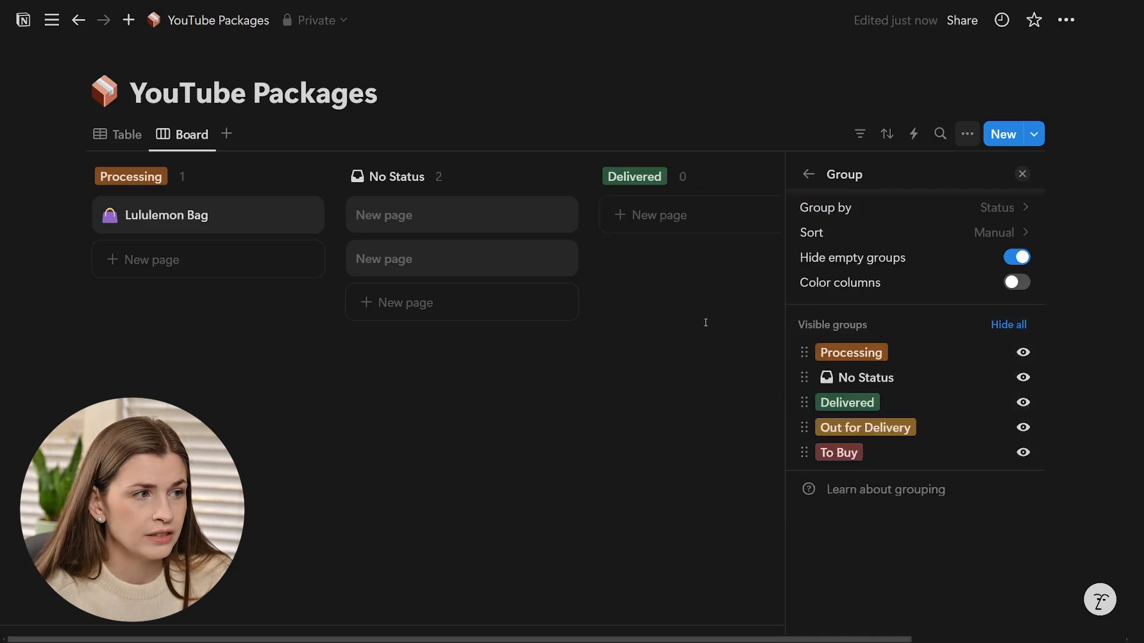
click(1021, 174)
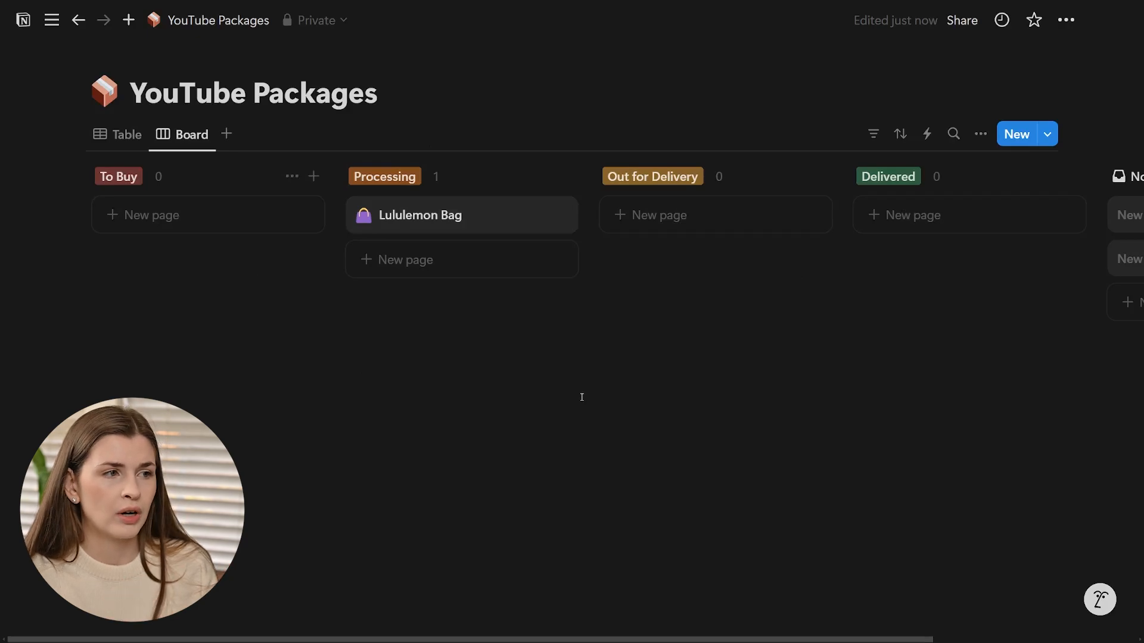
Show the Person property on board cards so Lululemon Bag displays Mom.
click(966, 134)
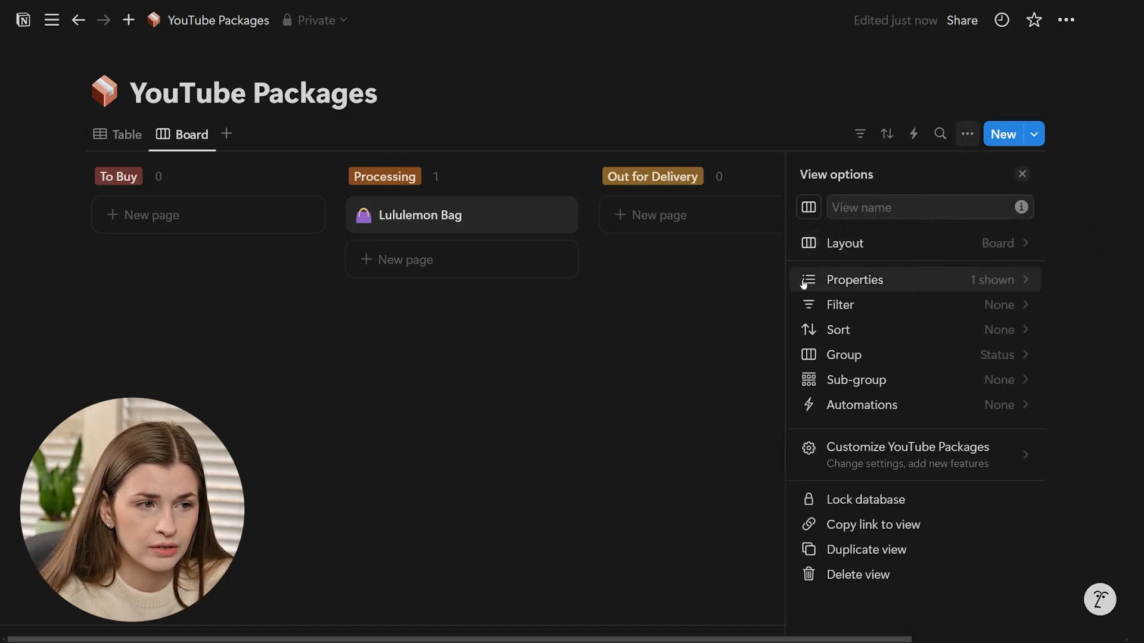
click(853, 279)
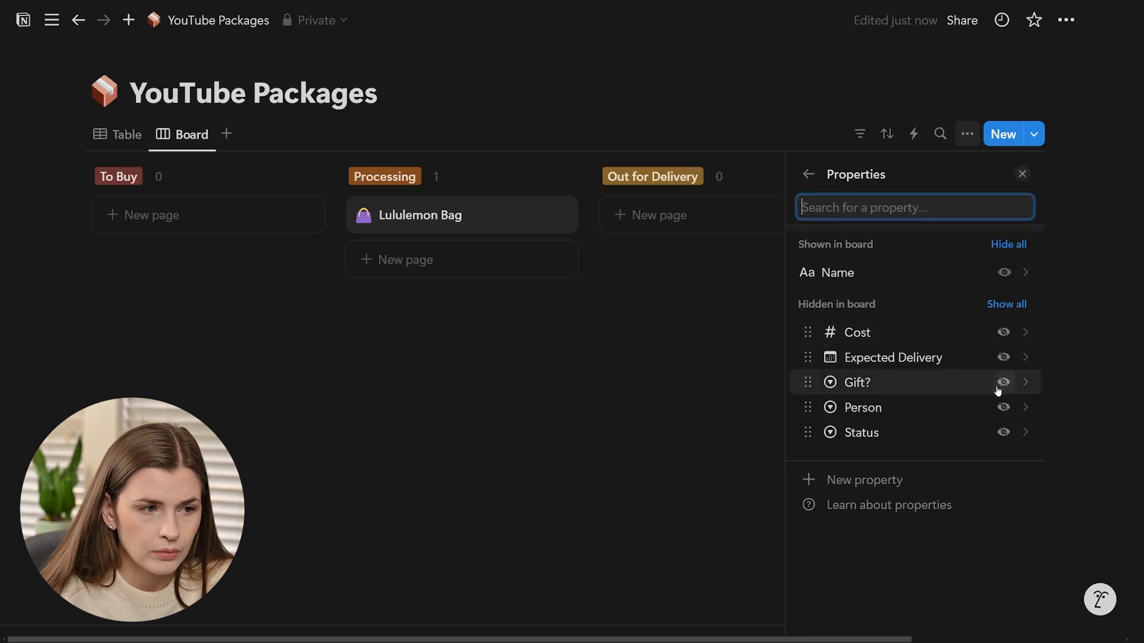
click(1004, 407)
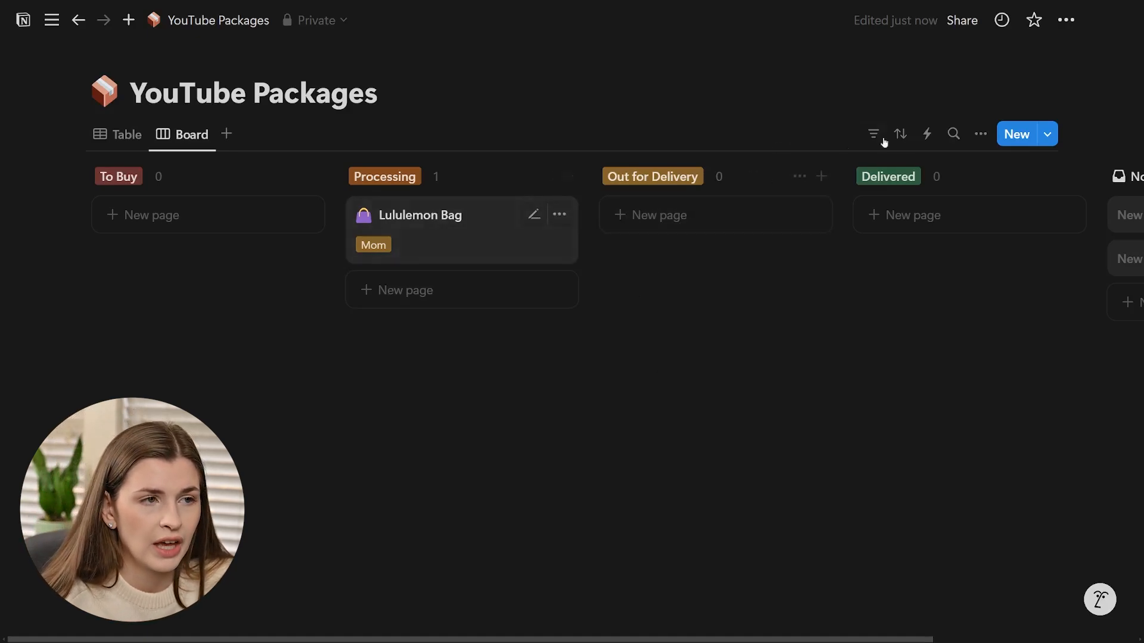
Filter the board by Person: Mom and Gift?: Yes, then clear the filters.
click(871, 134)
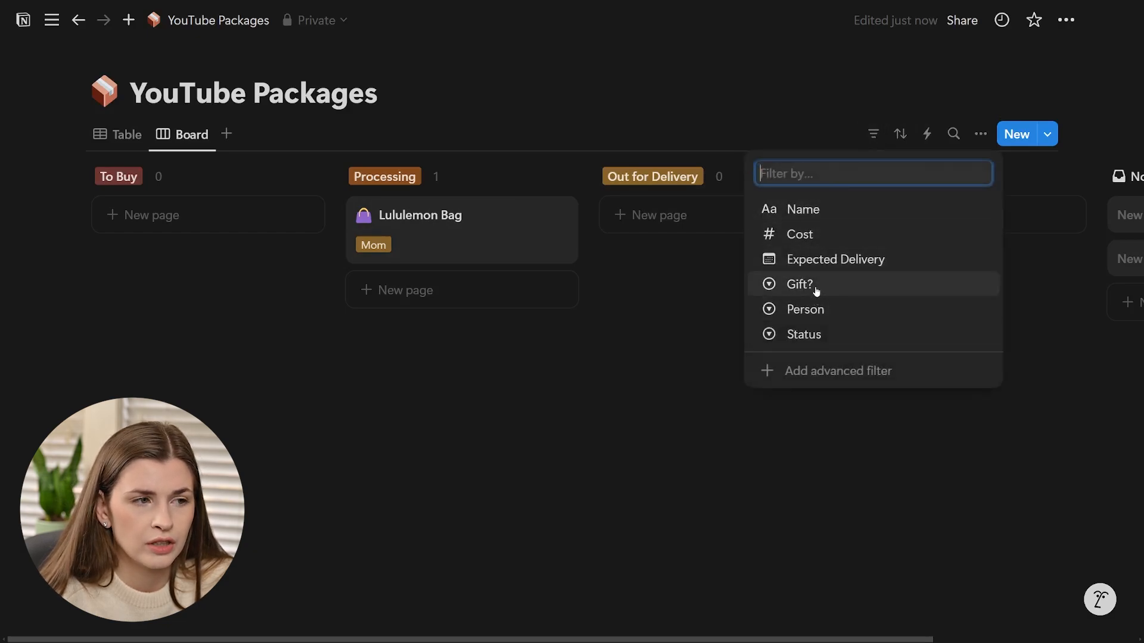
click(805, 308)
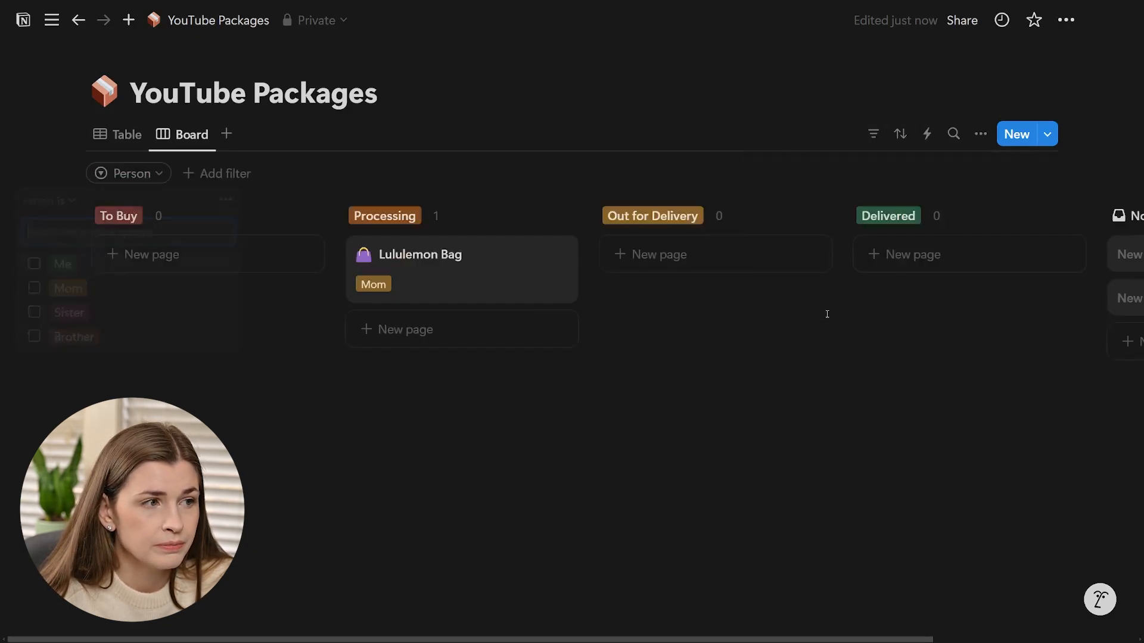
click(127, 172)
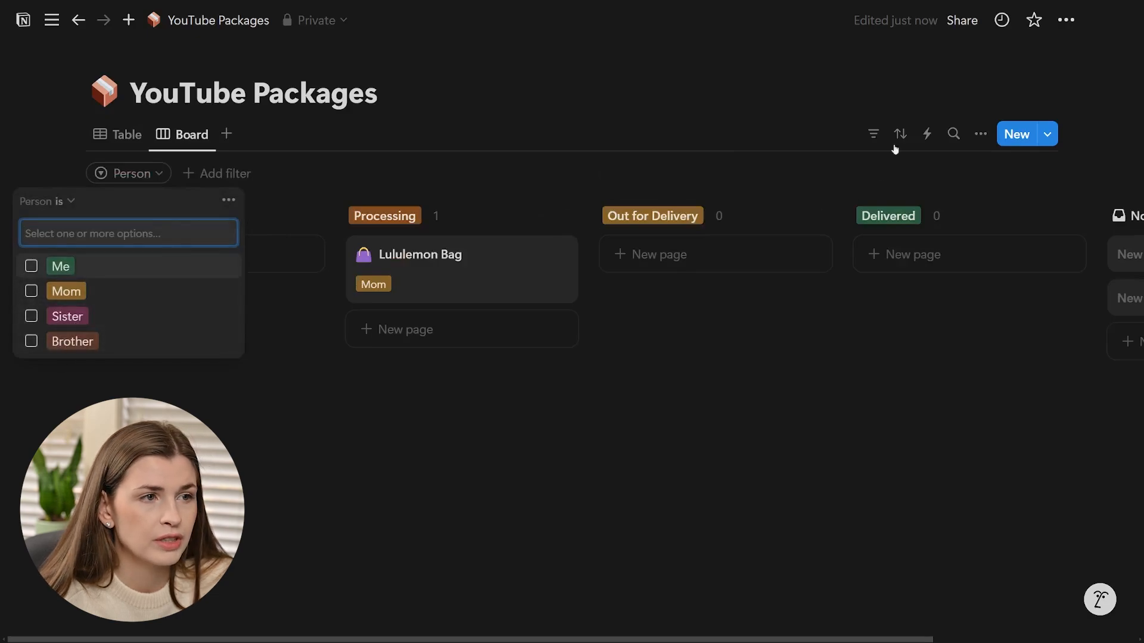
click(217, 172)
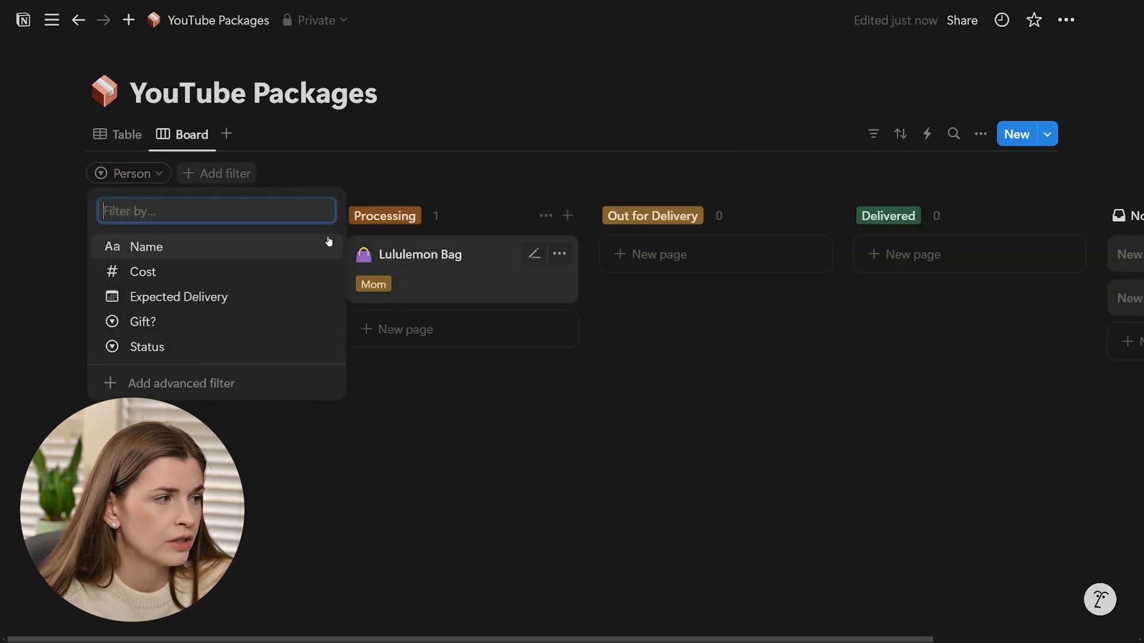
click(143, 322)
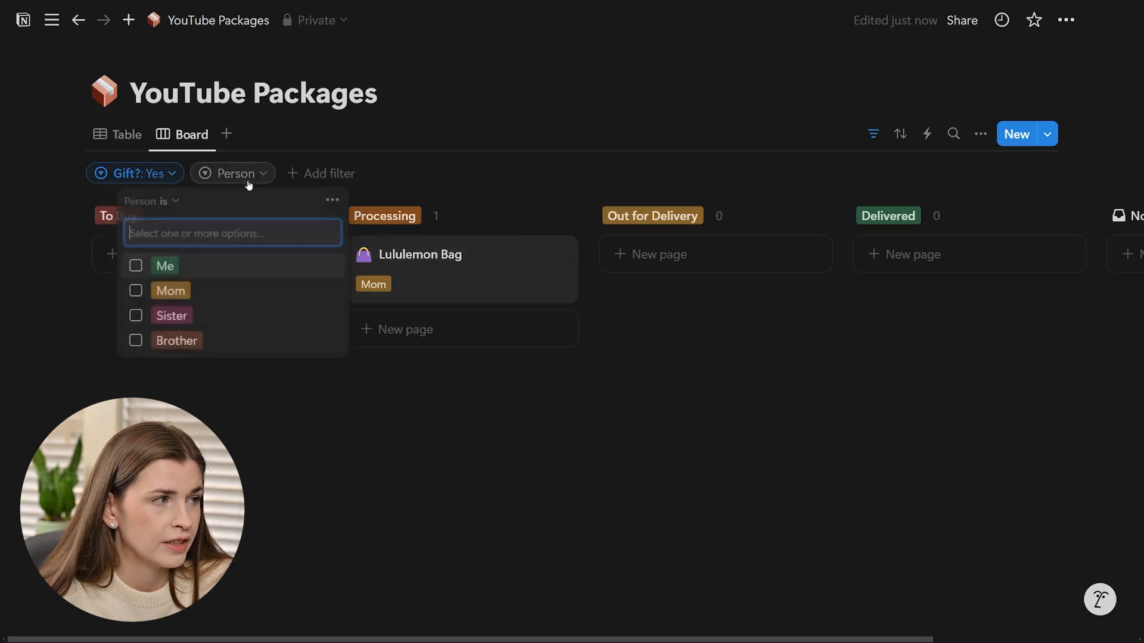
click(169, 290)
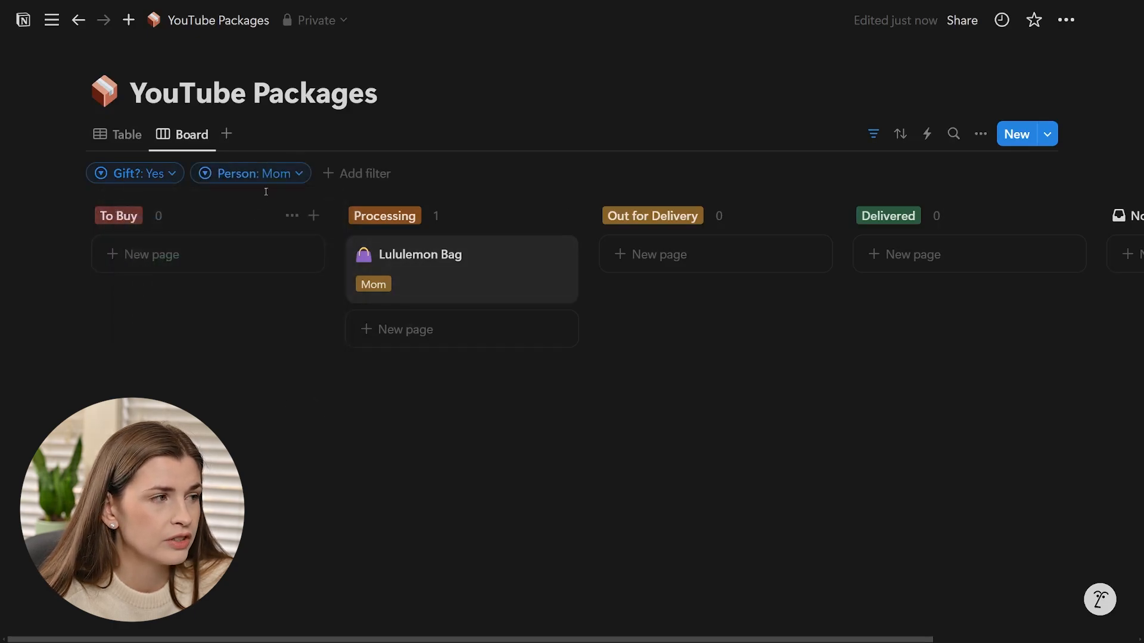
click(249, 173)
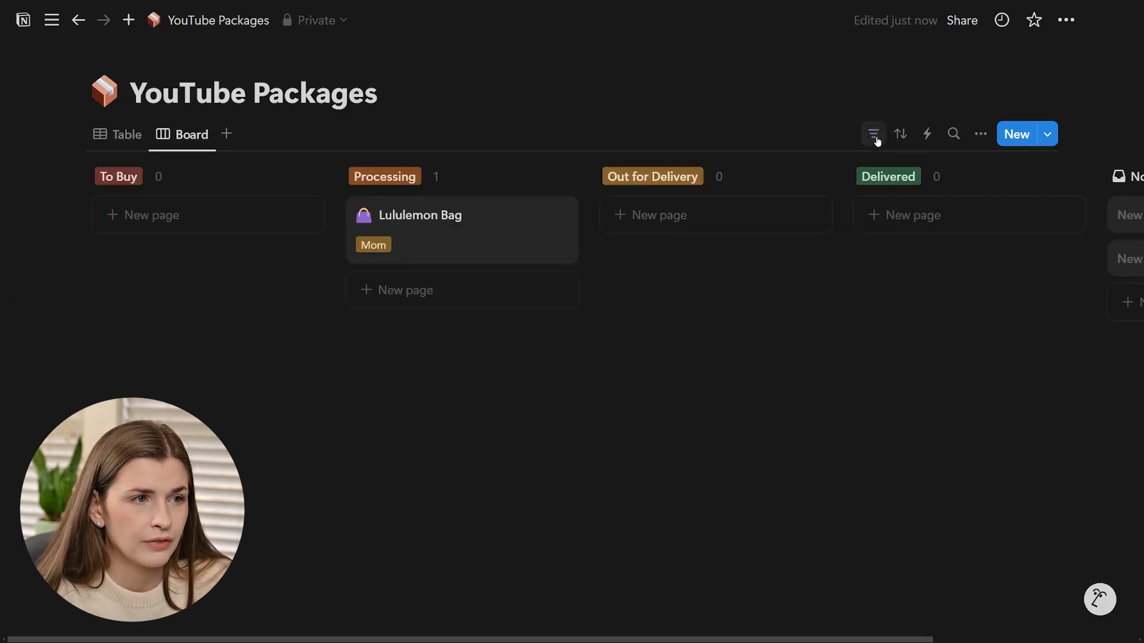
click(872, 133)
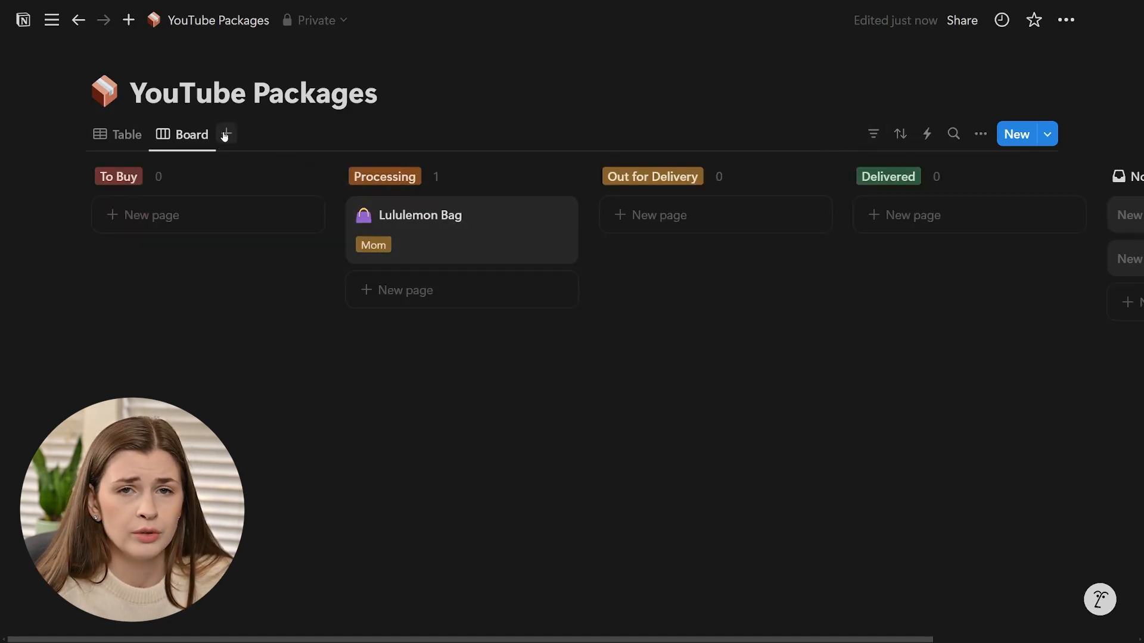
Add a Calendar view showing Lululemon Bag on November 27, 2024.
click(226, 134)
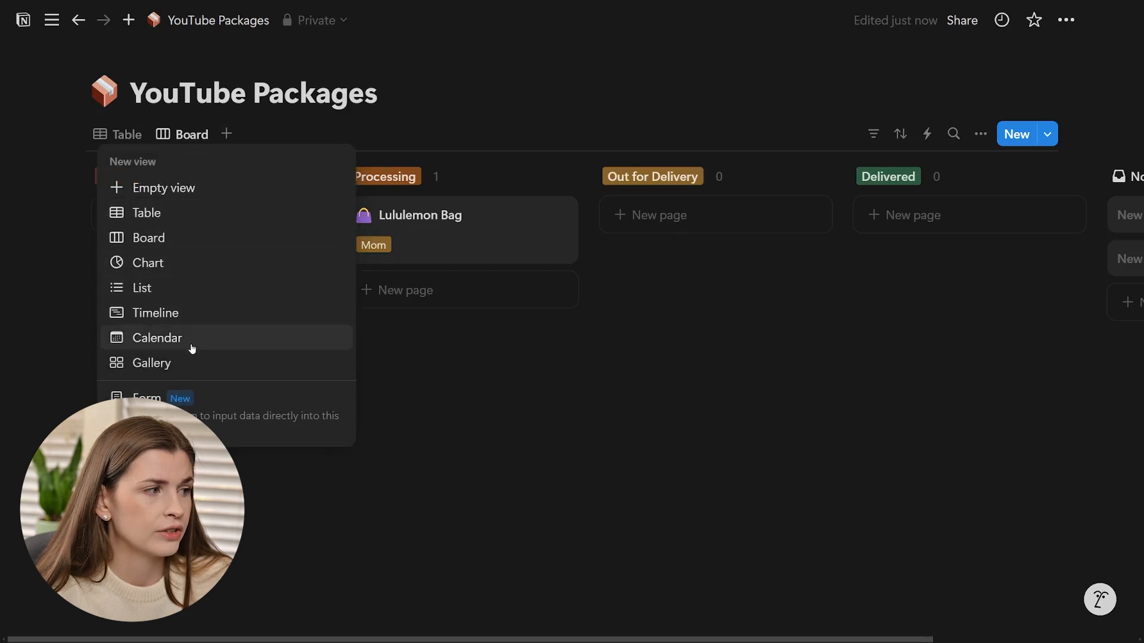
click(156, 338)
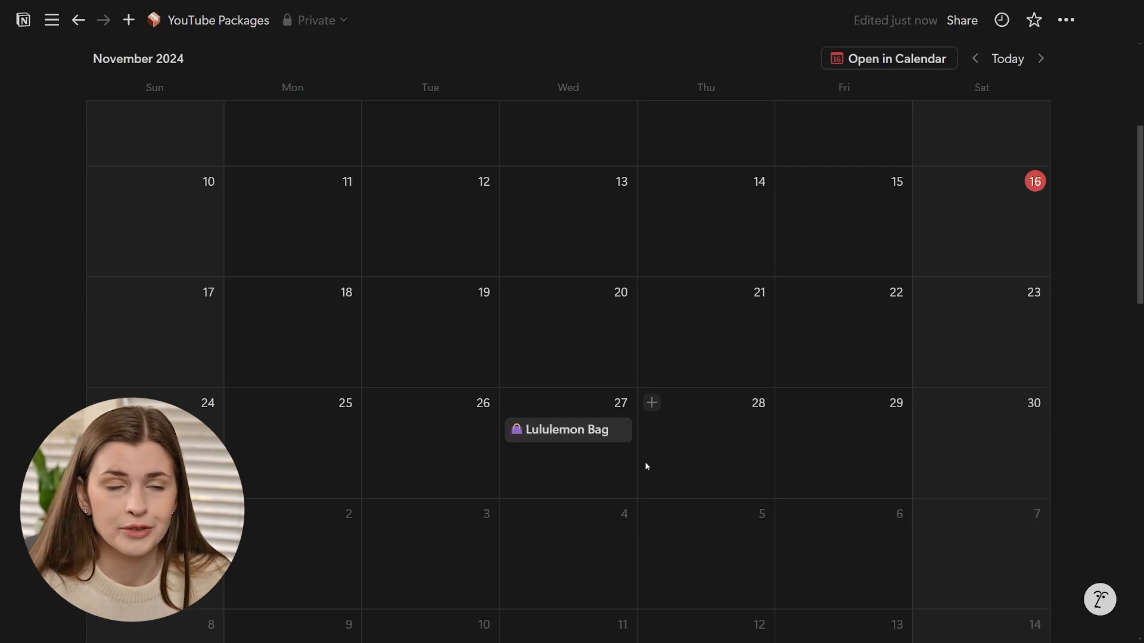
scroll(down, 3)
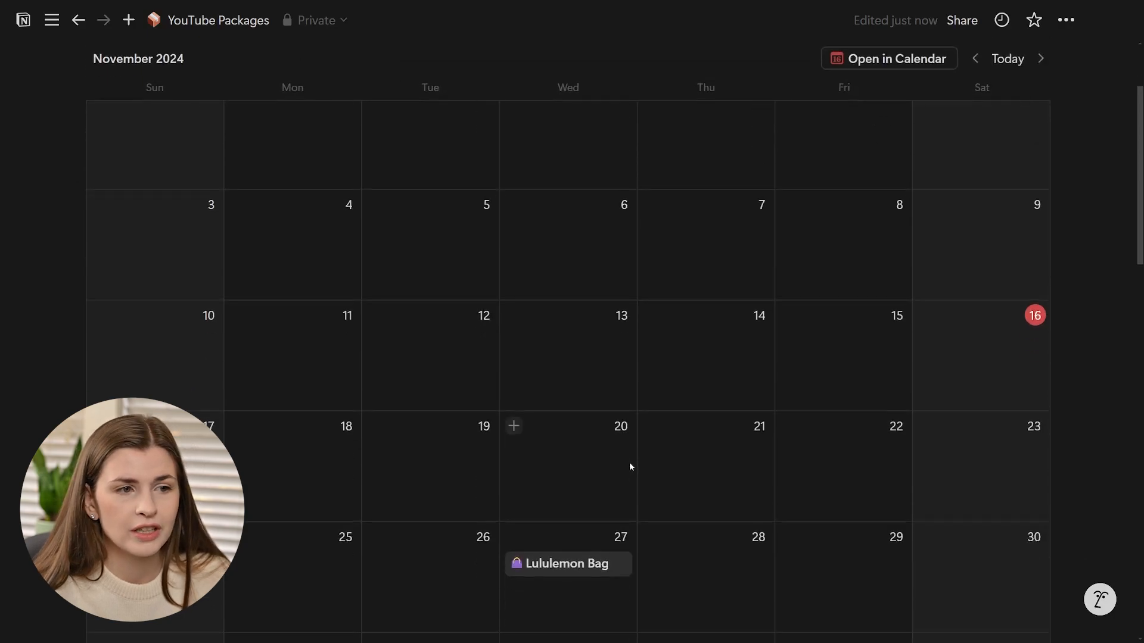
scroll(down, 3)
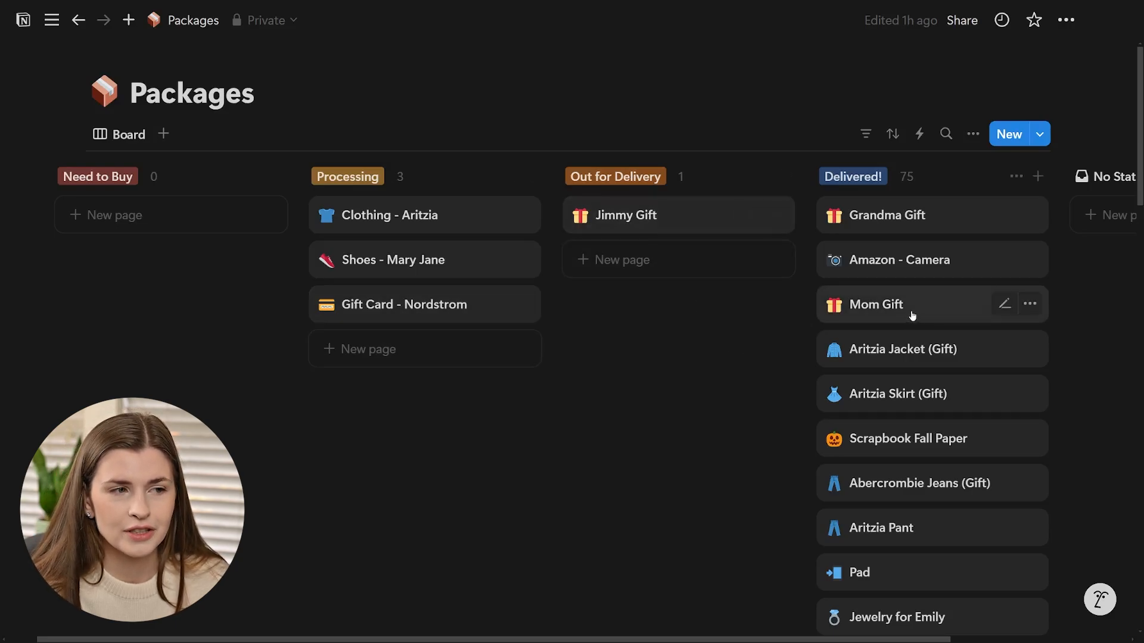
click(874, 304)
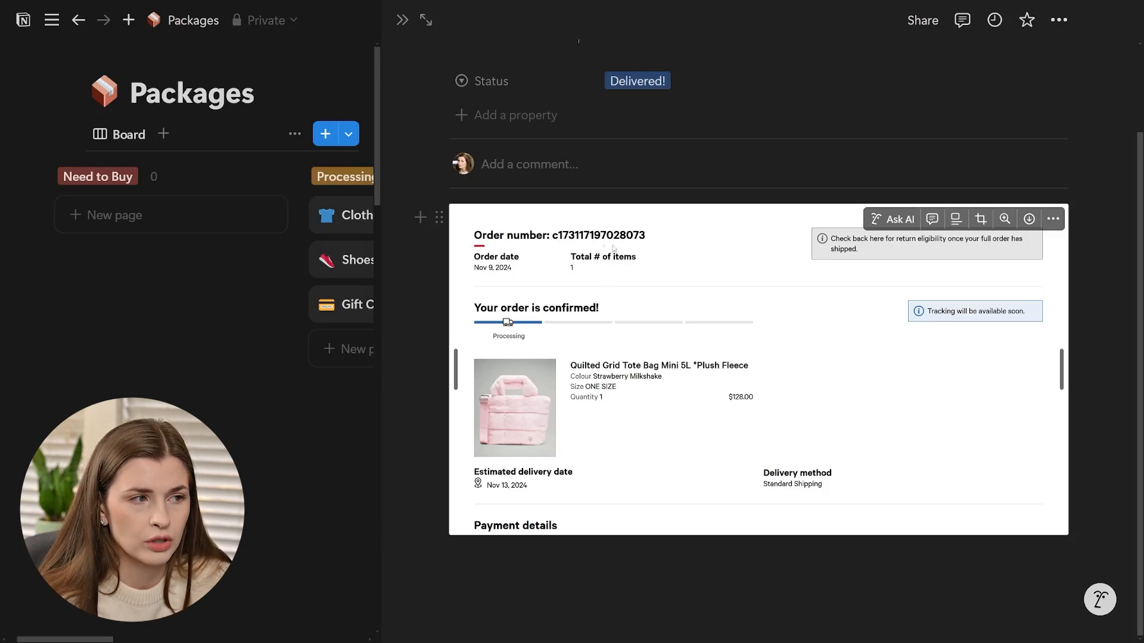
mouse_move(567, 449)
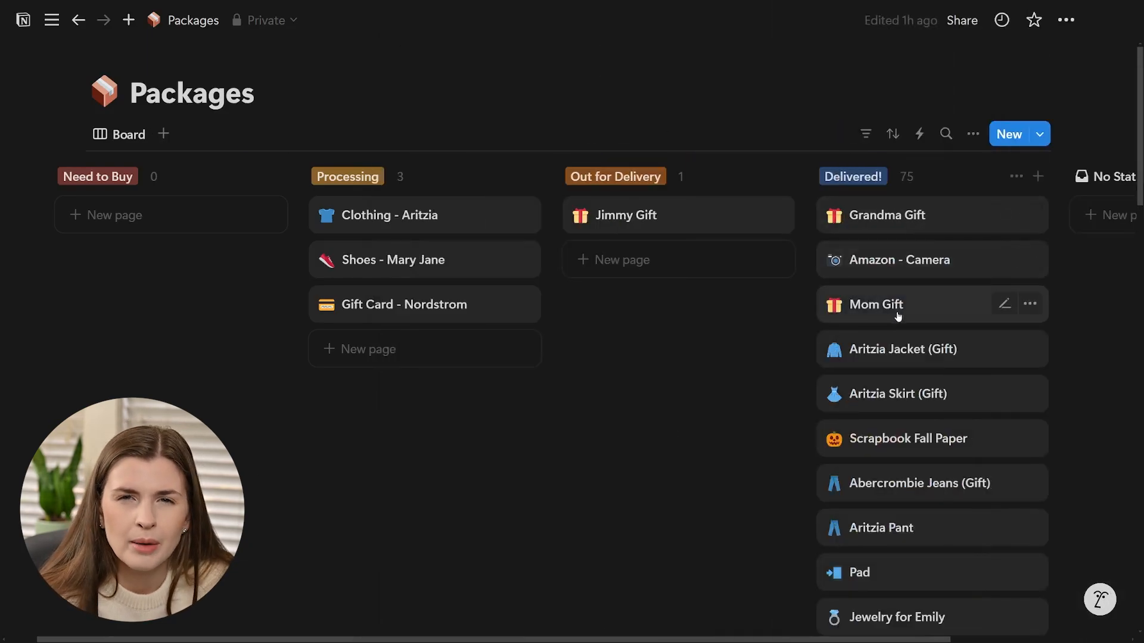
click(875, 304)
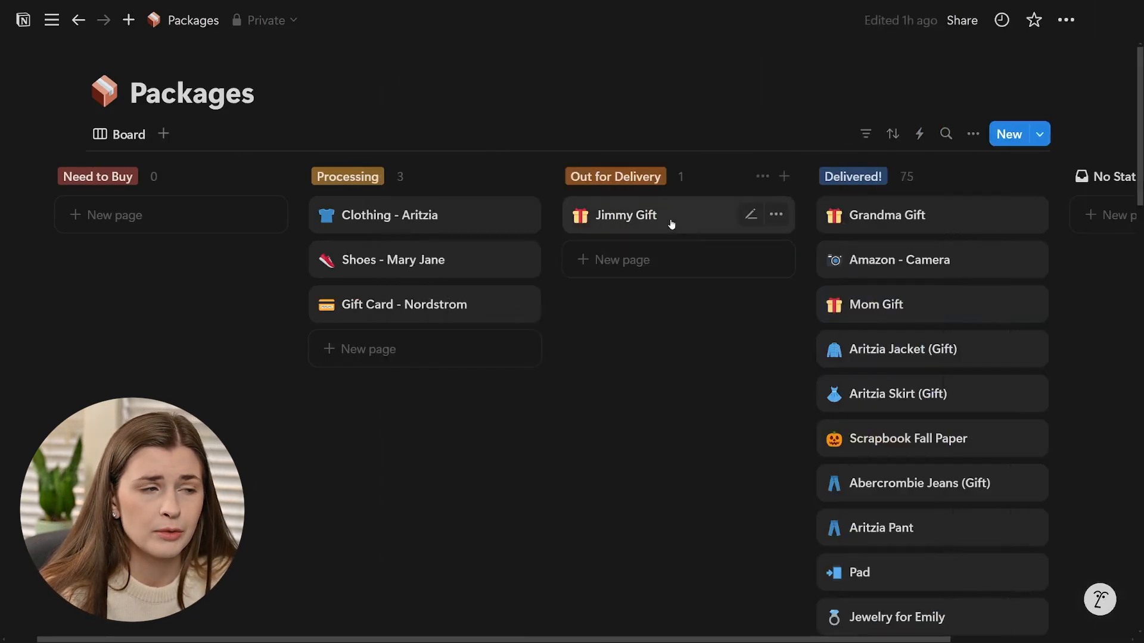
click(625, 214)
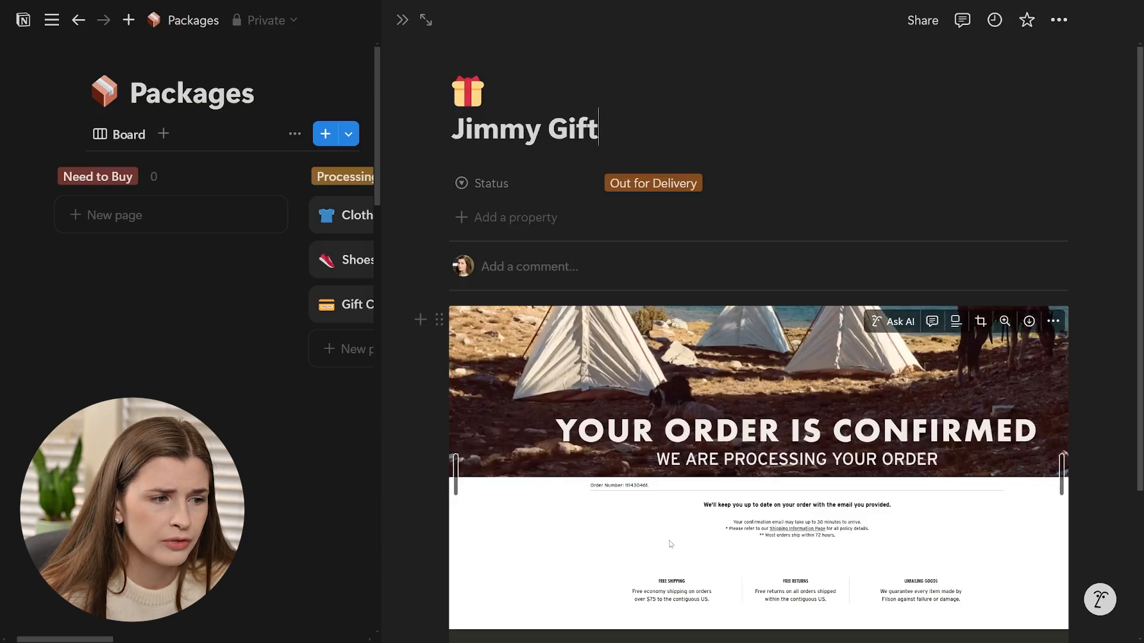
scroll(down, 3)
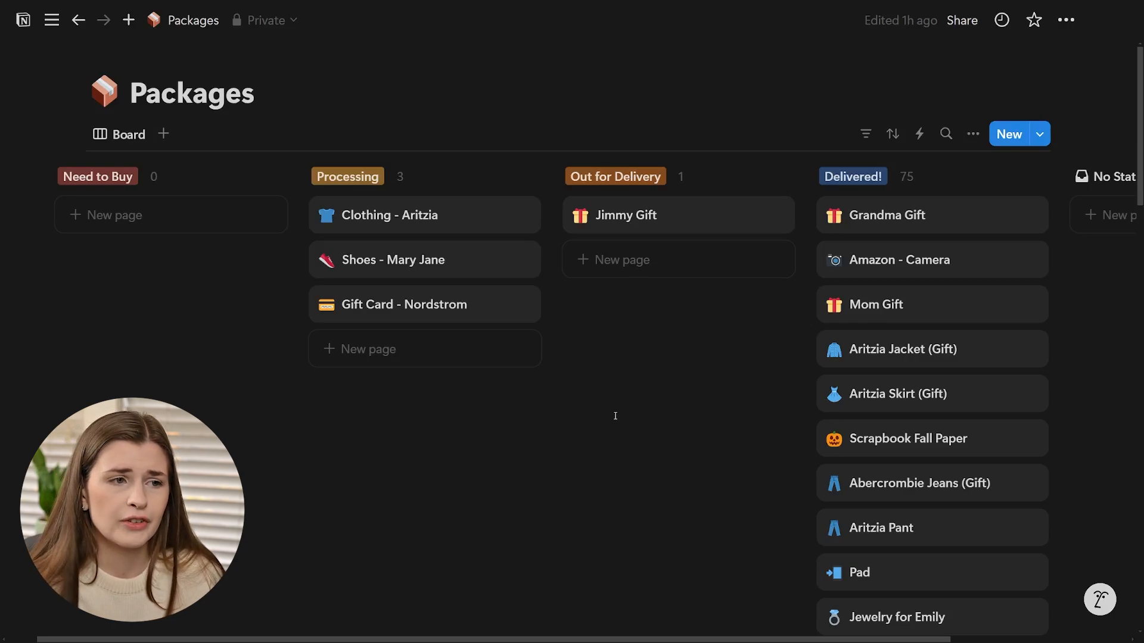
Drag the Jimmy Gift card from Out for Delivery into the Delivered! column.
scroll(down, 3)
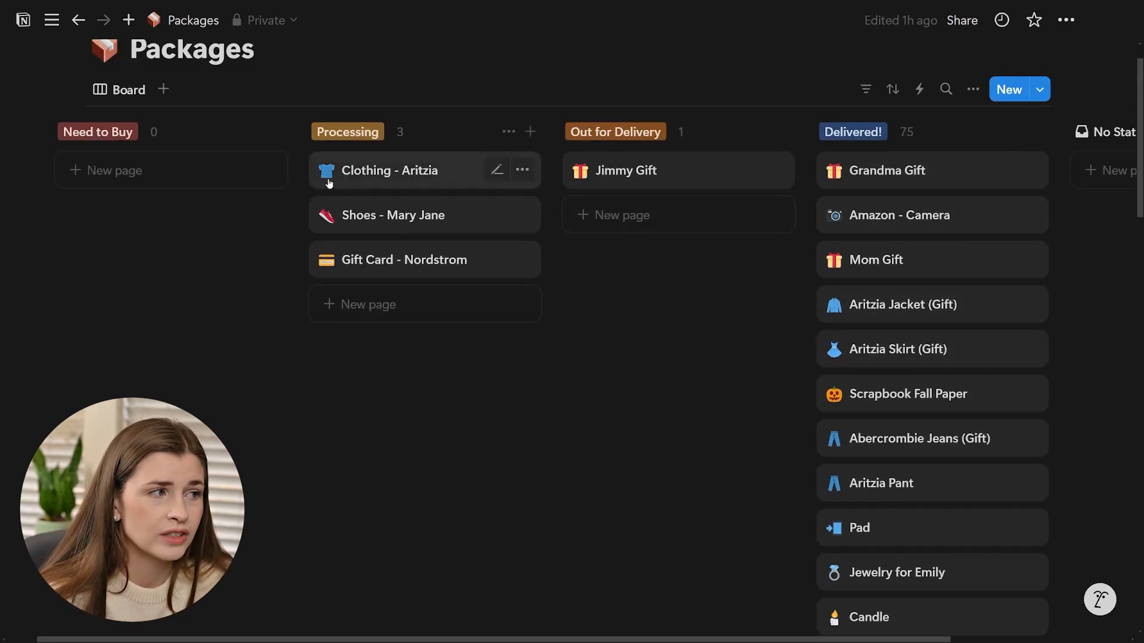
mouse_move(664, 401)
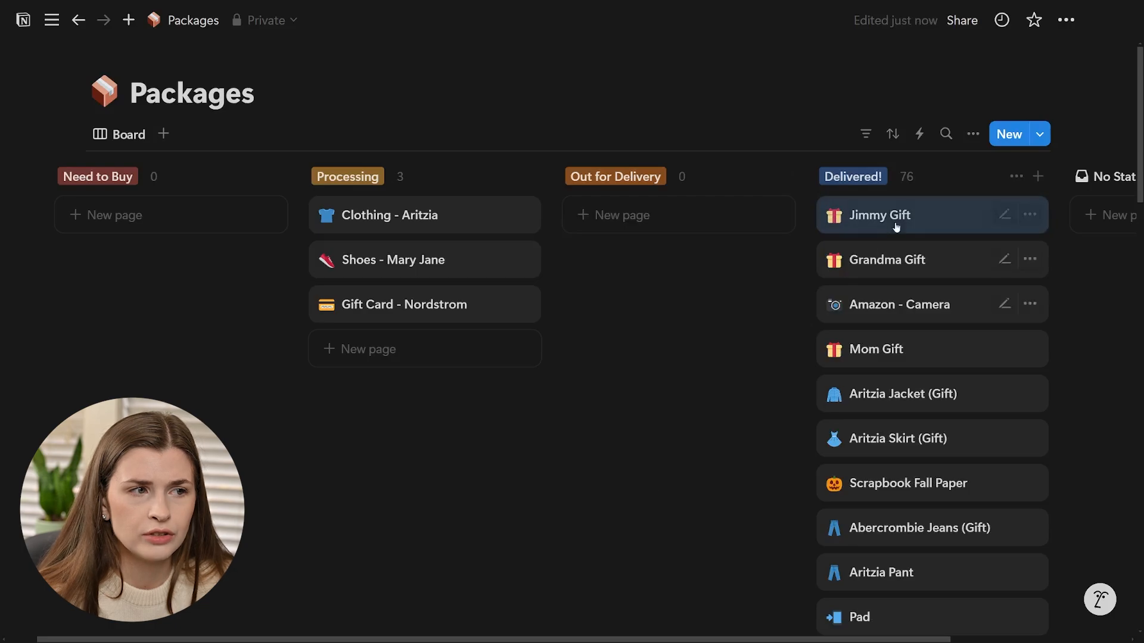
drag(931, 215, 678, 215)
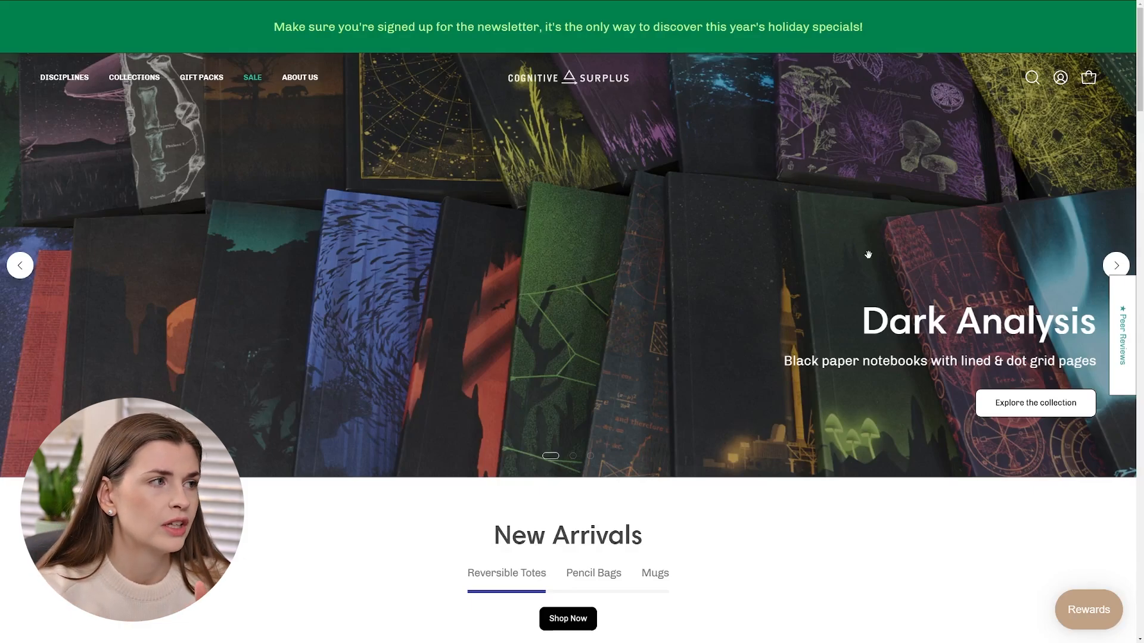
Open the DISCIPLINES dropdown listing subjects from Anthropology & Archaeology to Math.
click(65, 77)
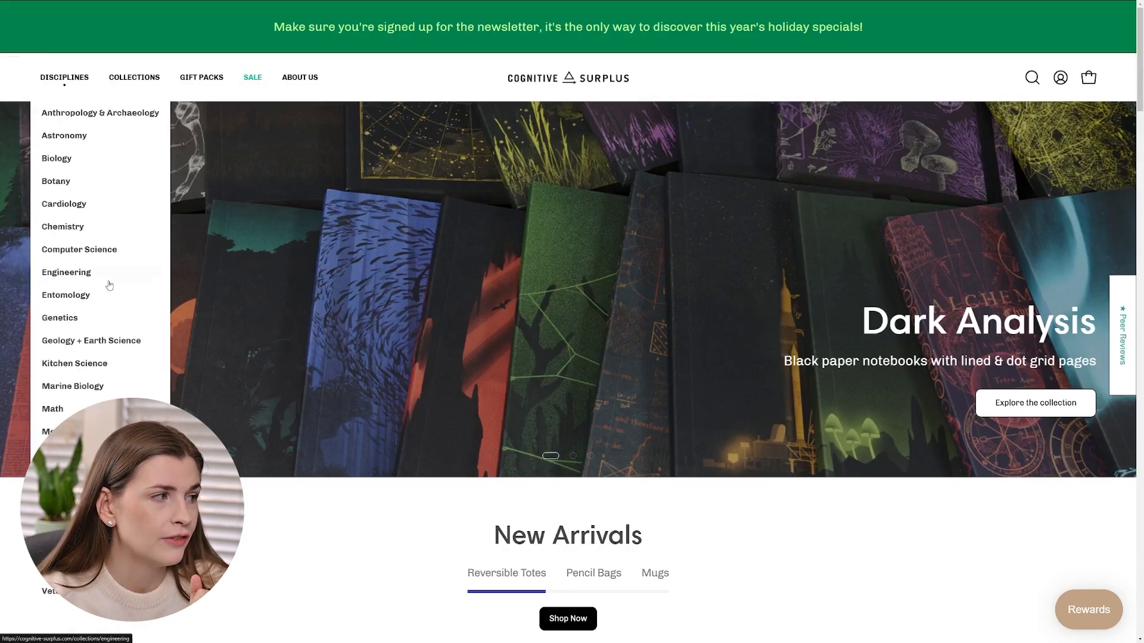
mouse_move(65, 272)
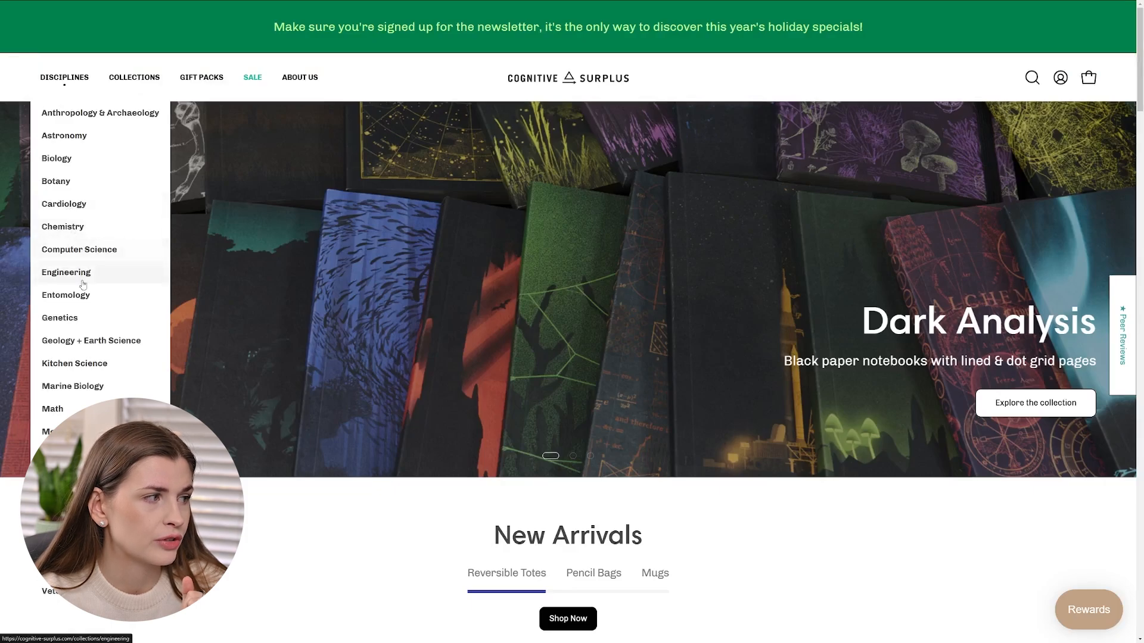
mouse_move(64, 144)
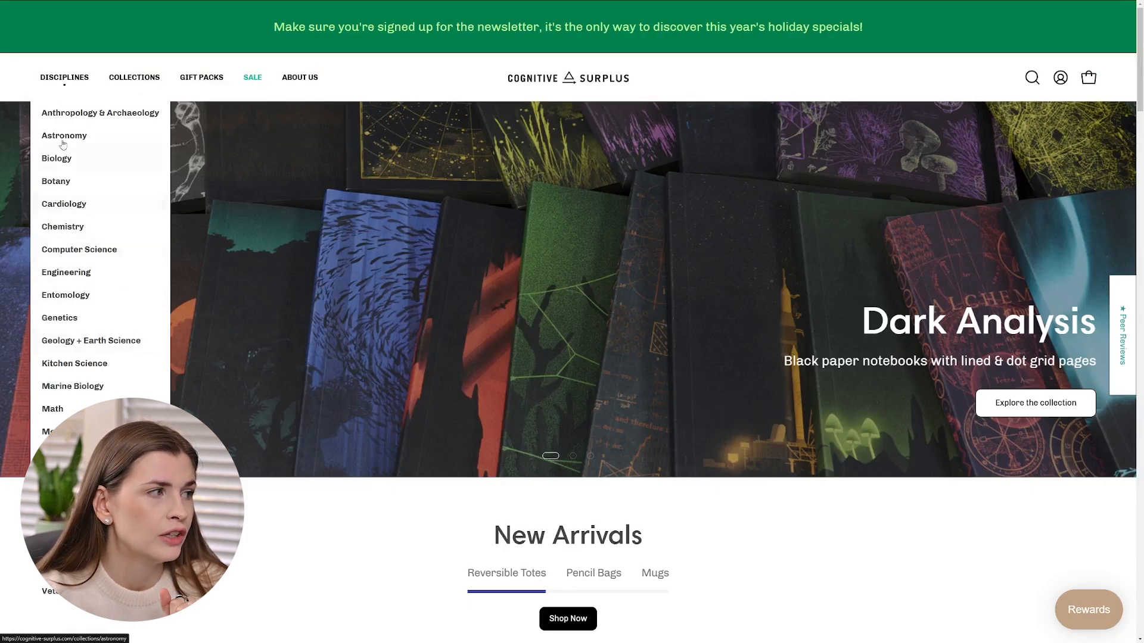
mouse_move(63, 227)
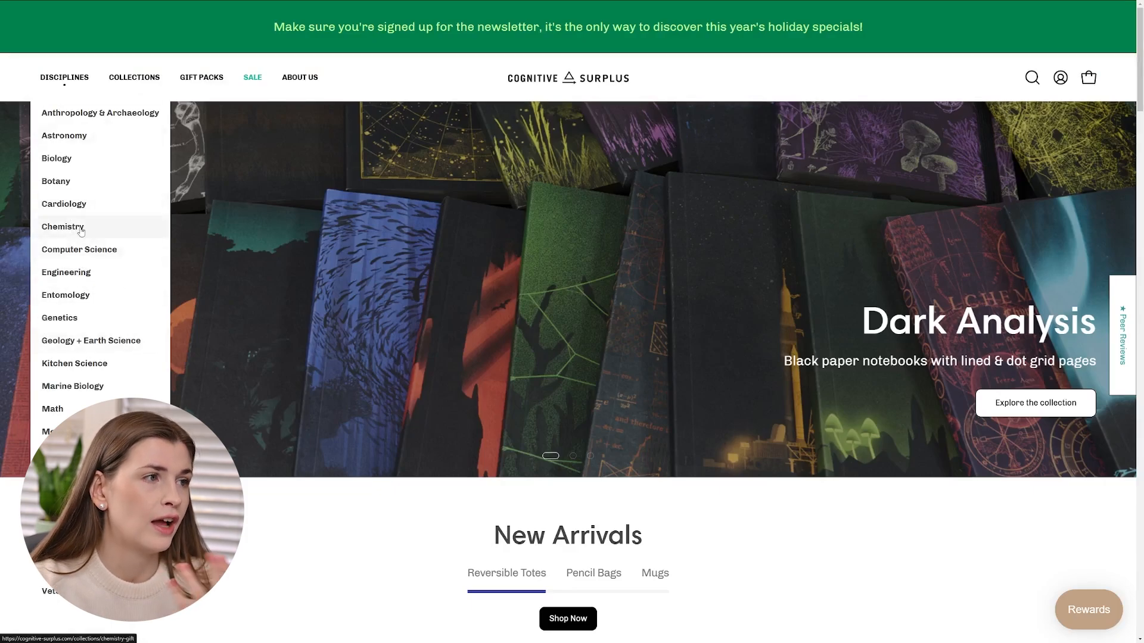
Open the Chemistry: Gifts for Chemists collection and scroll through its 147 products.
click(62, 227)
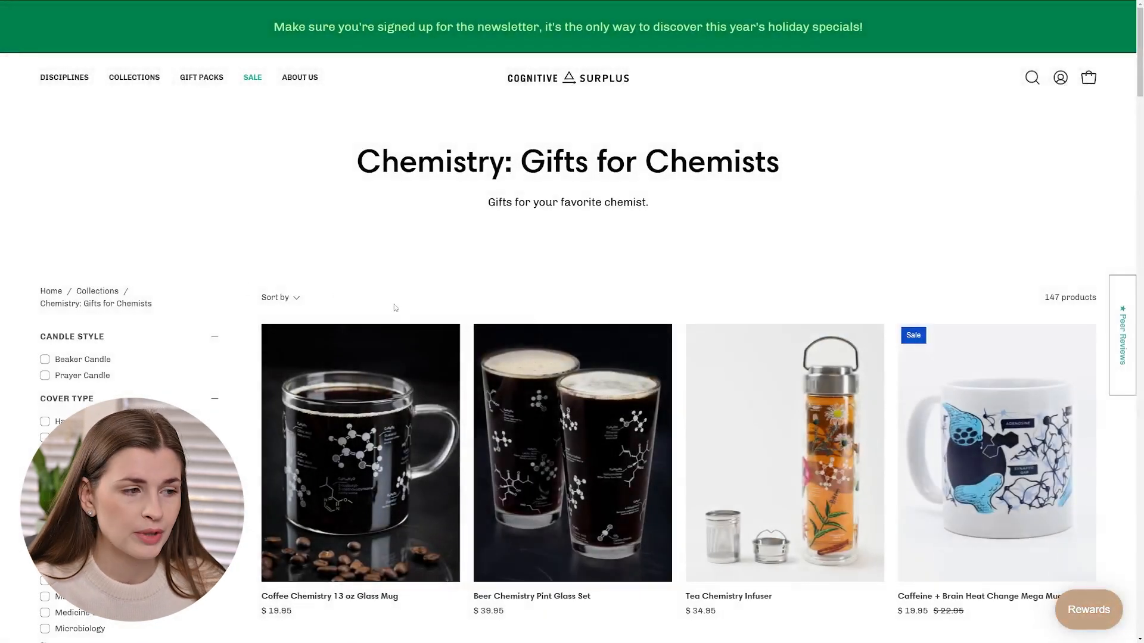
scroll(down, 3)
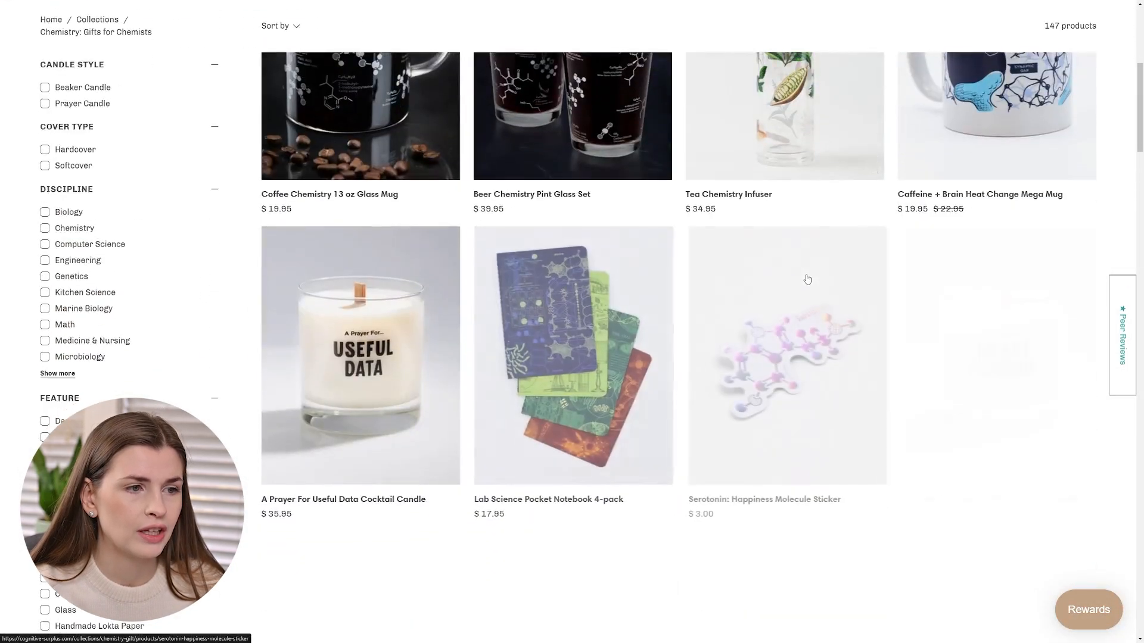
scroll(down, 3)
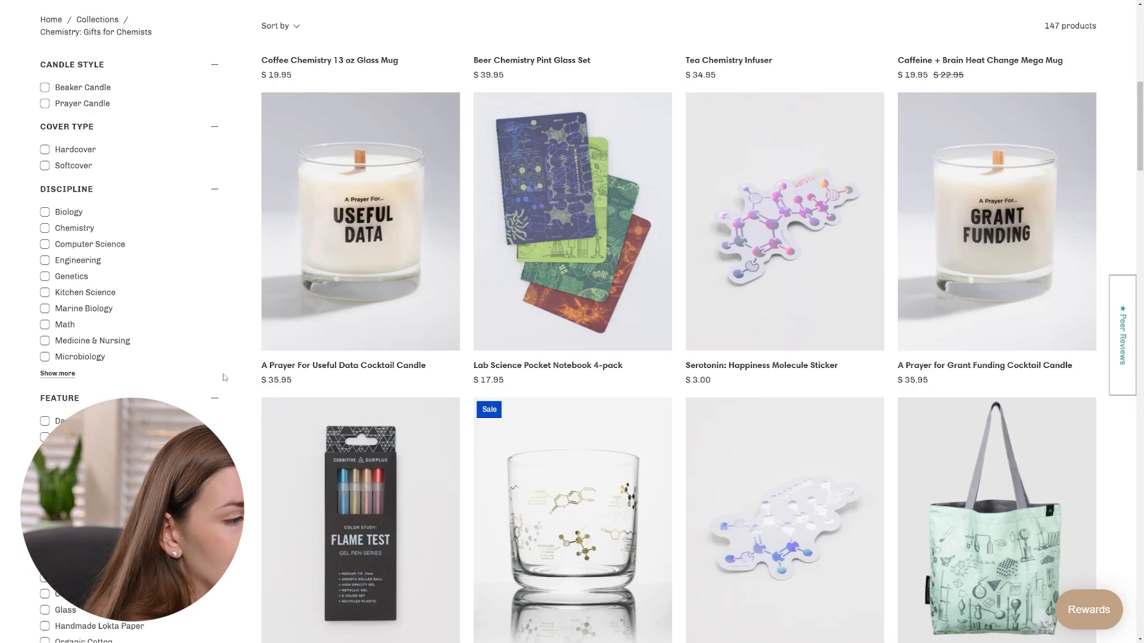
scroll(down, 3)
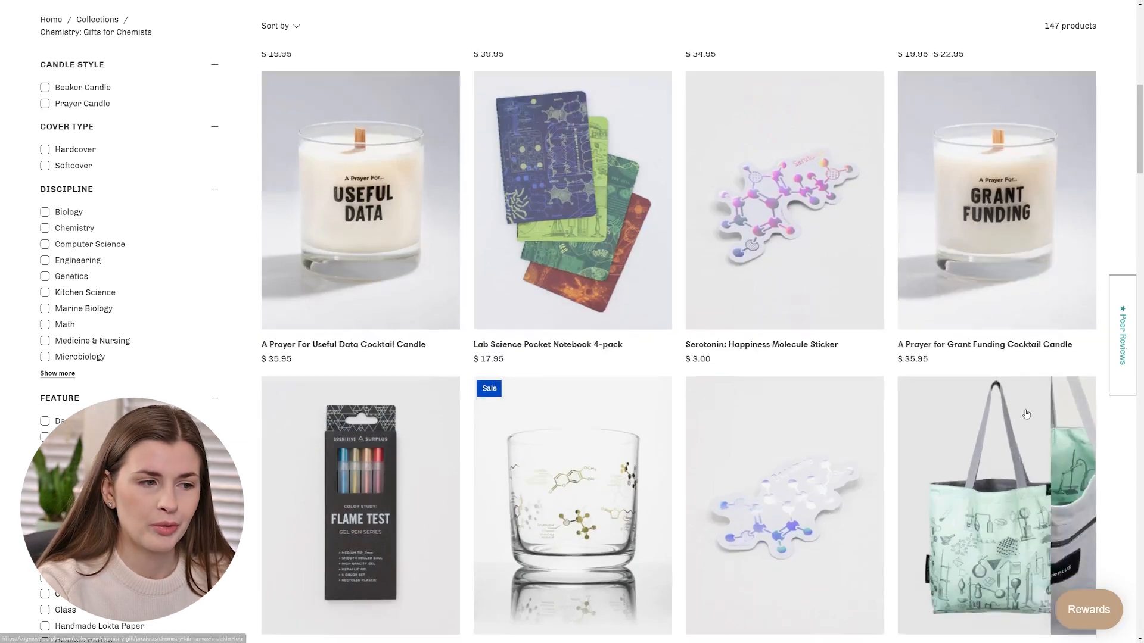
scroll(down, 3)
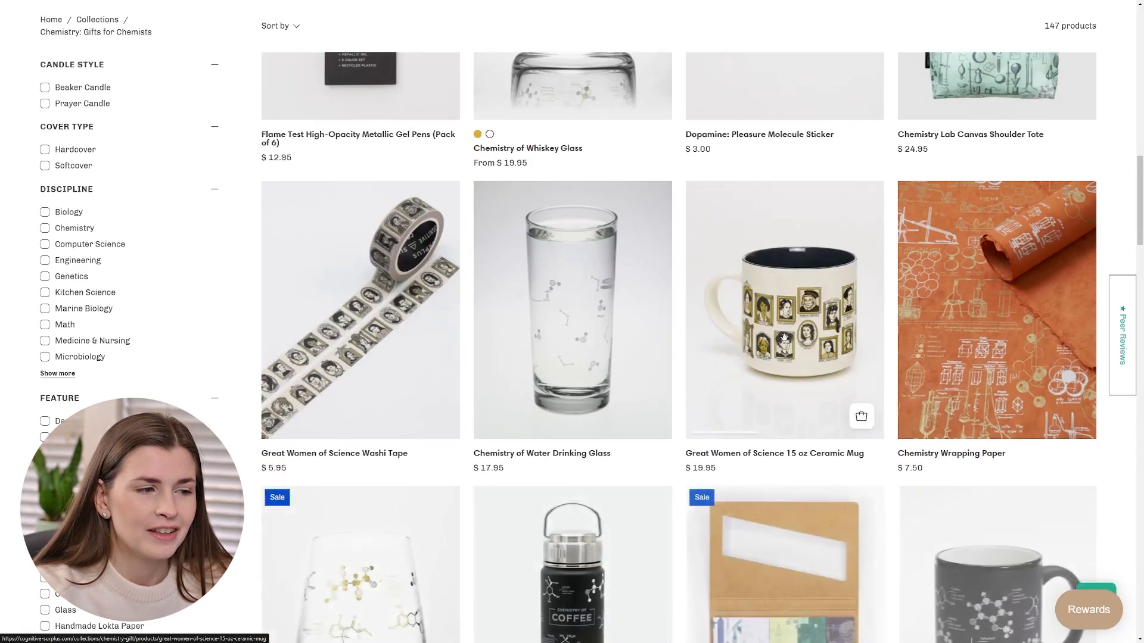
scroll(down, 3)
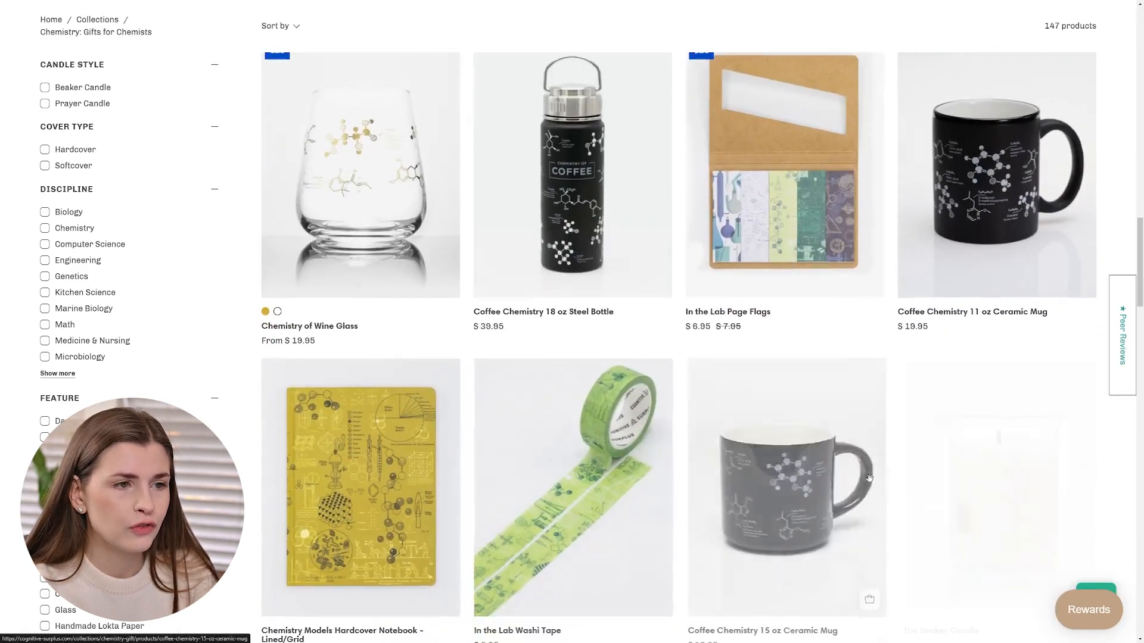
scroll(down, 3)
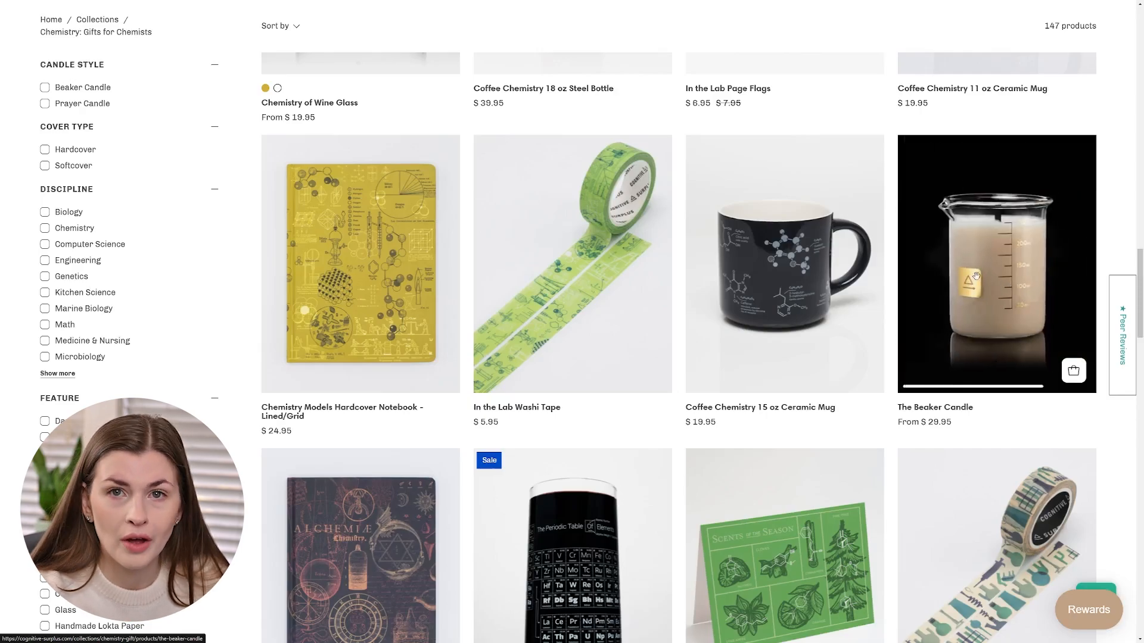
scroll(down, 3)
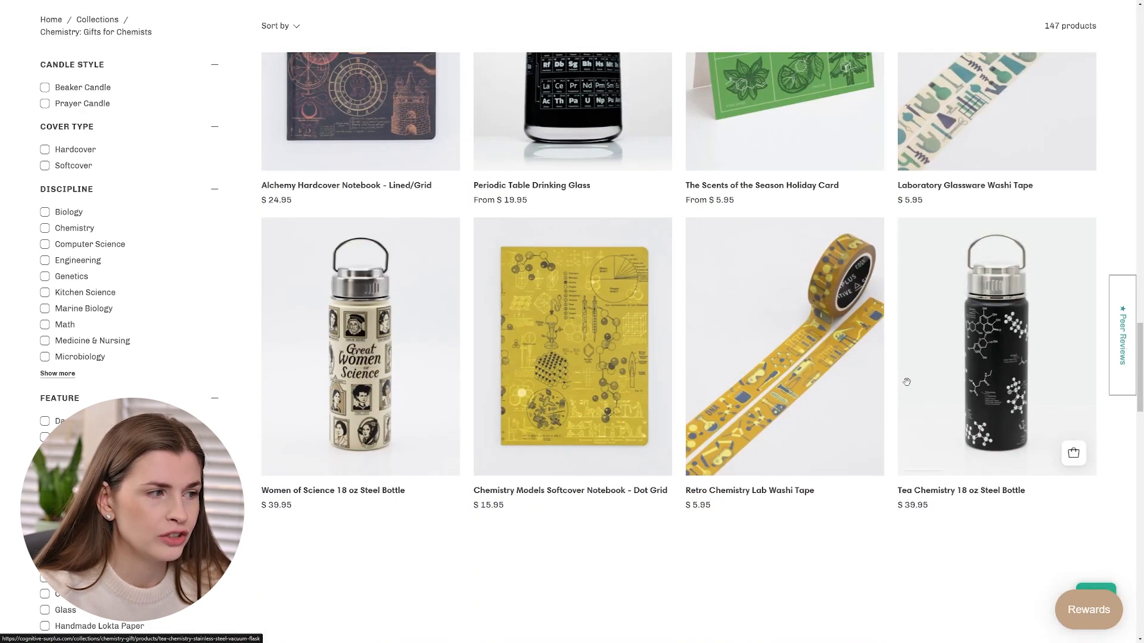
scroll(down, 3)
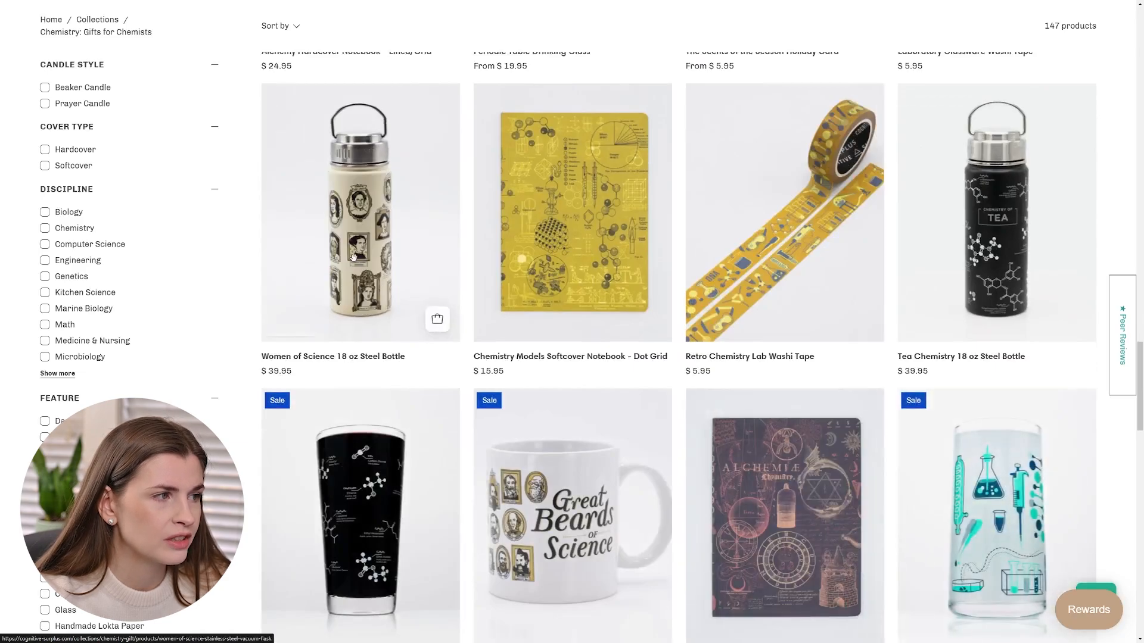
scroll(down, 3)
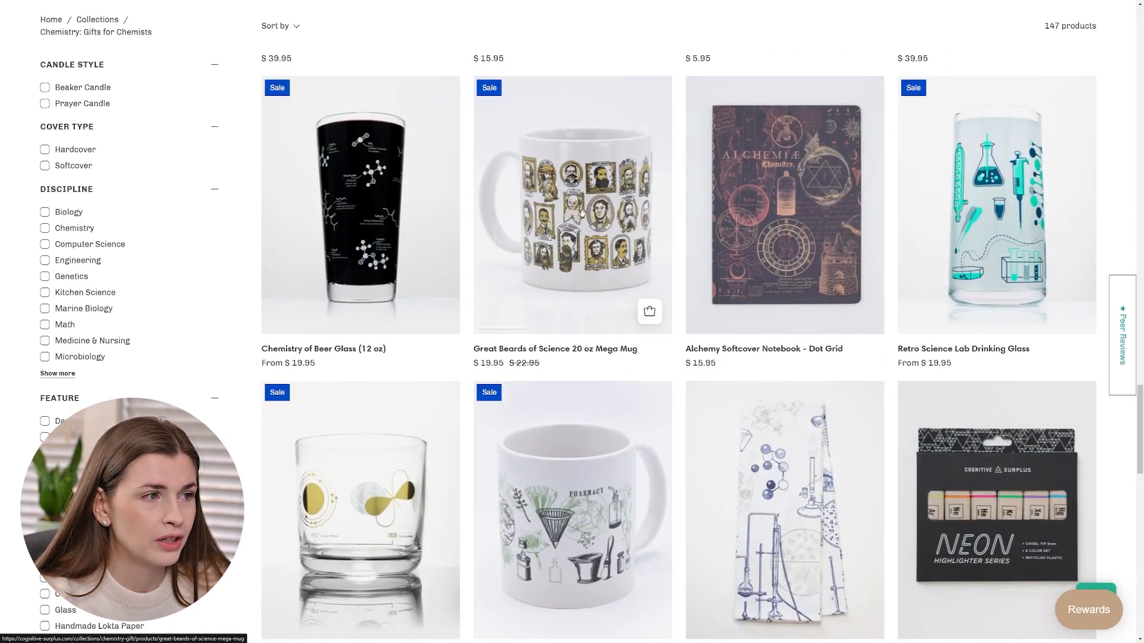
scroll(down, 3)
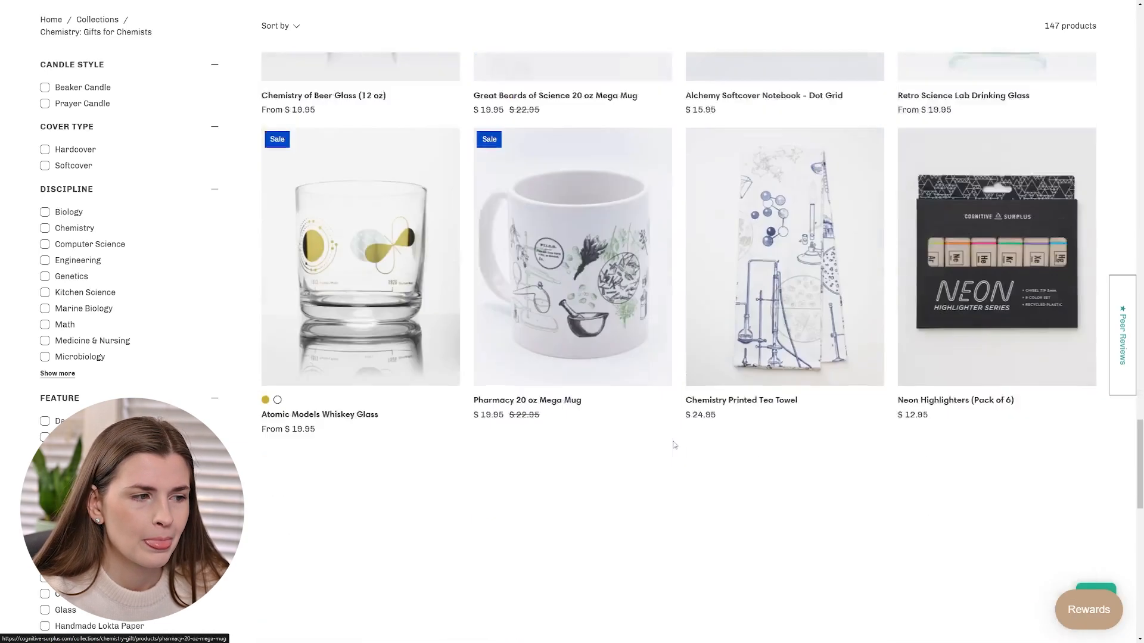
scroll(down, 3)
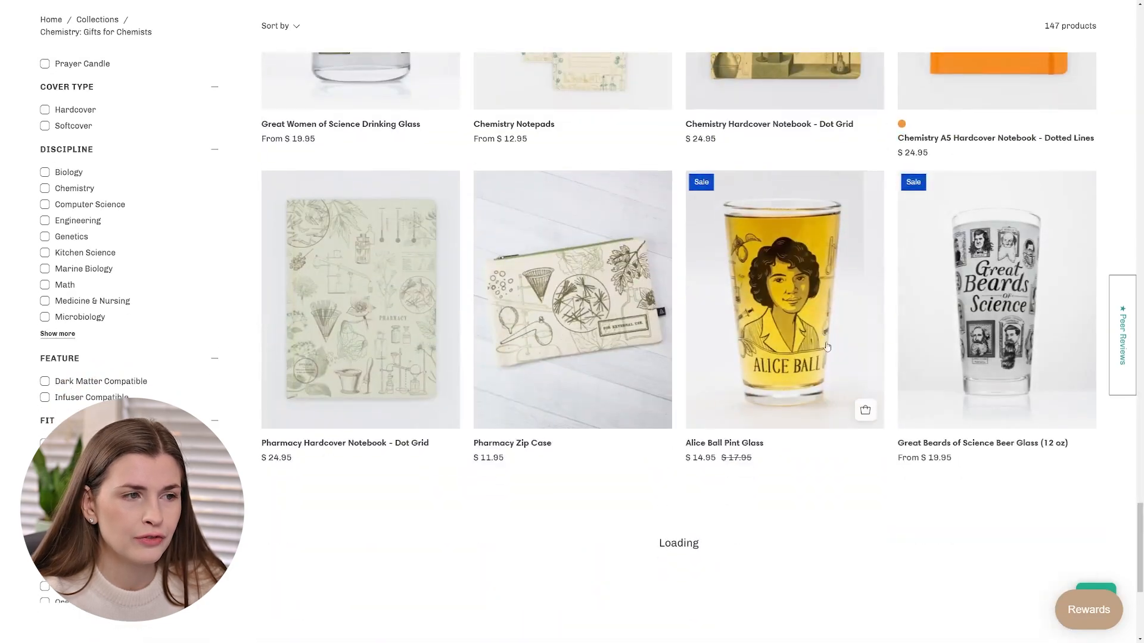
scroll(down, 3)
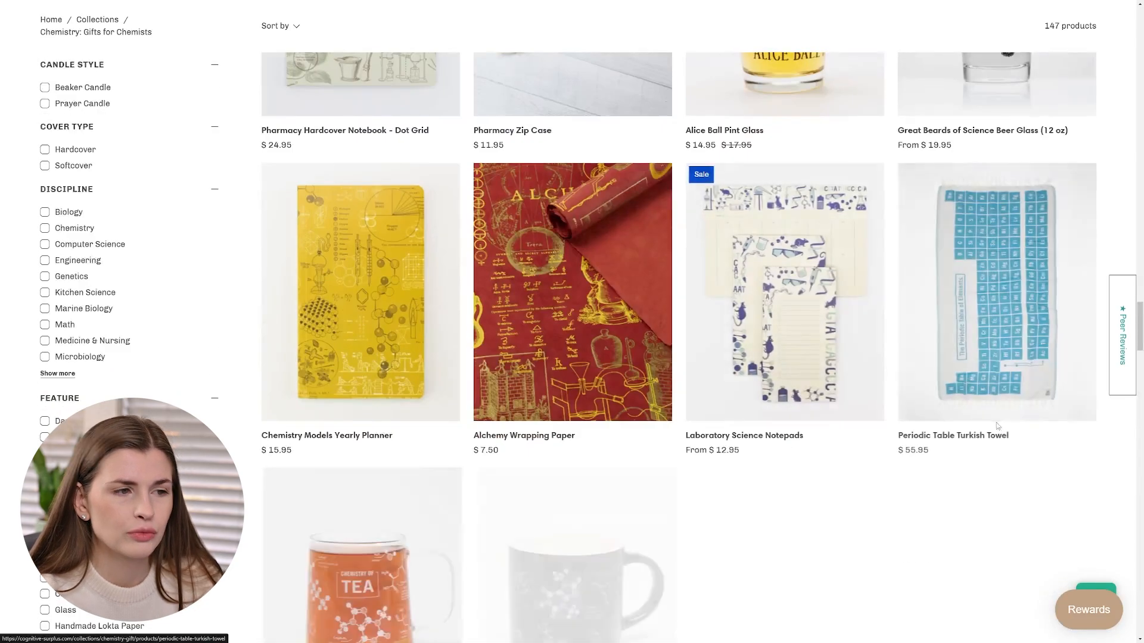
scroll(down, 3)
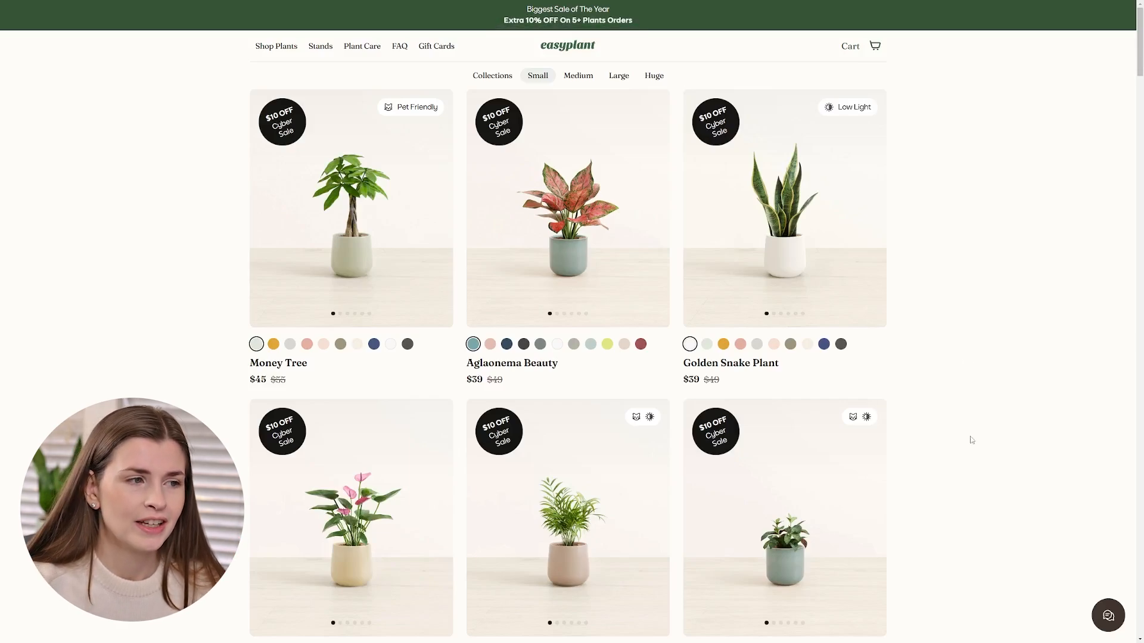
mouse_move(981, 426)
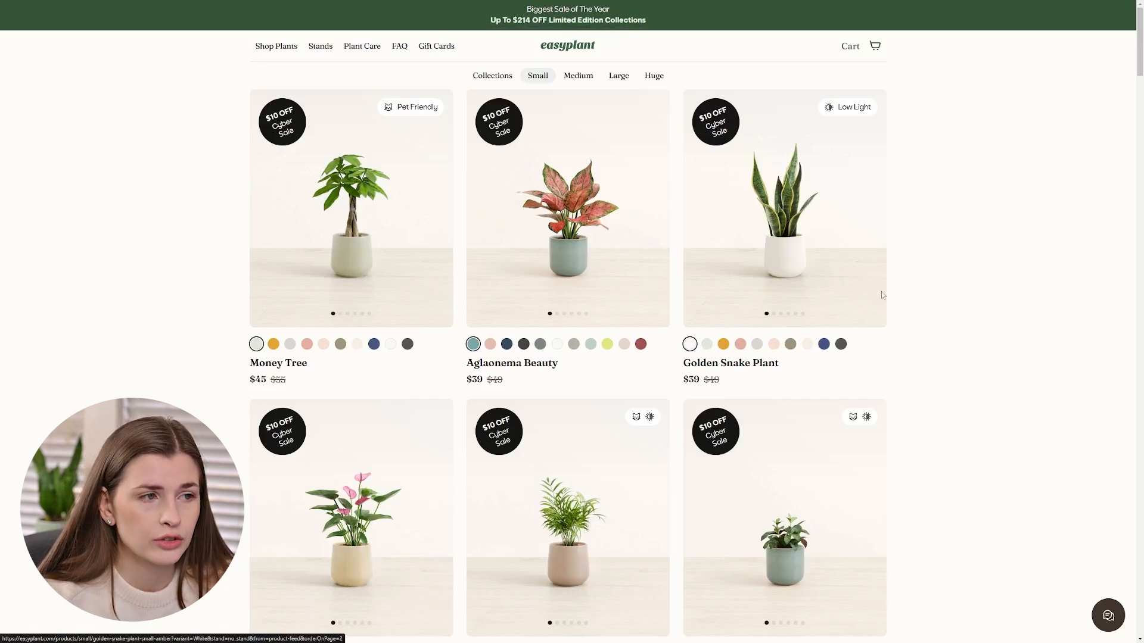
Scroll Easyplant's small plants listing, including Money Tree and Golden Snake Plant.
scroll(down, 3)
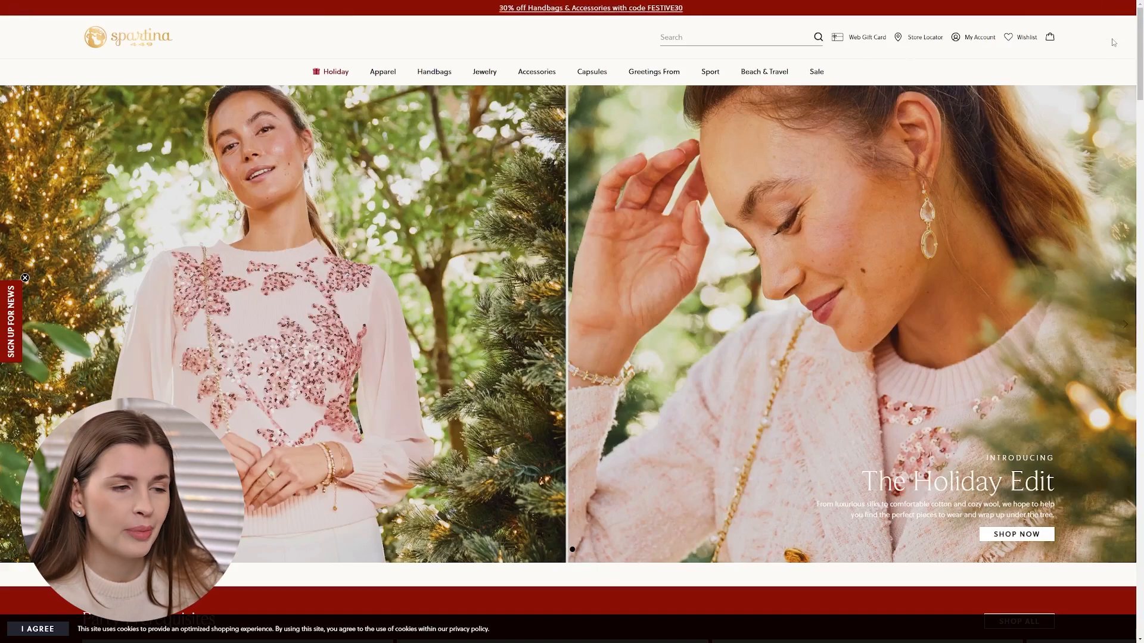
Search Spartina for 'florida' and scroll through the 38 Florida products.
click(733, 37)
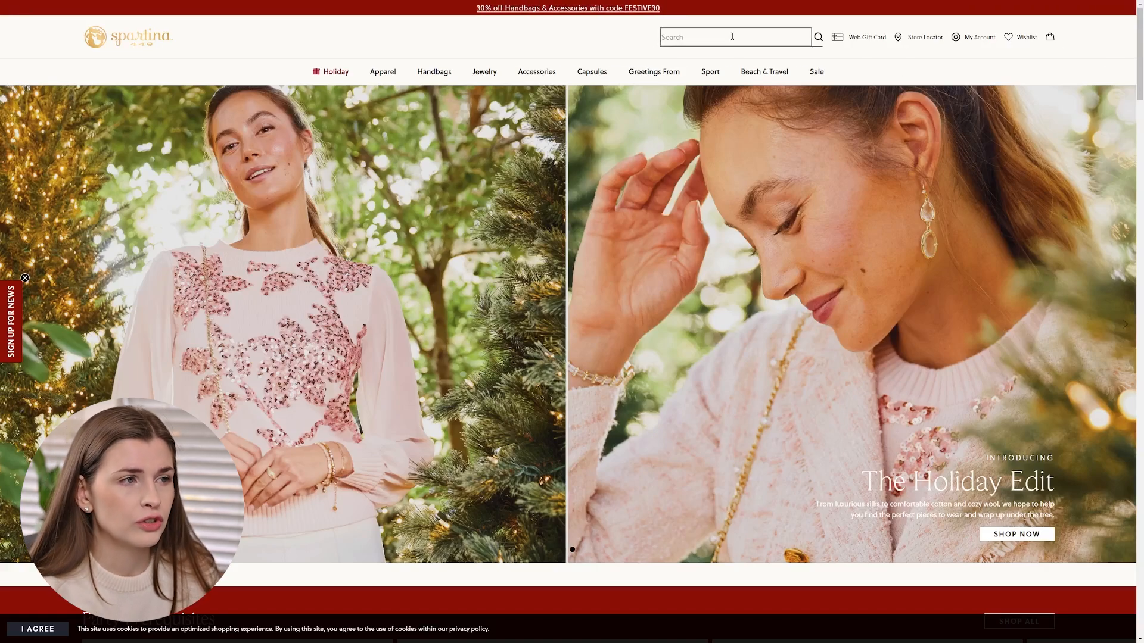
text(florida)
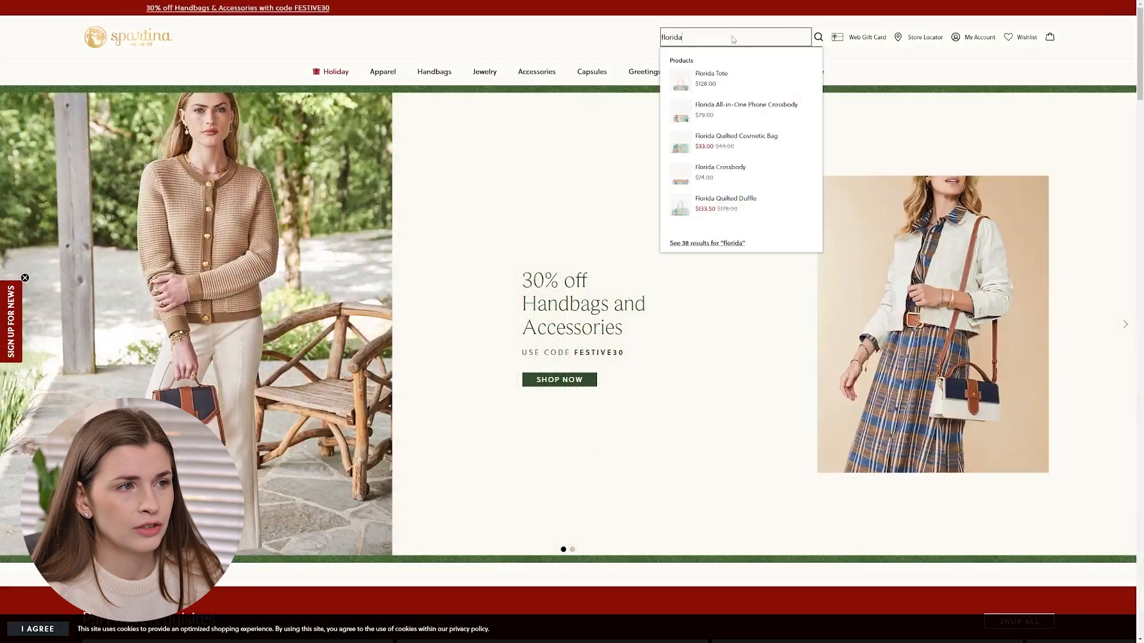
key(Enter)
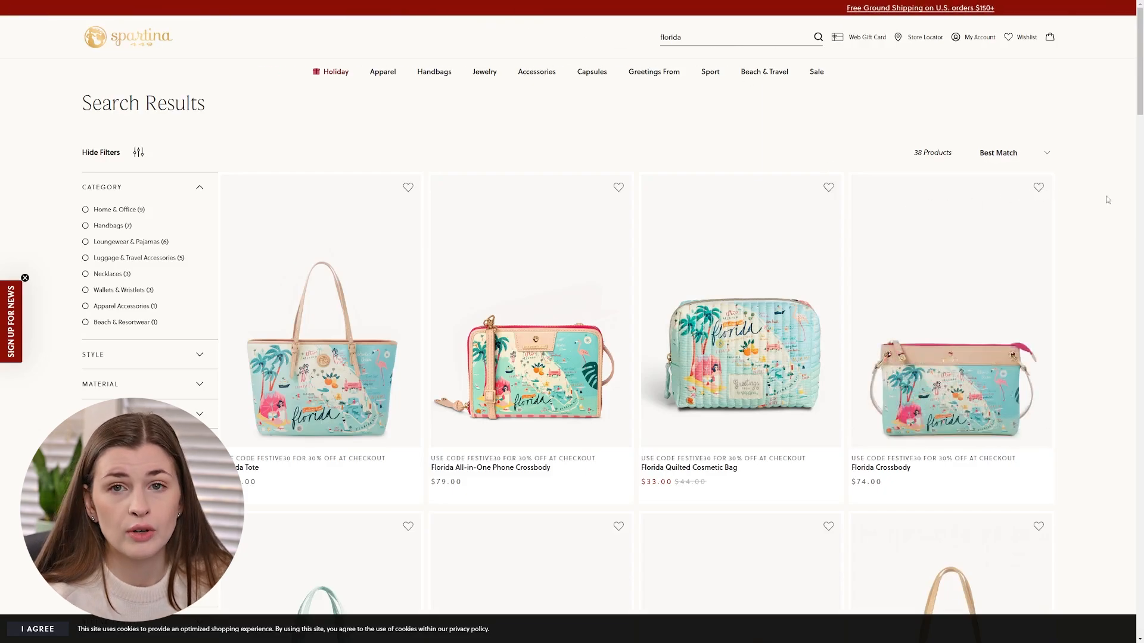
scroll(down, 3)
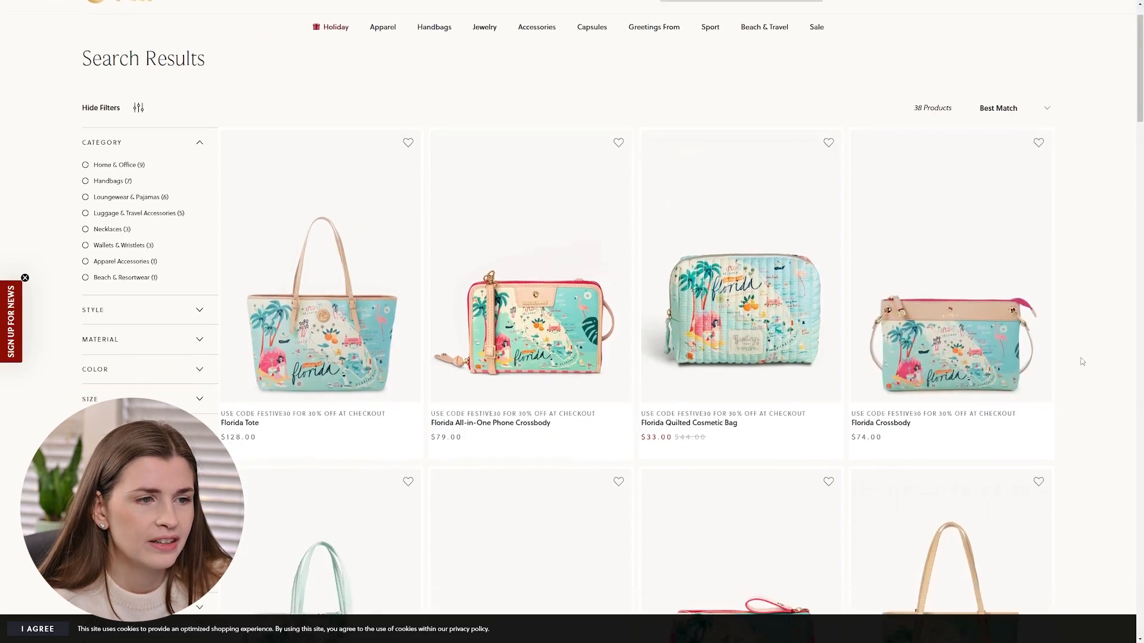
scroll(down, 3)
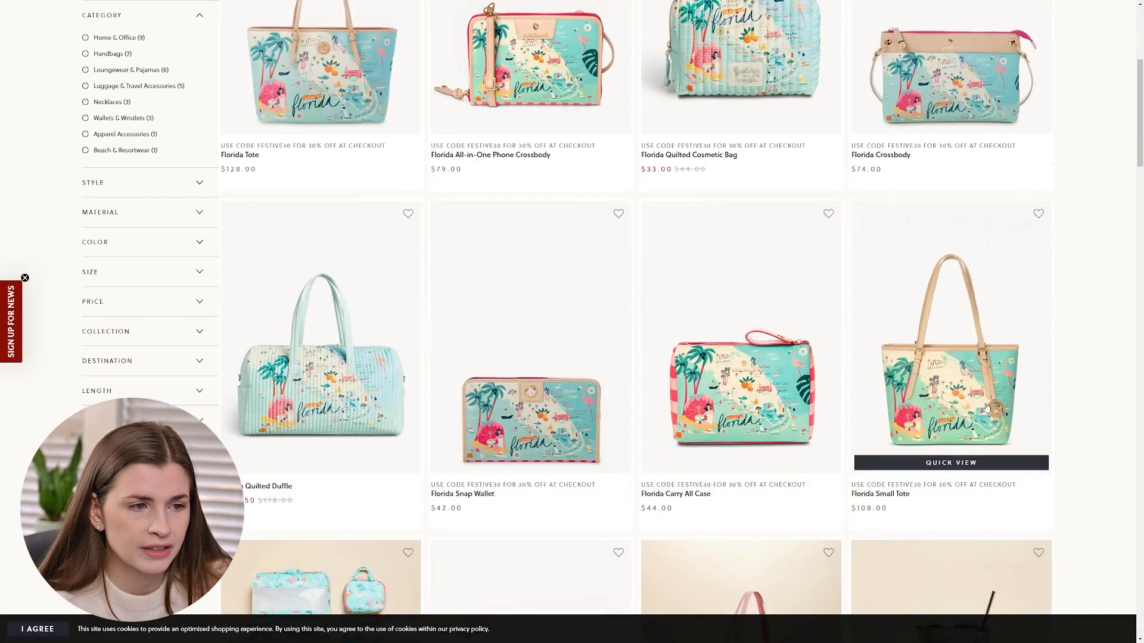
View the Florida Small Tote with its enlarged photo, then browse the remaining Florida results.
click(951, 336)
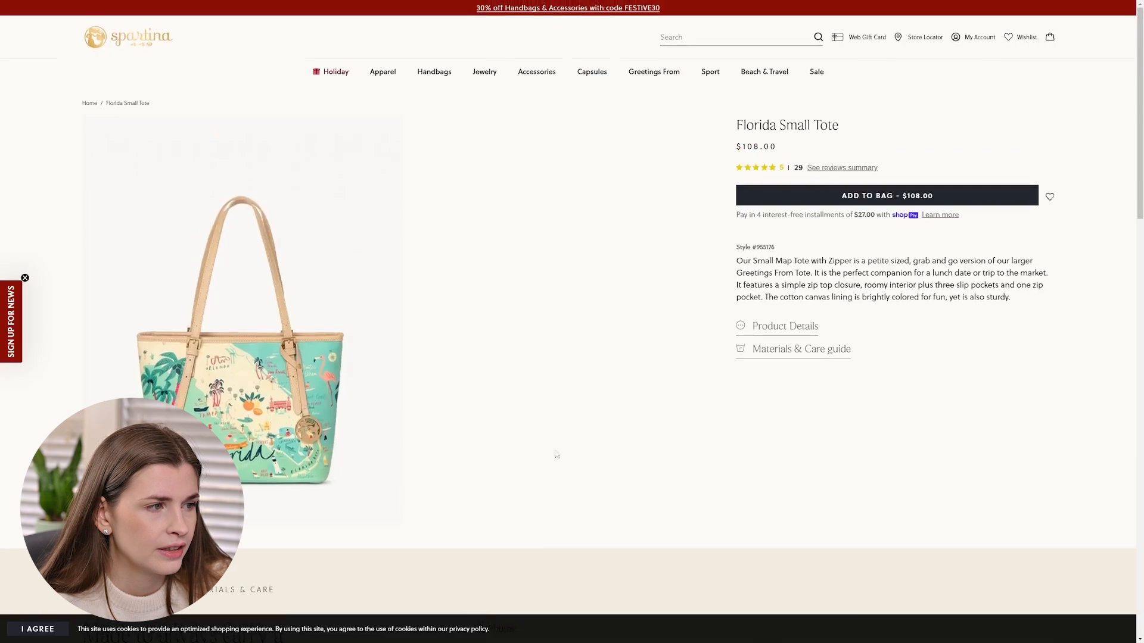
click(243, 328)
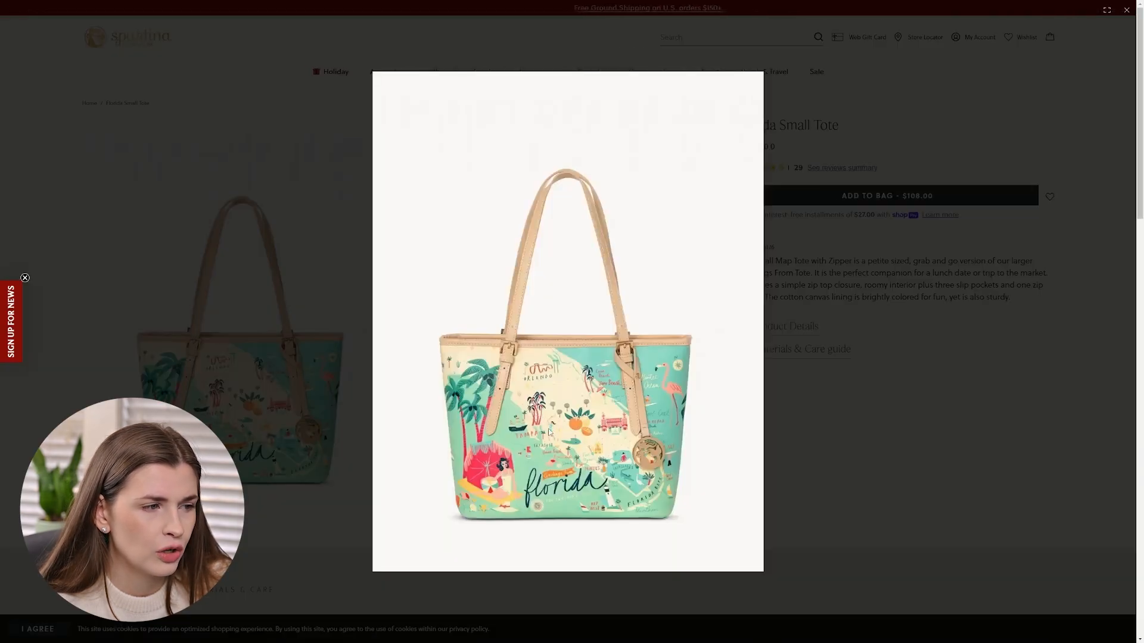
mouse_move(626, 437)
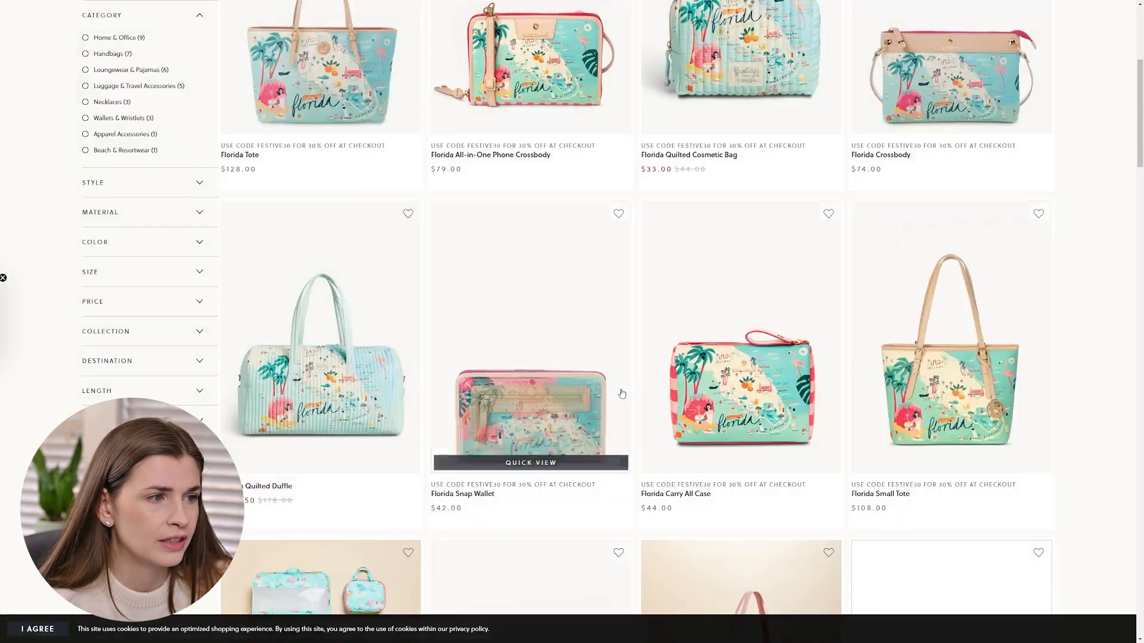
scroll(down, 3)
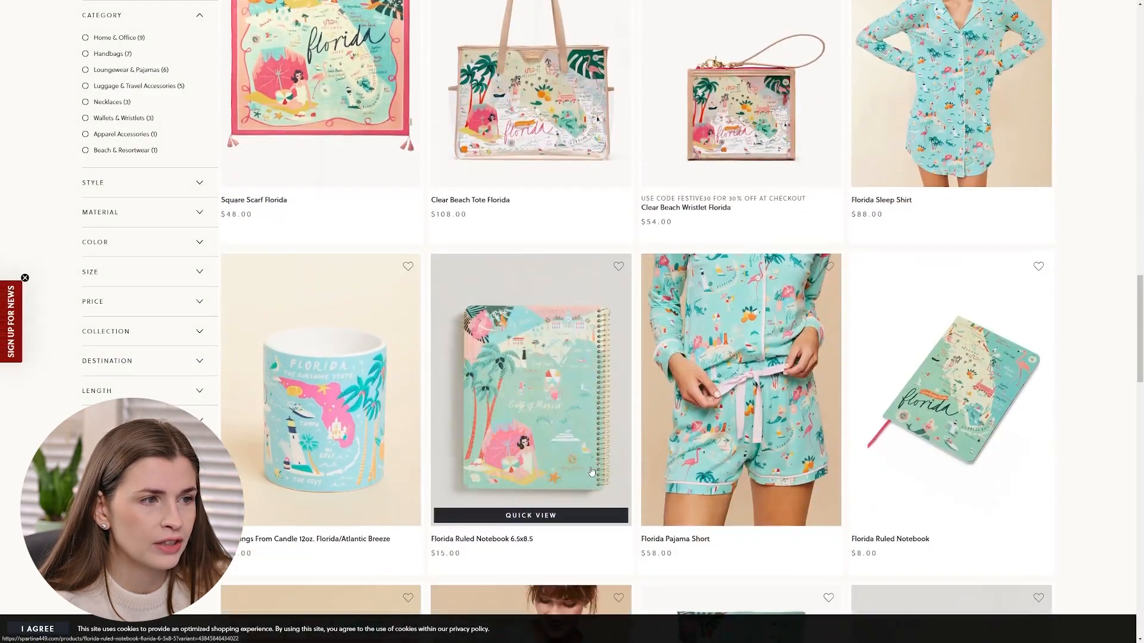
scroll(down, 3)
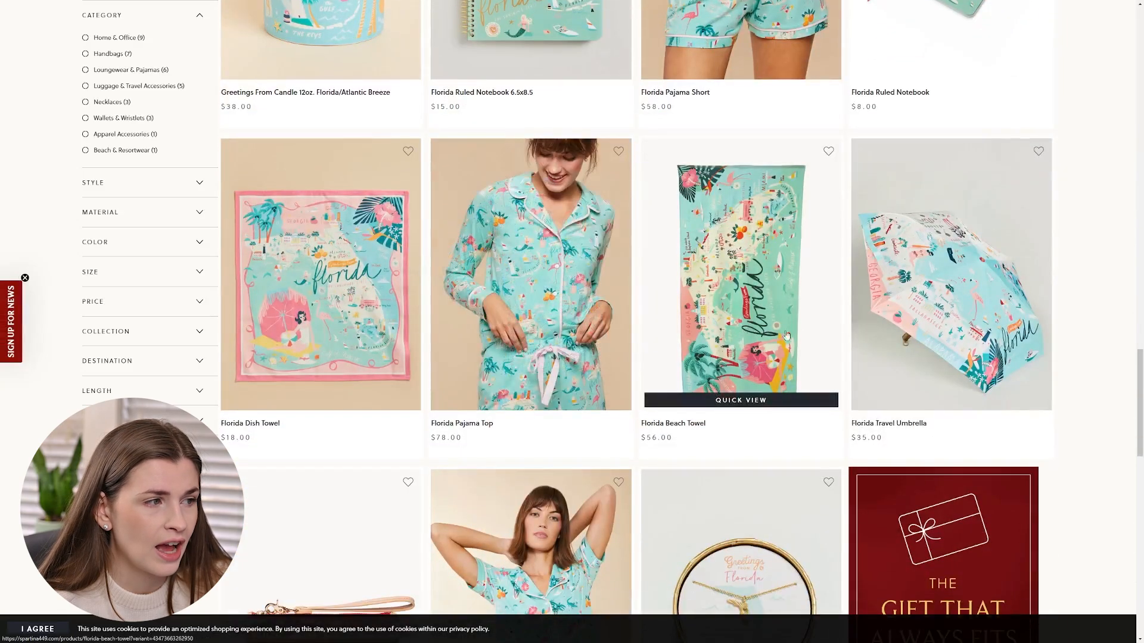
scroll(down, 3)
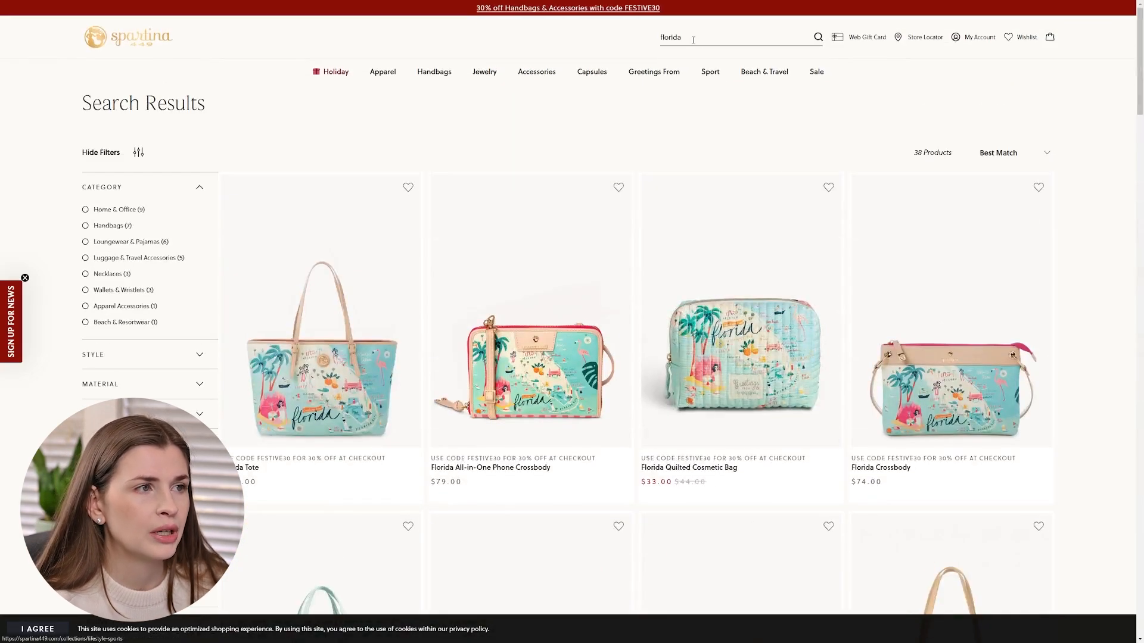
text(pacifi)
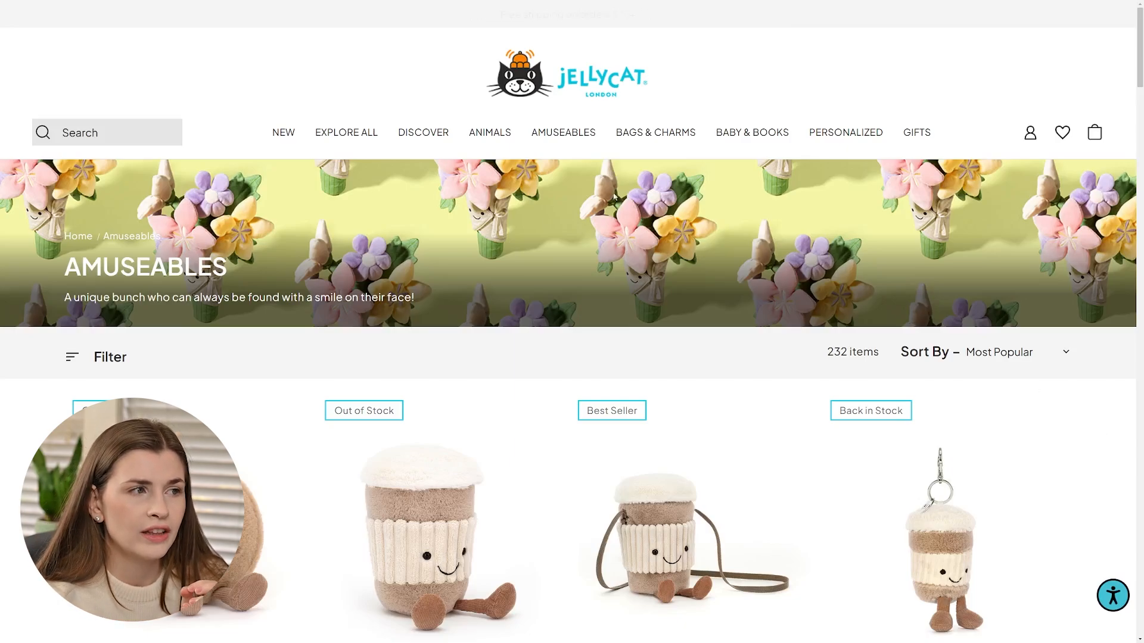
Scroll down through Jellycat's 232-item Amuseables product grid of food-themed plush toys.
scroll(down, 3)
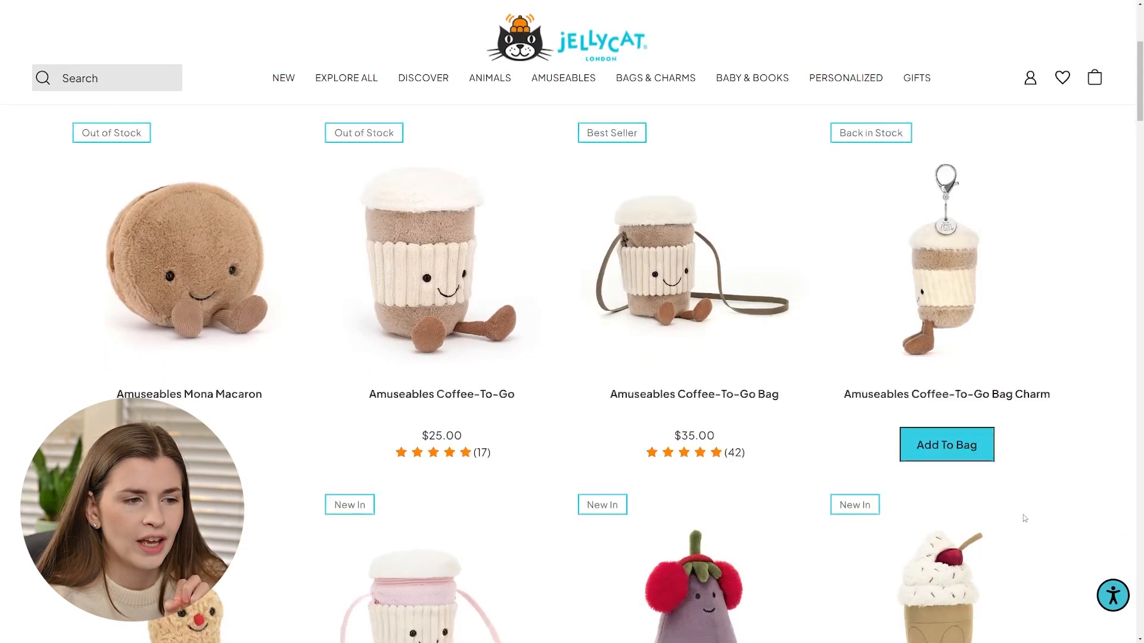
scroll(down, 3)
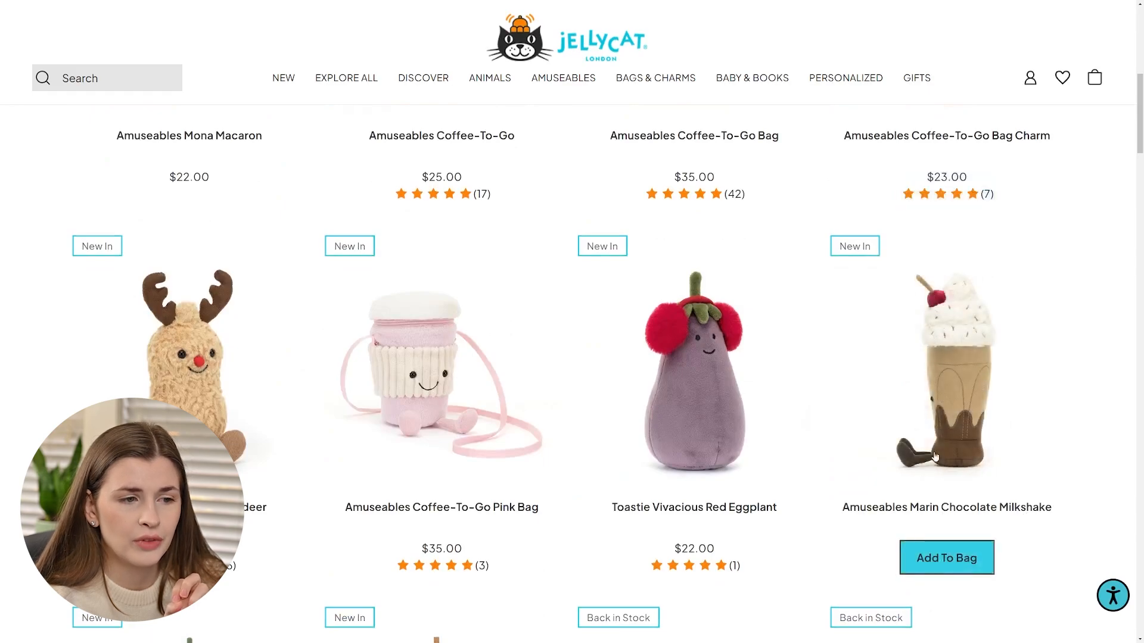
scroll(down, 3)
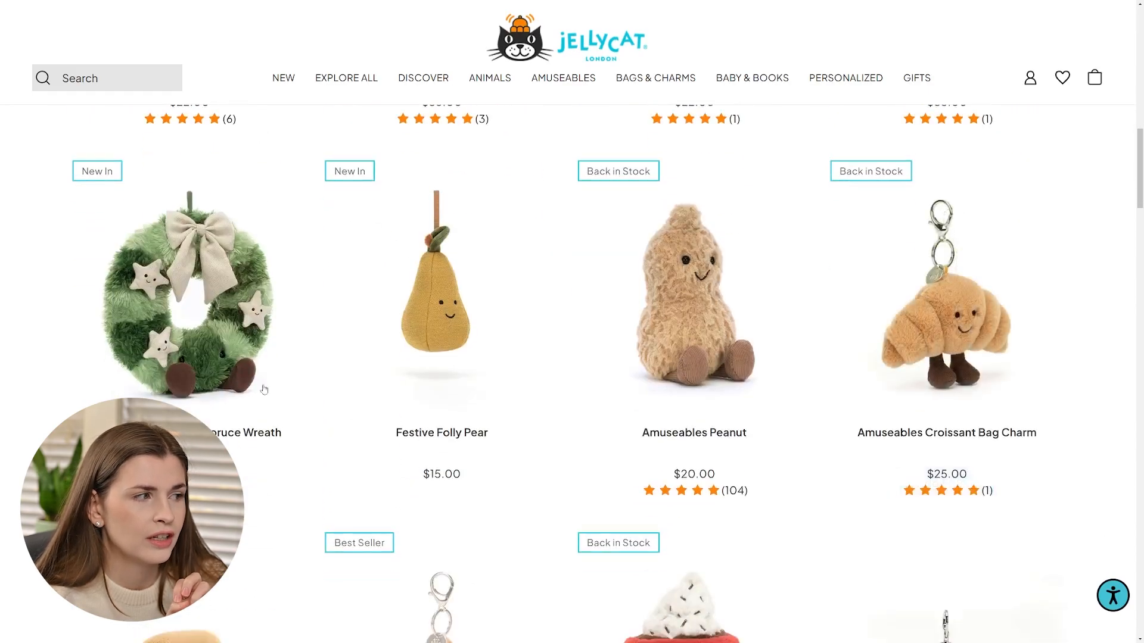
scroll(down, 3)
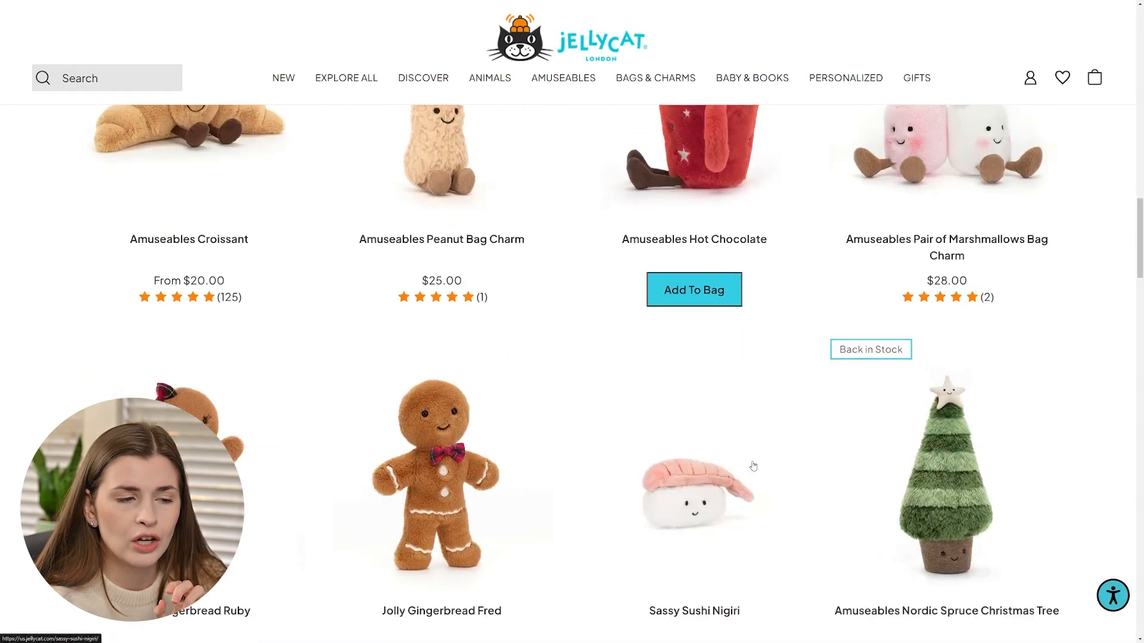
scroll(down, 3)
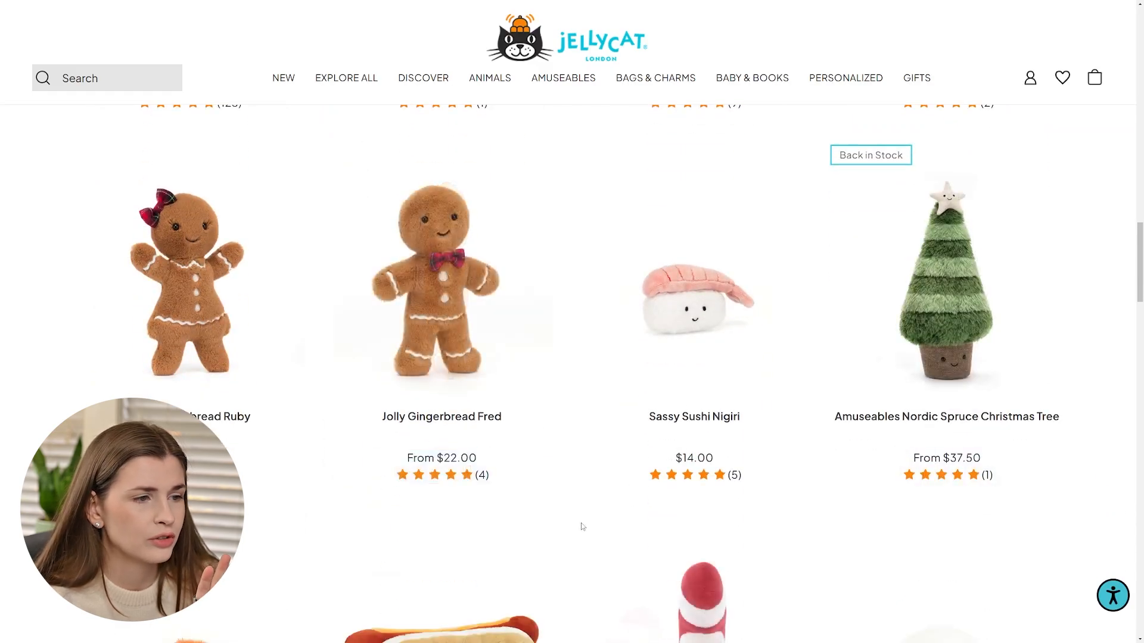
scroll(down, 3)
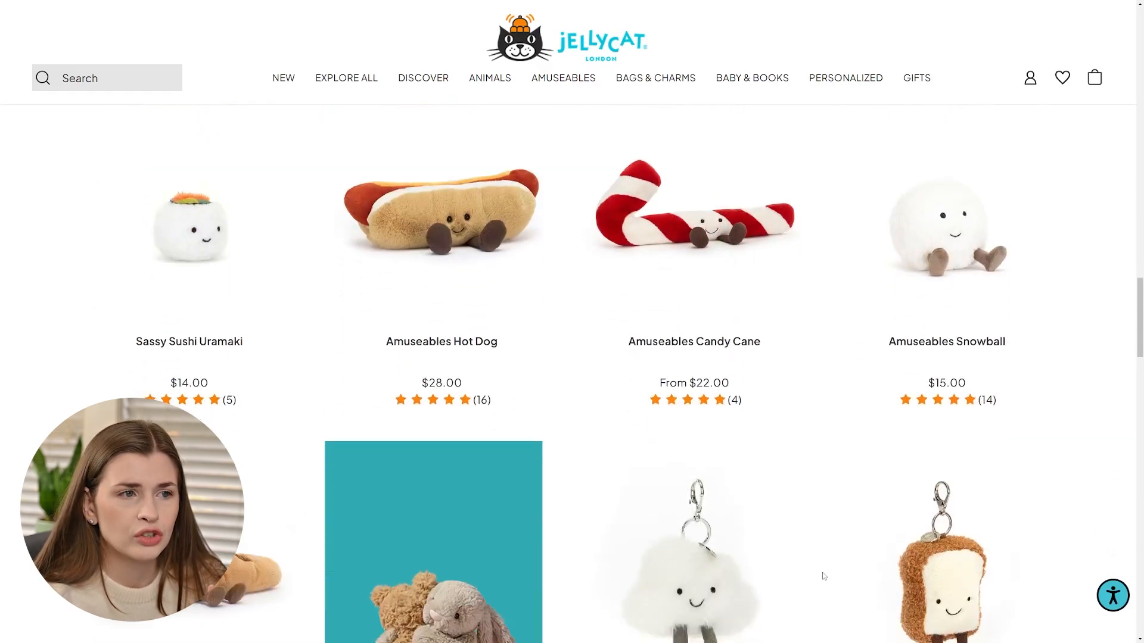
scroll(down, 3)
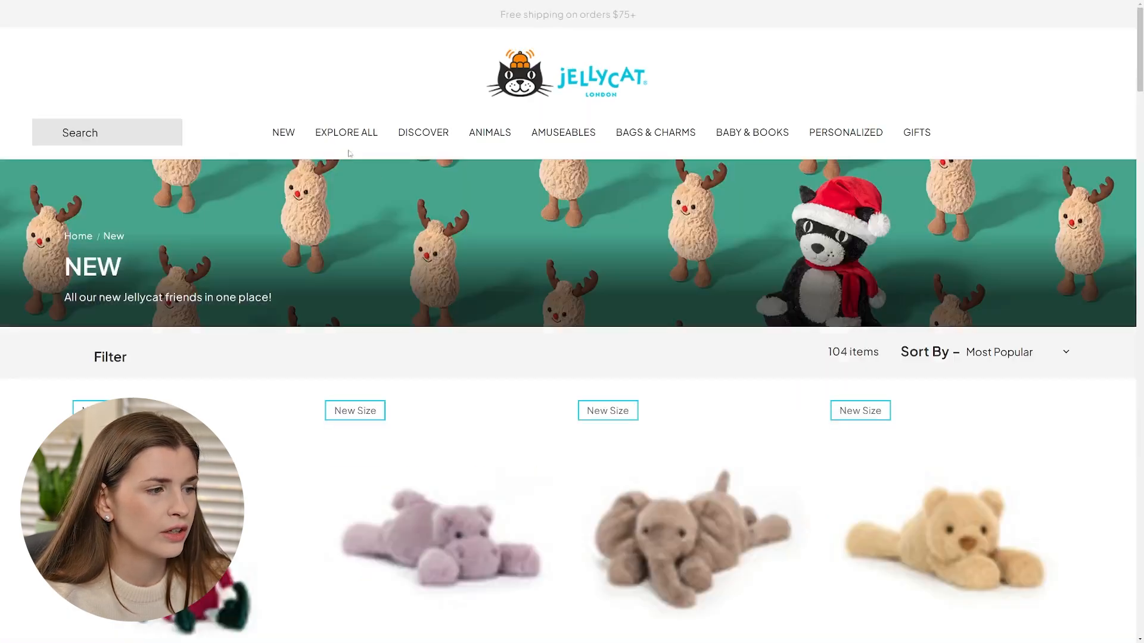
Scroll Jellycat's 104-item New collection down to the pagination, past holiday plush like Cranberry Octopus.
scroll(down, 3)
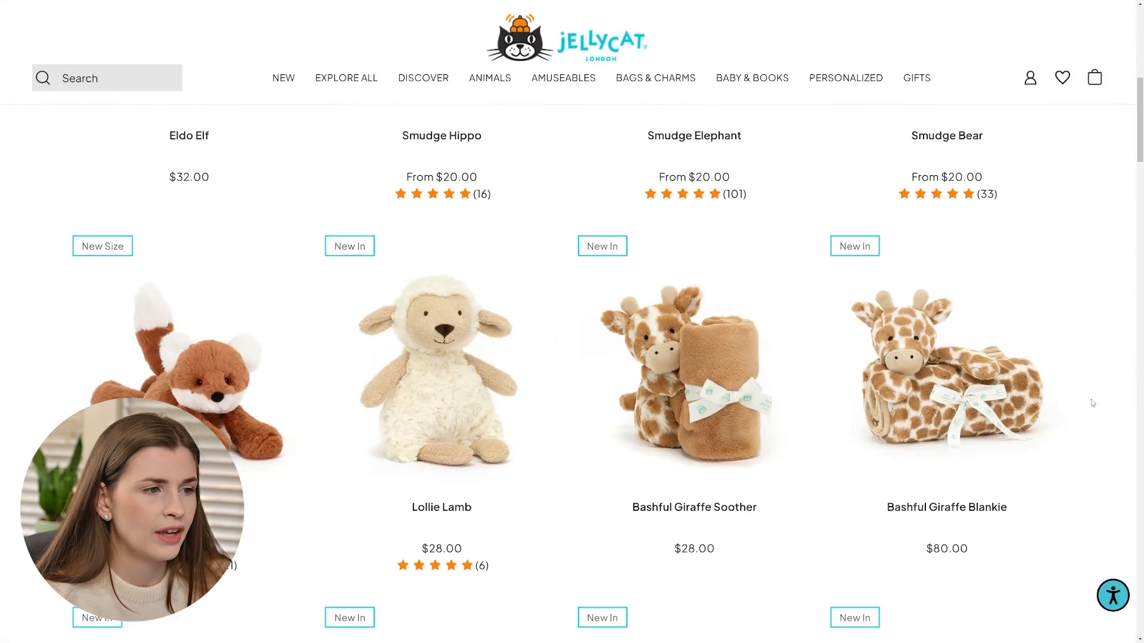
scroll(down, 3)
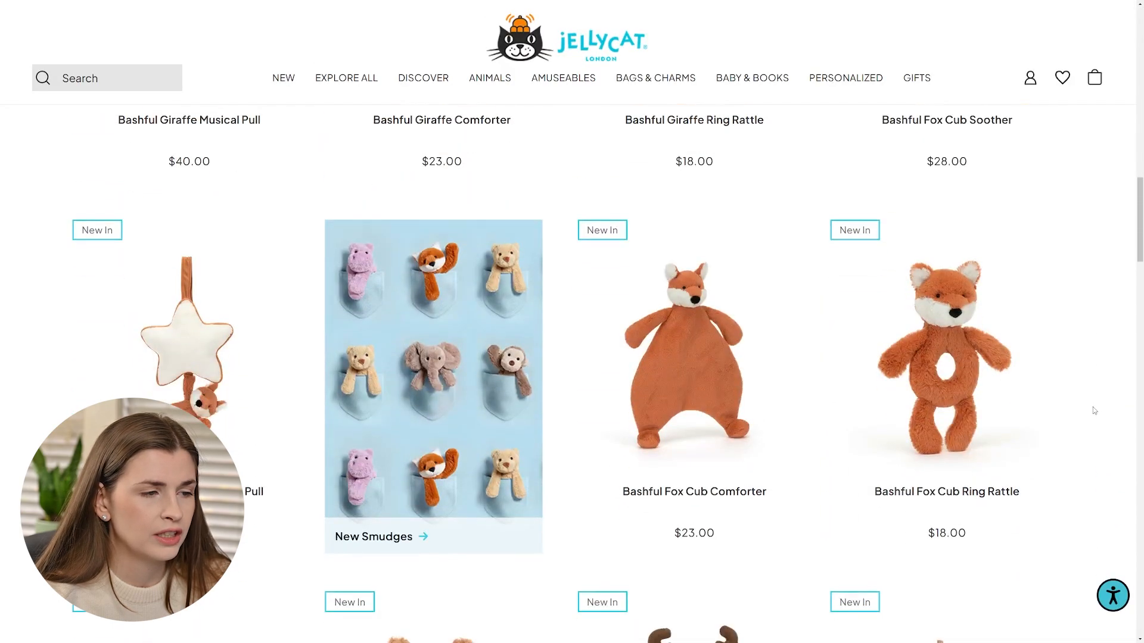
scroll(down, 3)
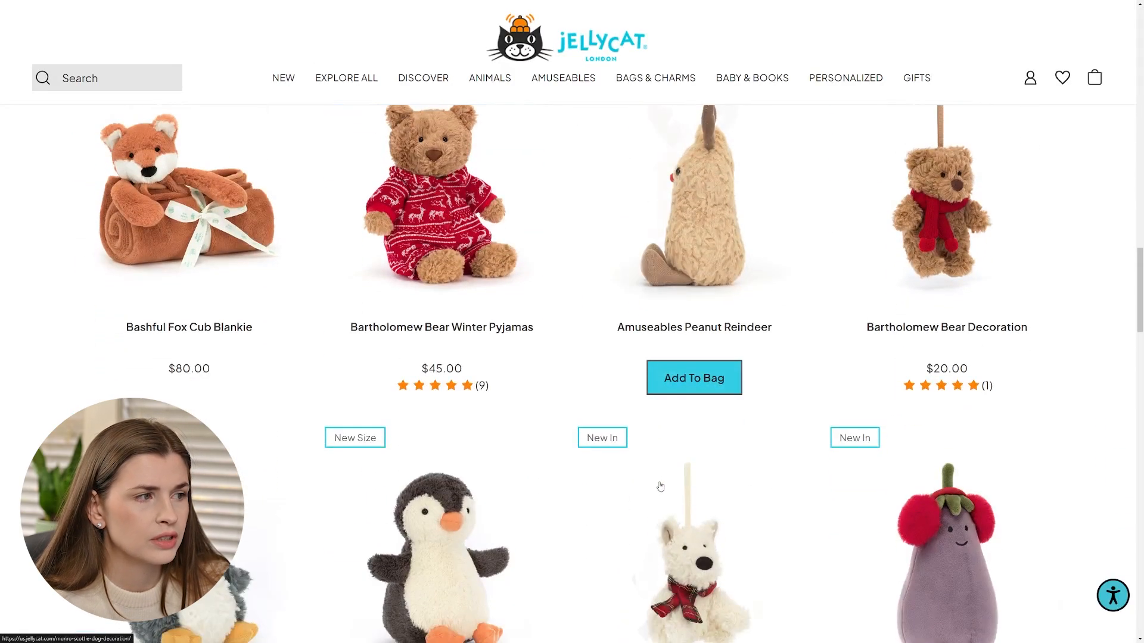
scroll(down, 3)
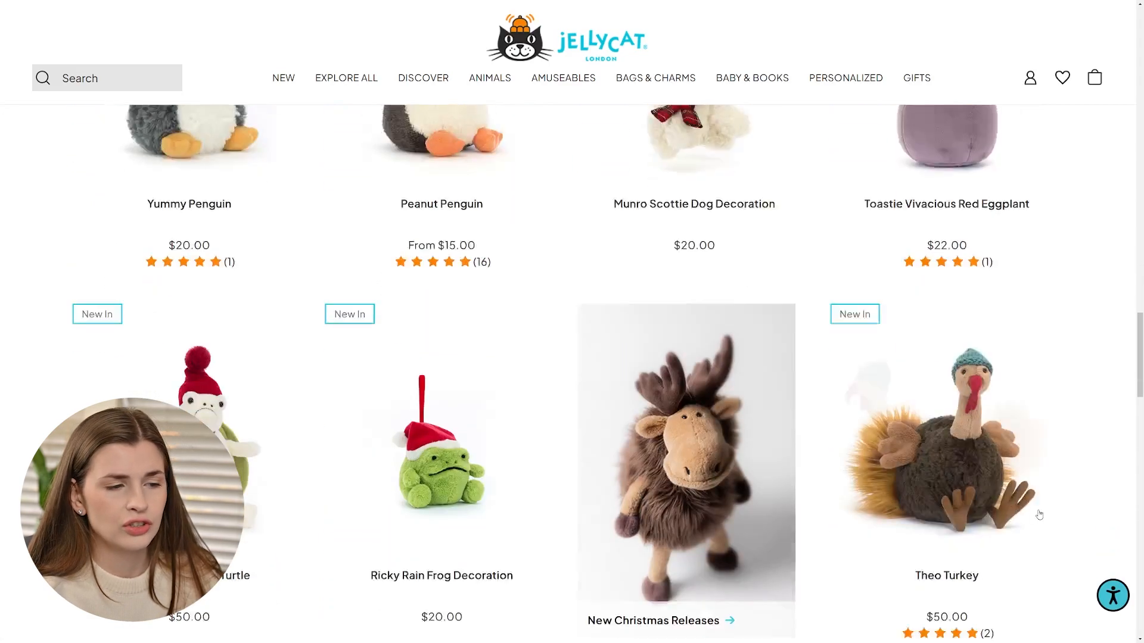
scroll(down, 3)
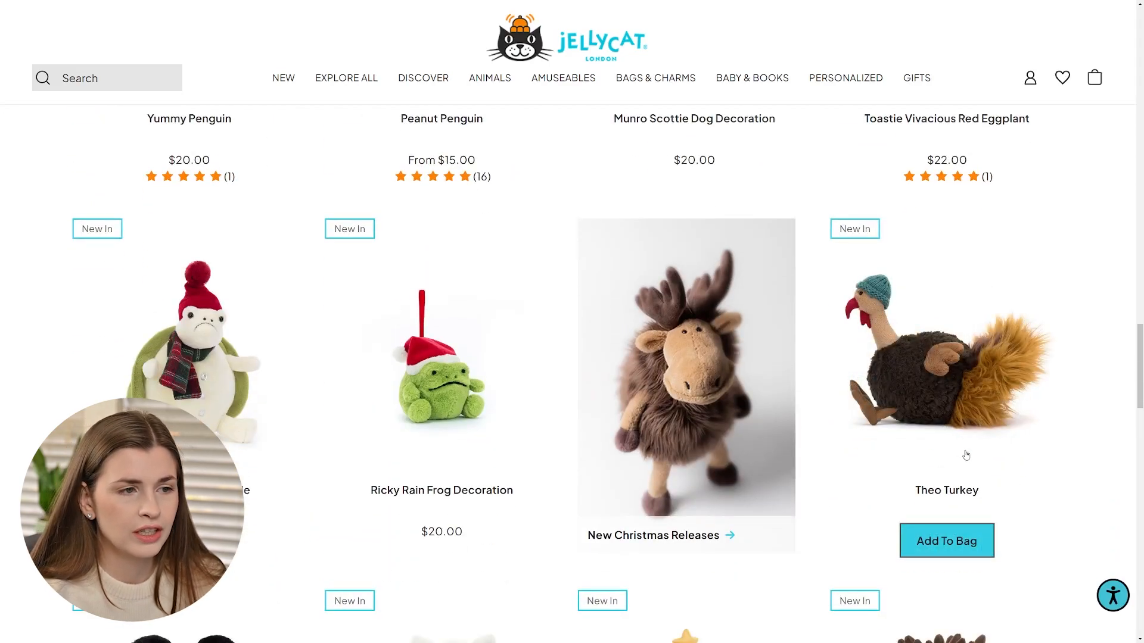
scroll(down, 3)
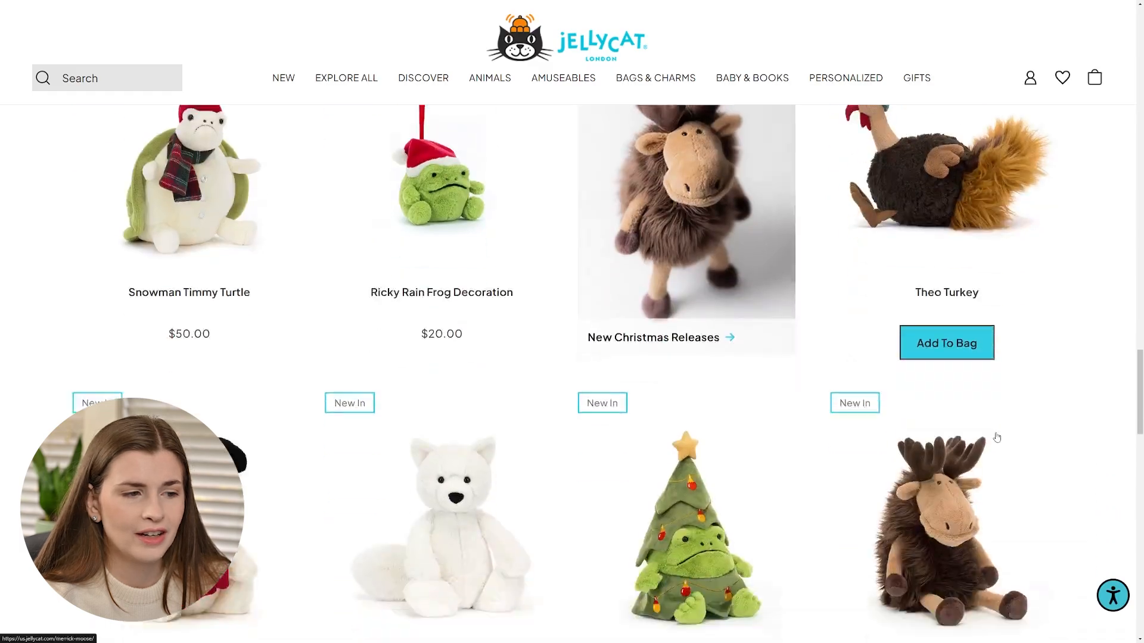
scroll(down, 3)
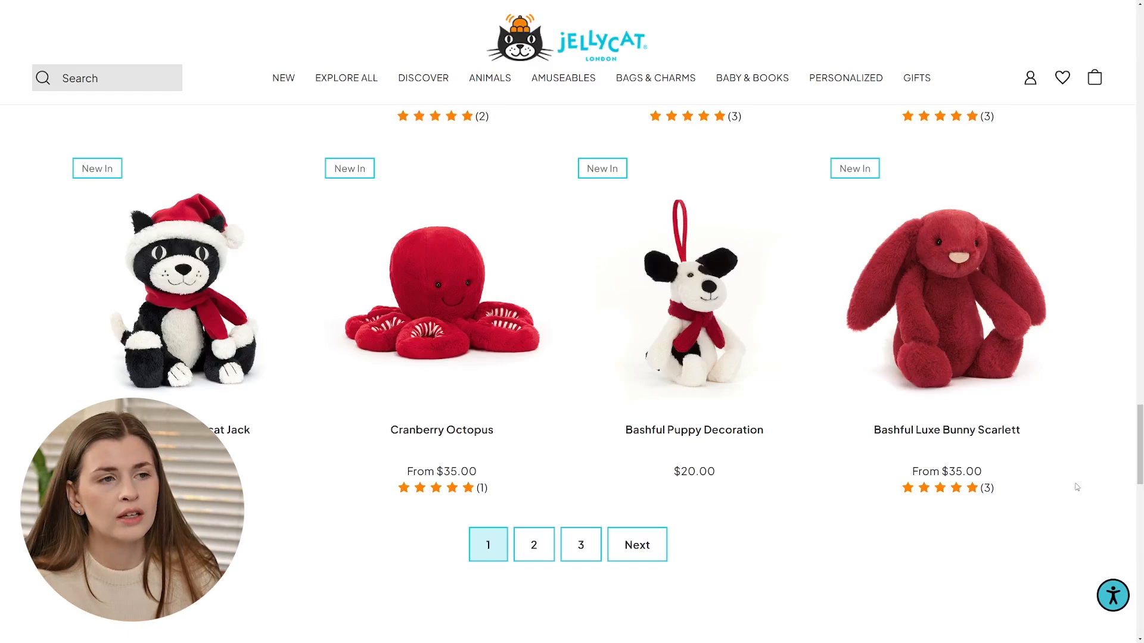
mouse_move(752, 78)
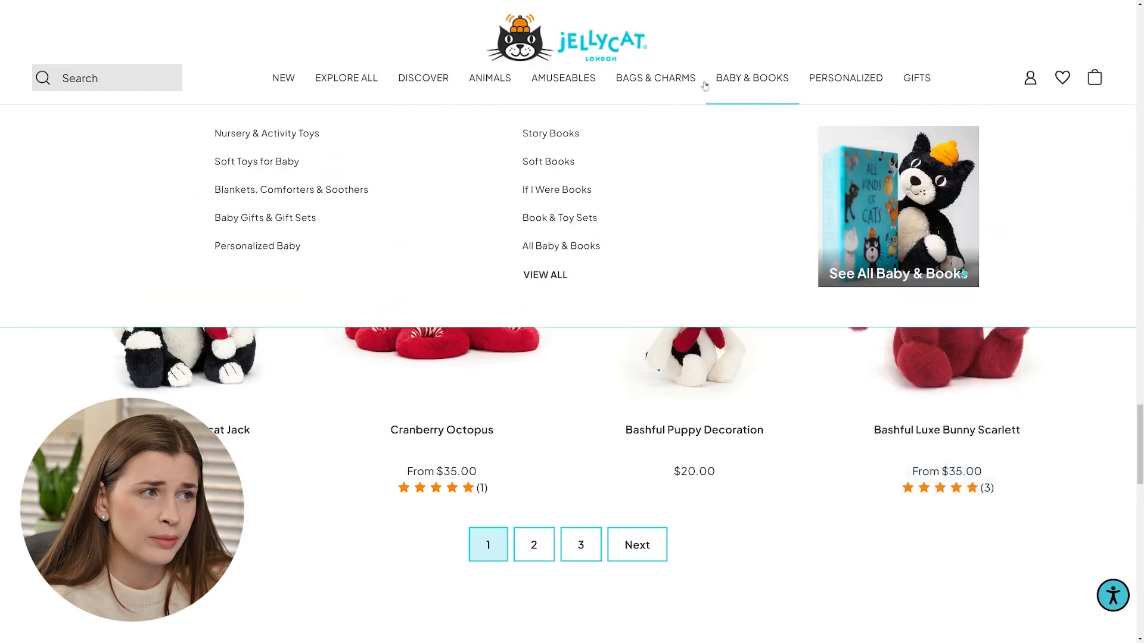
mouse_move(656, 78)
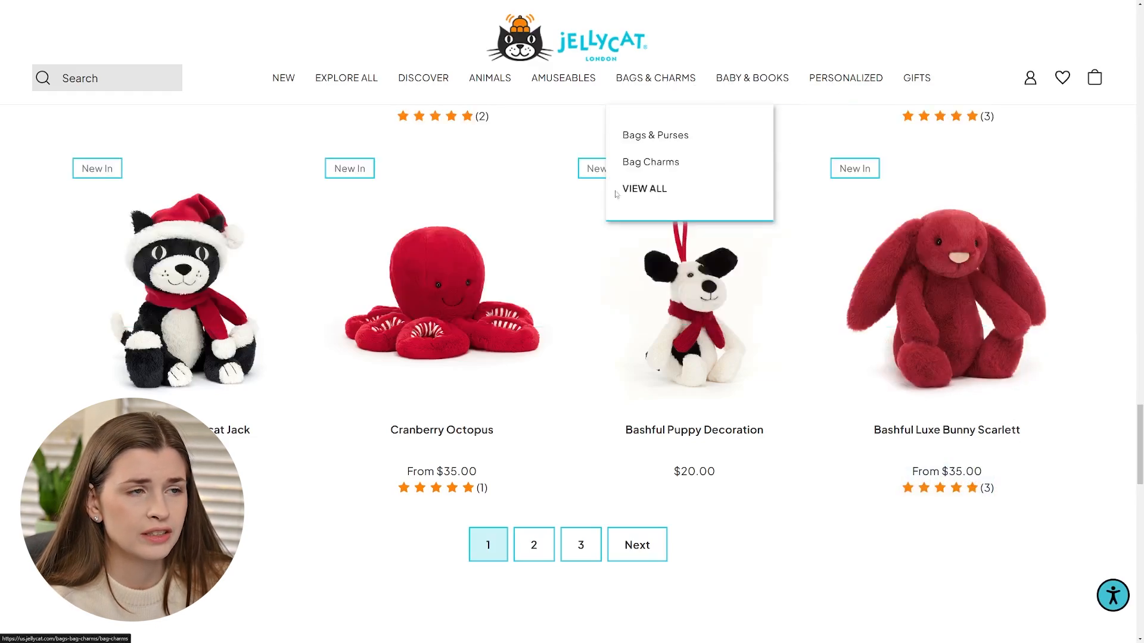